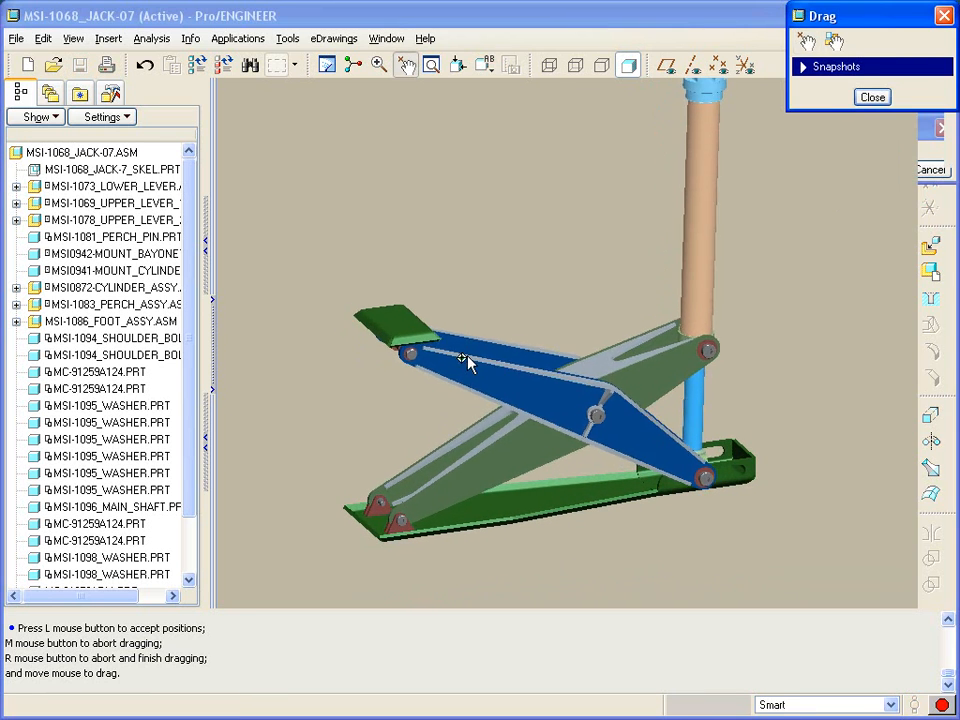
- Drag the jack's upper lever up and down until the scissor levers are fully collapsed
left_click_drag(470, 363, 458, 430)
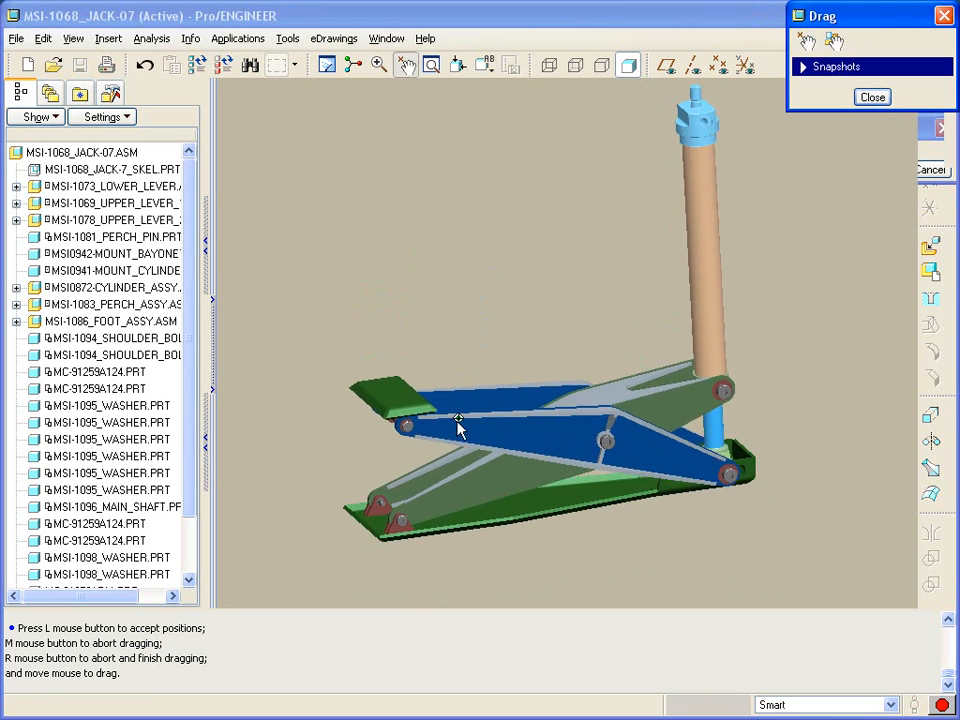
left_click_drag(458, 428, 478, 400)
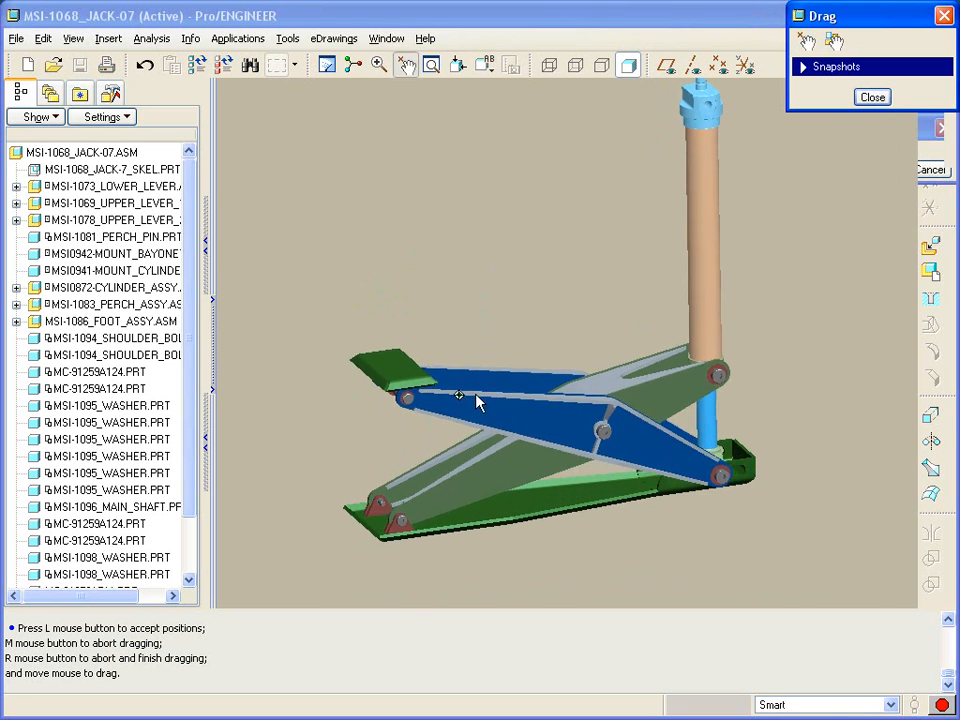
left_click_drag(475, 395, 480, 320)
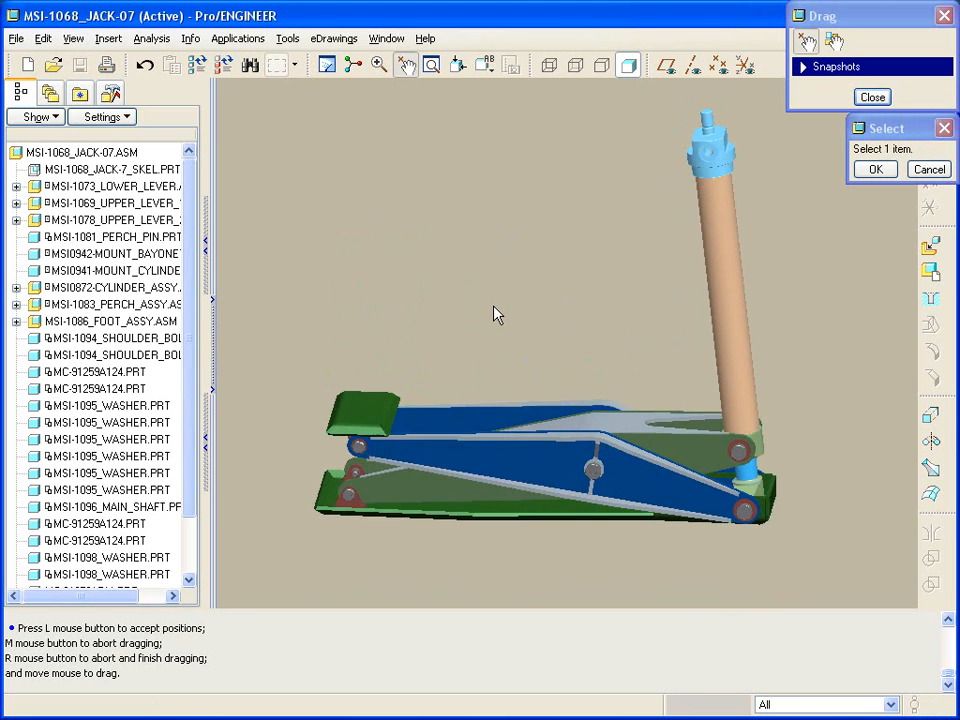
- Create a new assembly named ASM0001
left_click(386, 38)
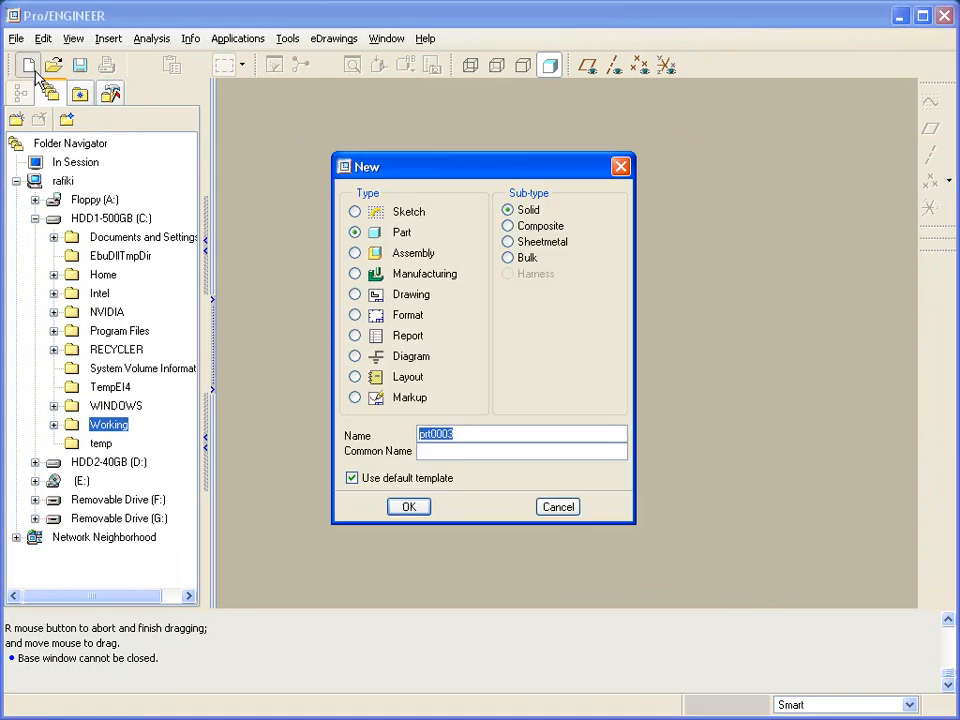
left_click(355, 252)
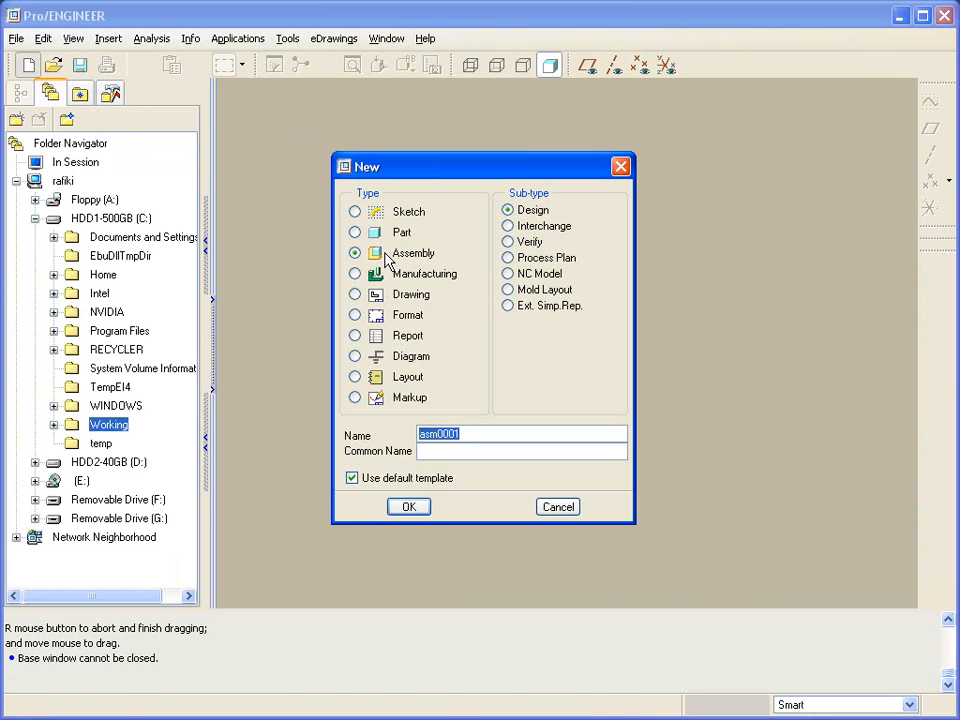
left_click(408, 506)
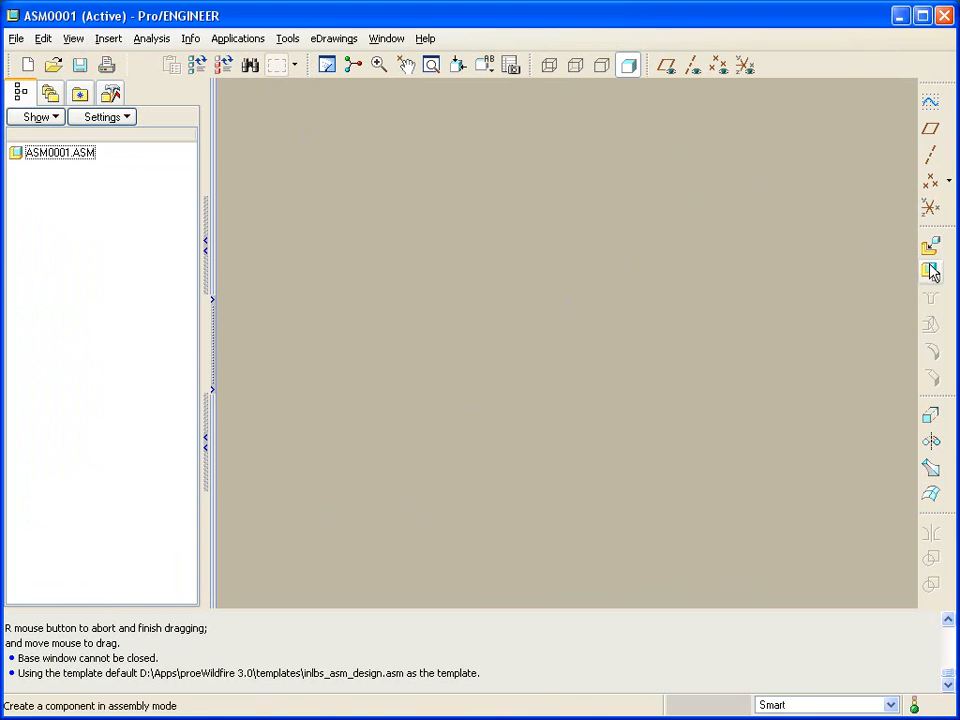
- Add skeleton model ASM0001_SKEL to the assembly, copied from the default part
left_click(930, 271)
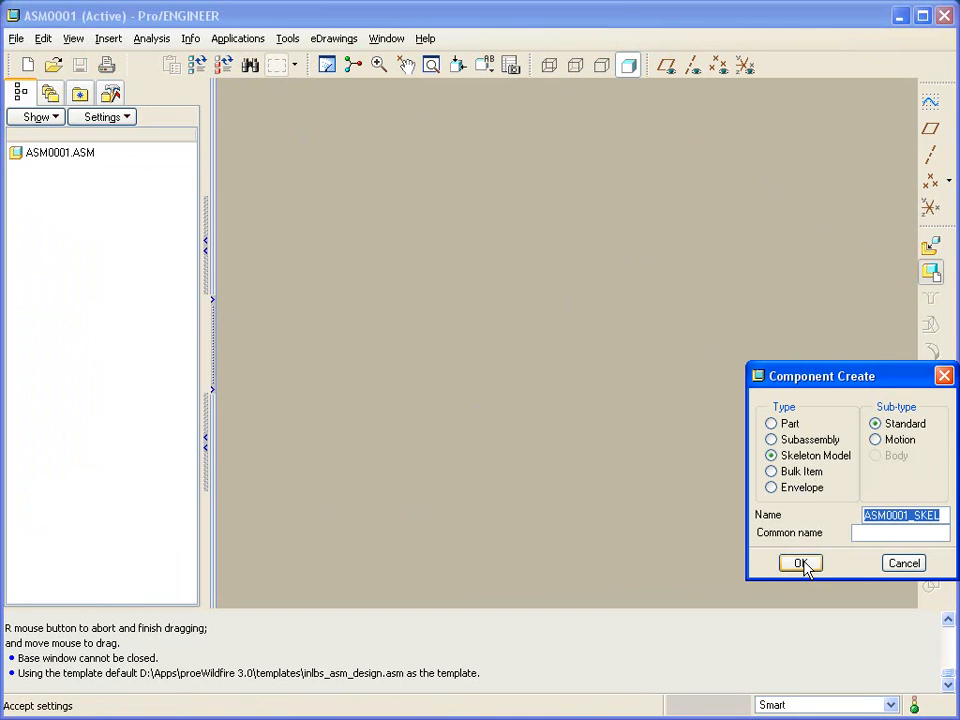
left_click(800, 563)
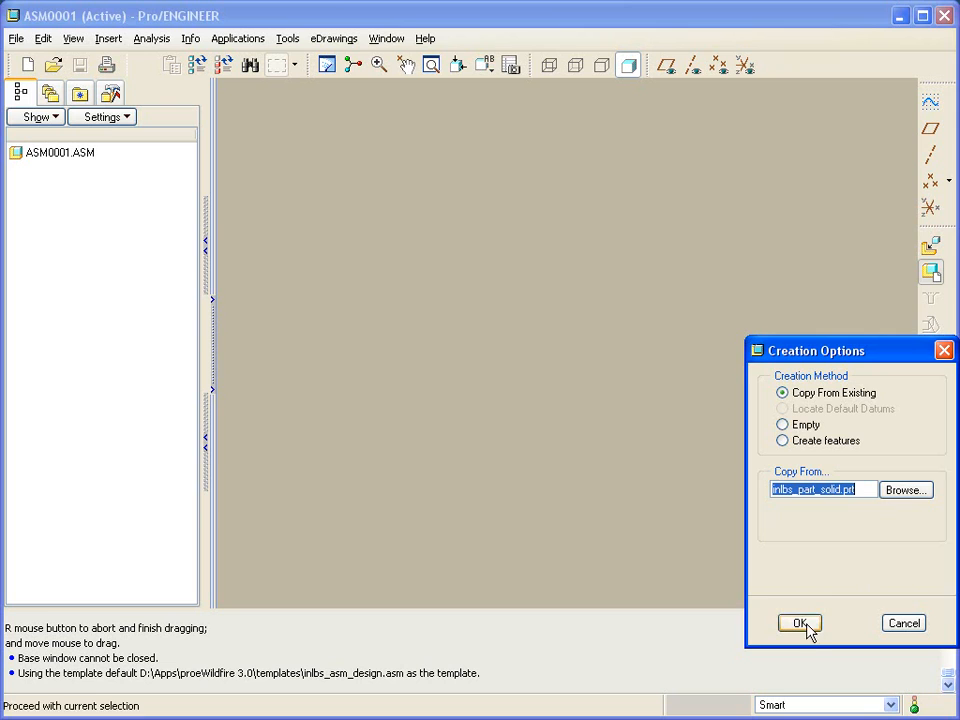
left_click(799, 623)
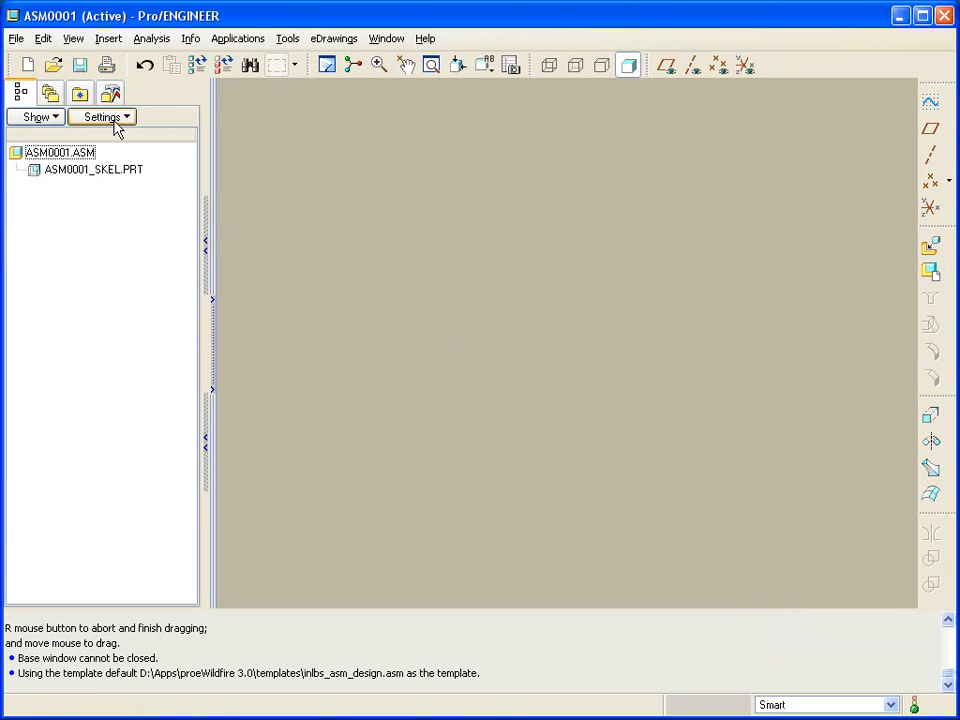
- Turn on Features in the model tree filters
left_click(102, 116)
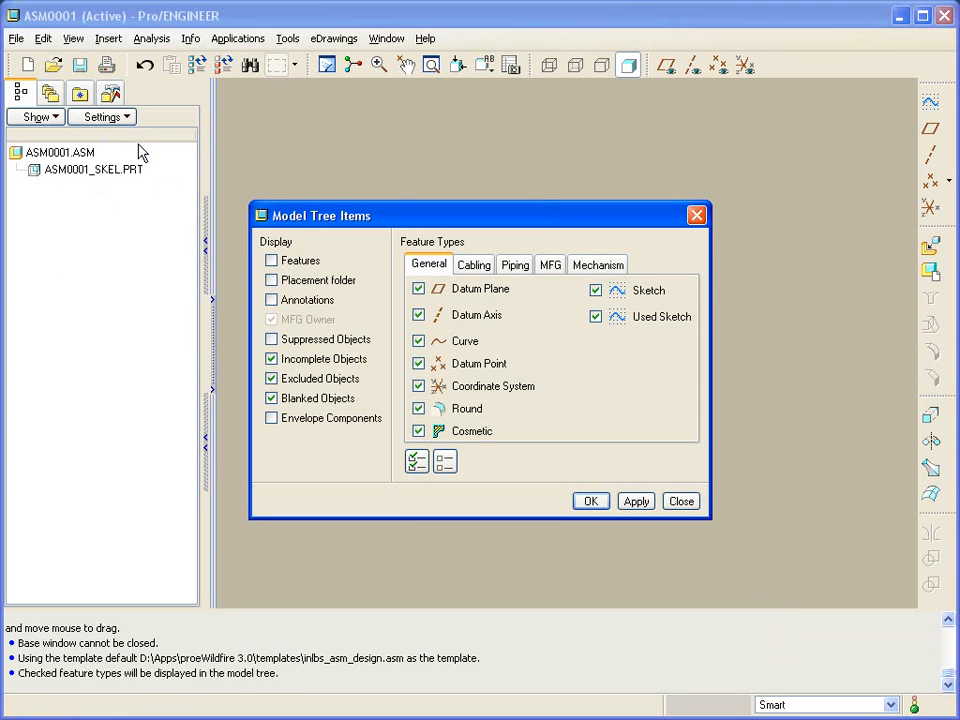
left_click(271, 260)
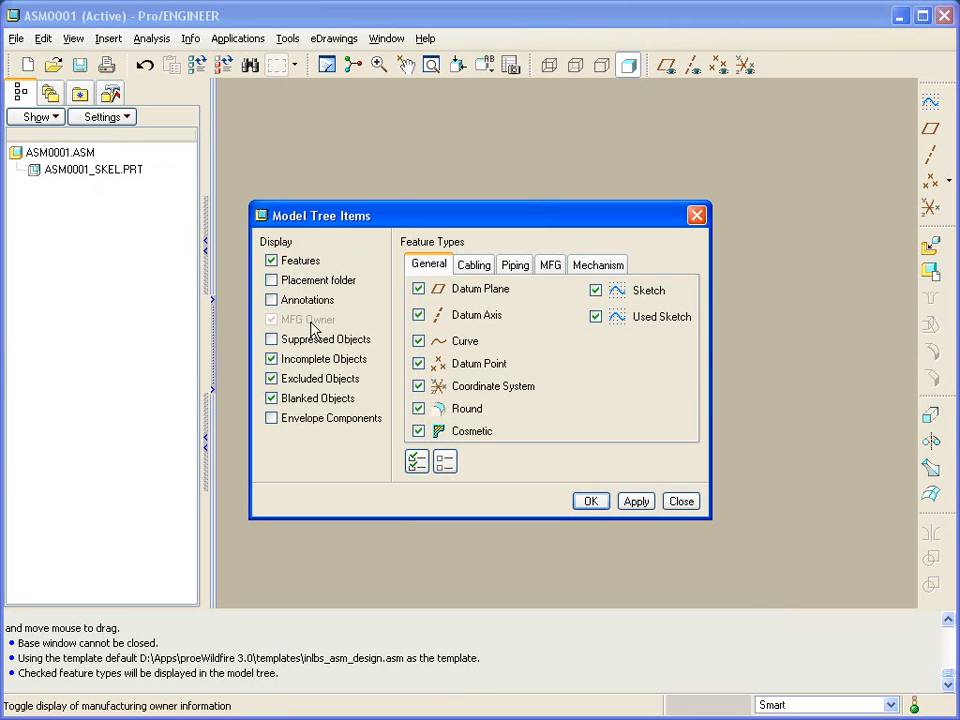
left_click(590, 501)
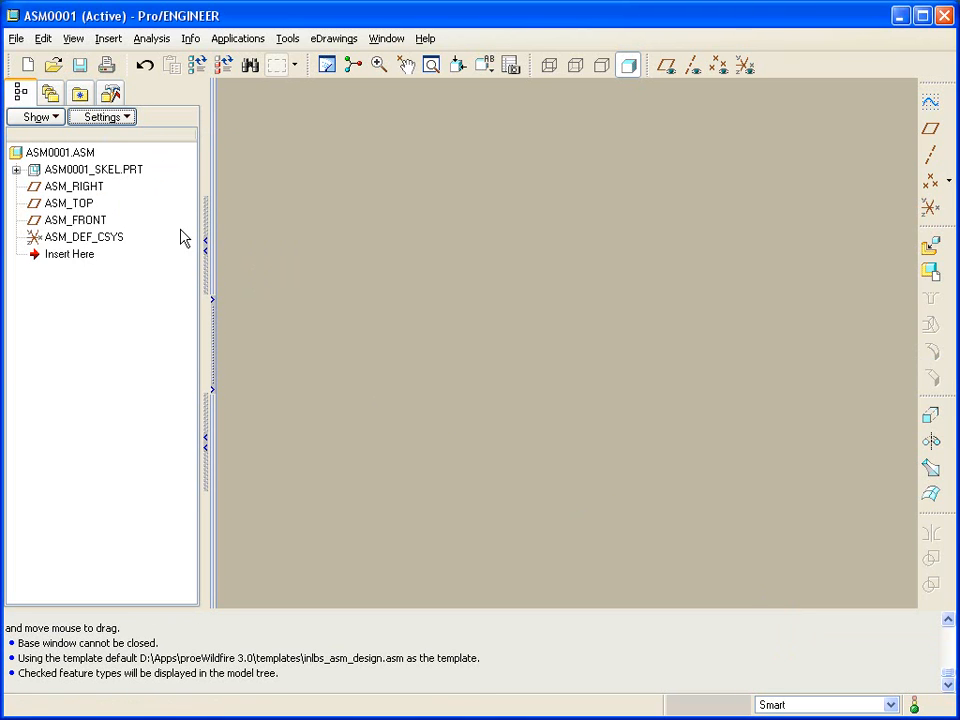
- Expand ASM0001_SKEL.PRT to show its datums and bring up its context menu
left_click(93, 169)
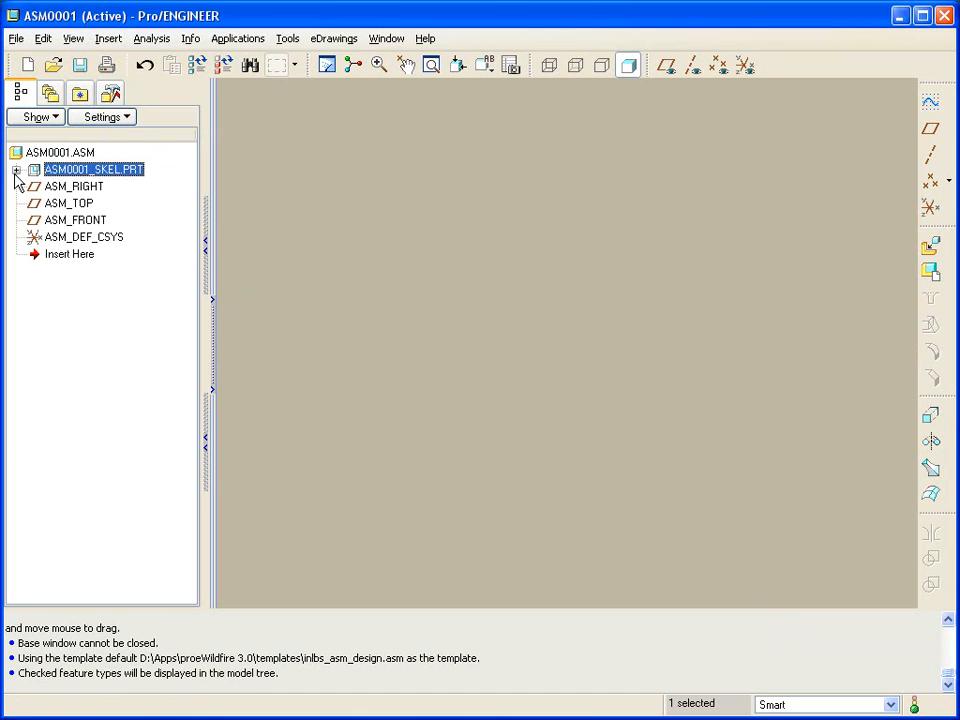
left_click(17, 169)
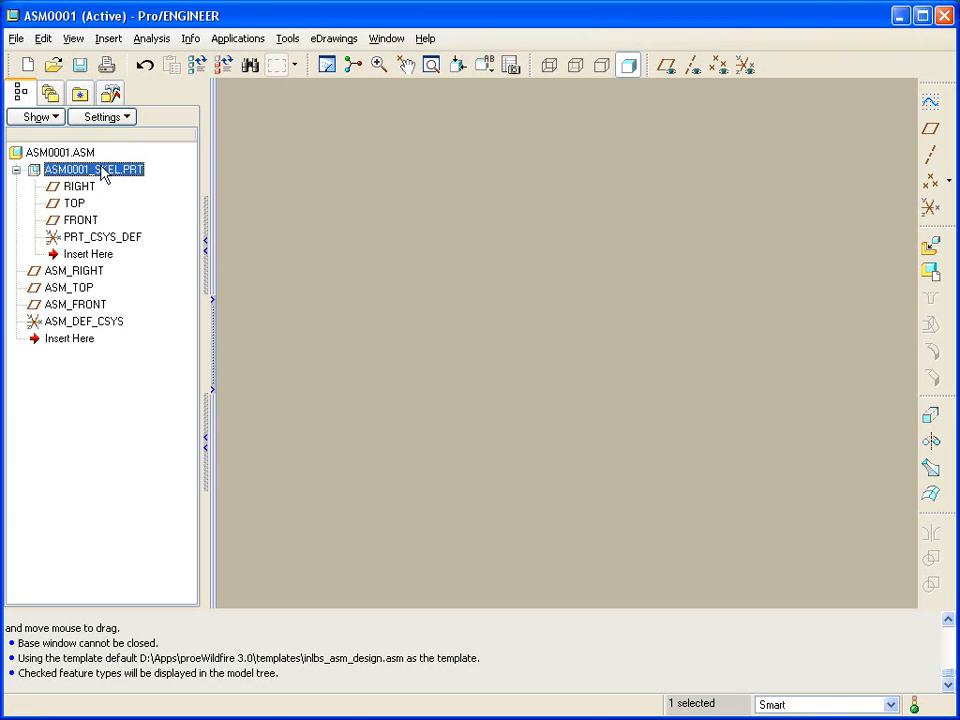
right_click(94, 169)
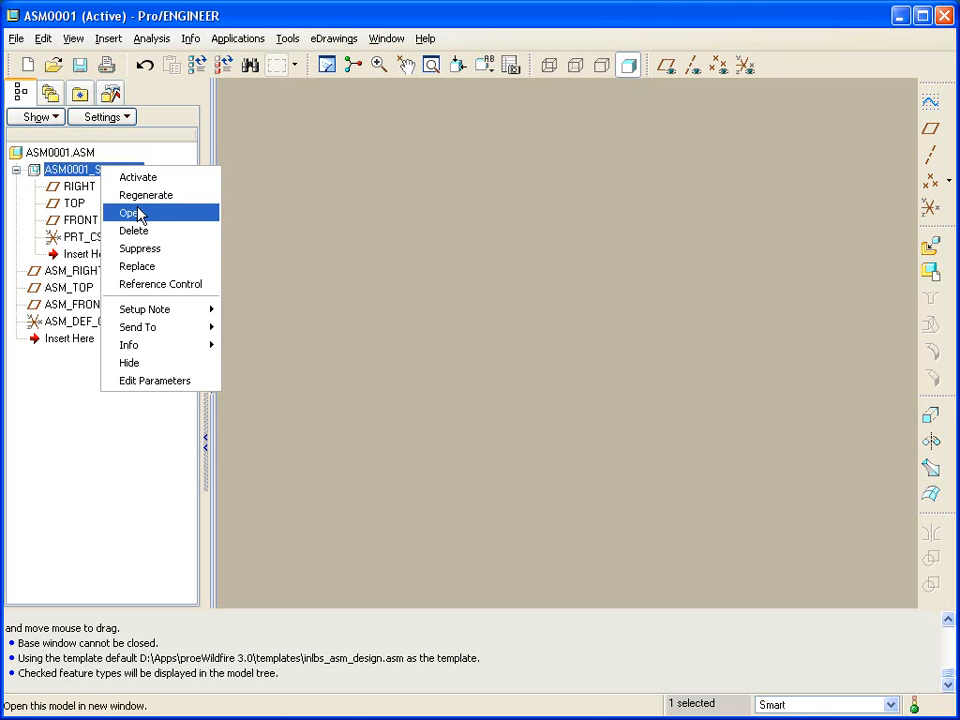
- Open ASM0001_SKEL and begin drawing the crossing linkage lines in Sketch 1
left_click(131, 213)
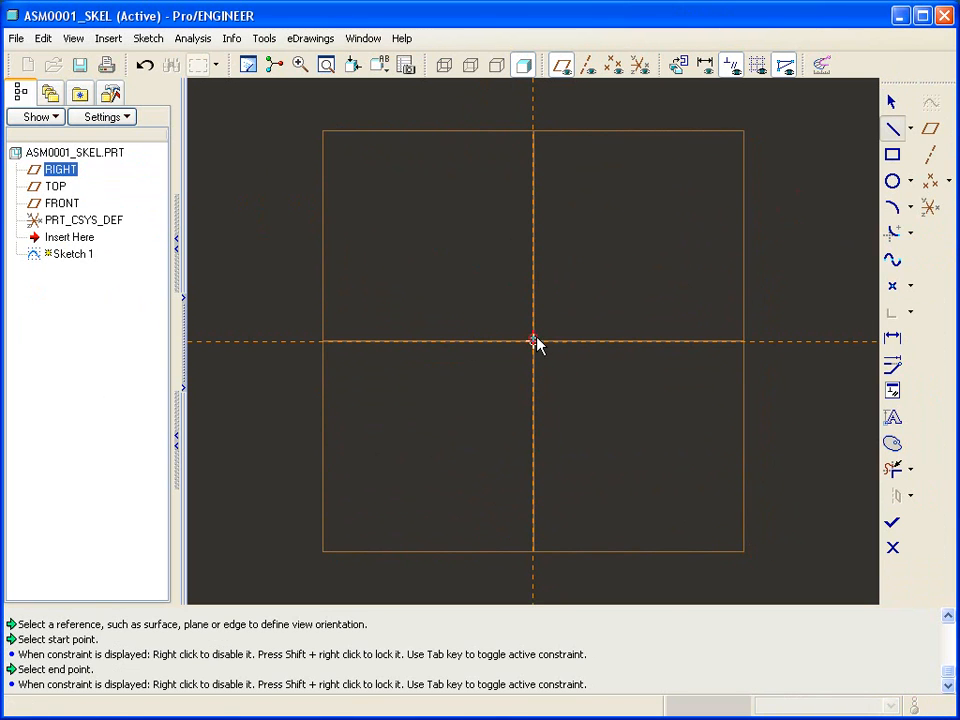
right_click(760, 212)
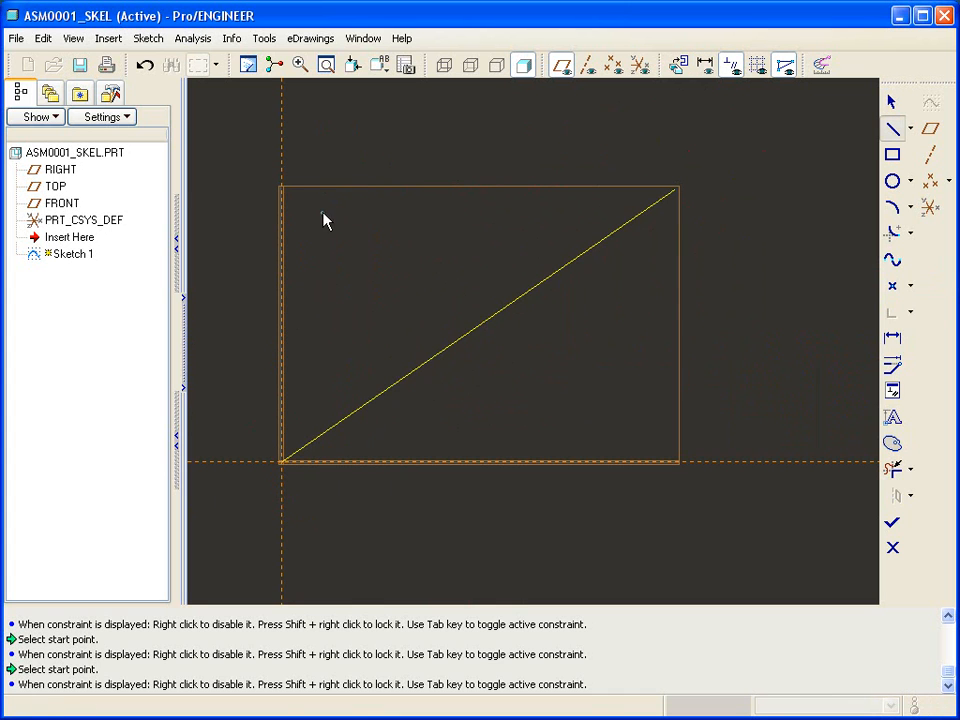
left_click(513, 305)
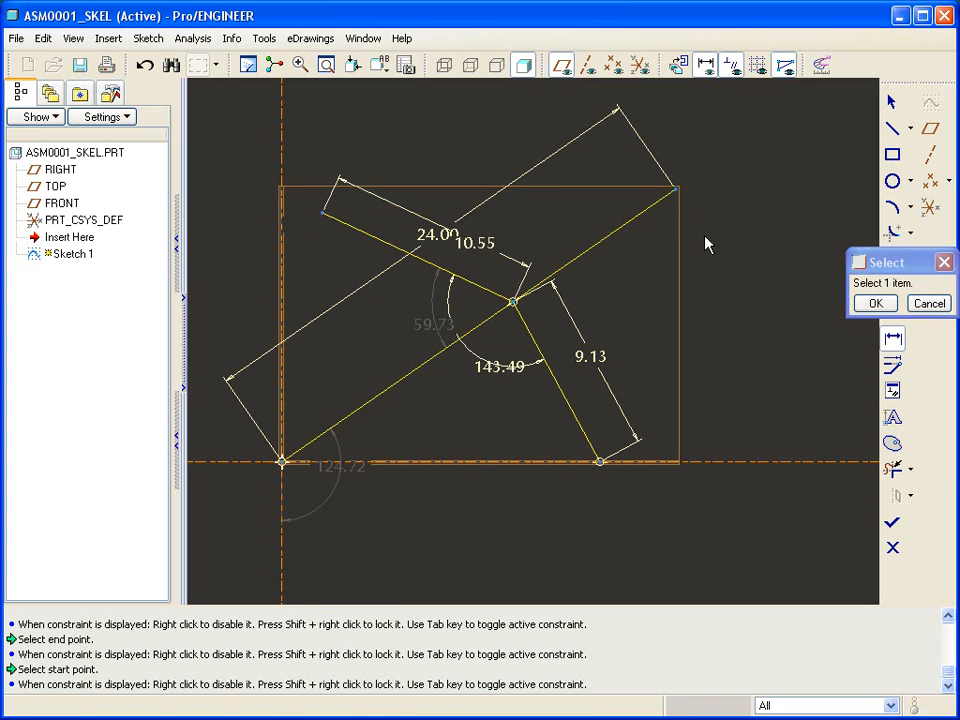
- Add and modify length and angle dimensions on Sketch 1's crossing lines
left_click(874, 303)
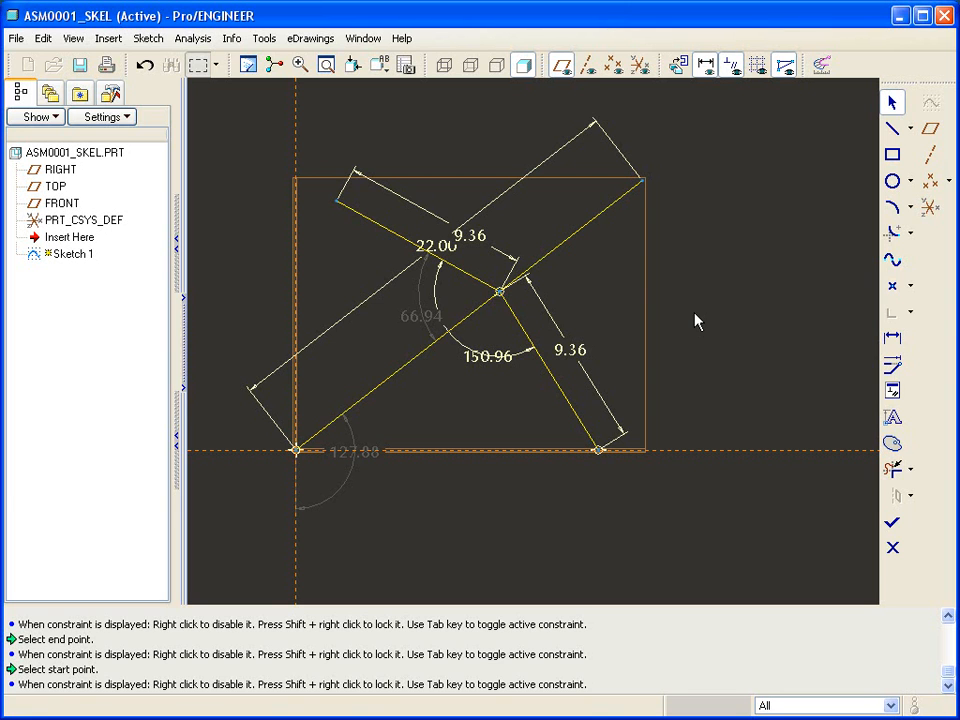
left_click(642, 183)
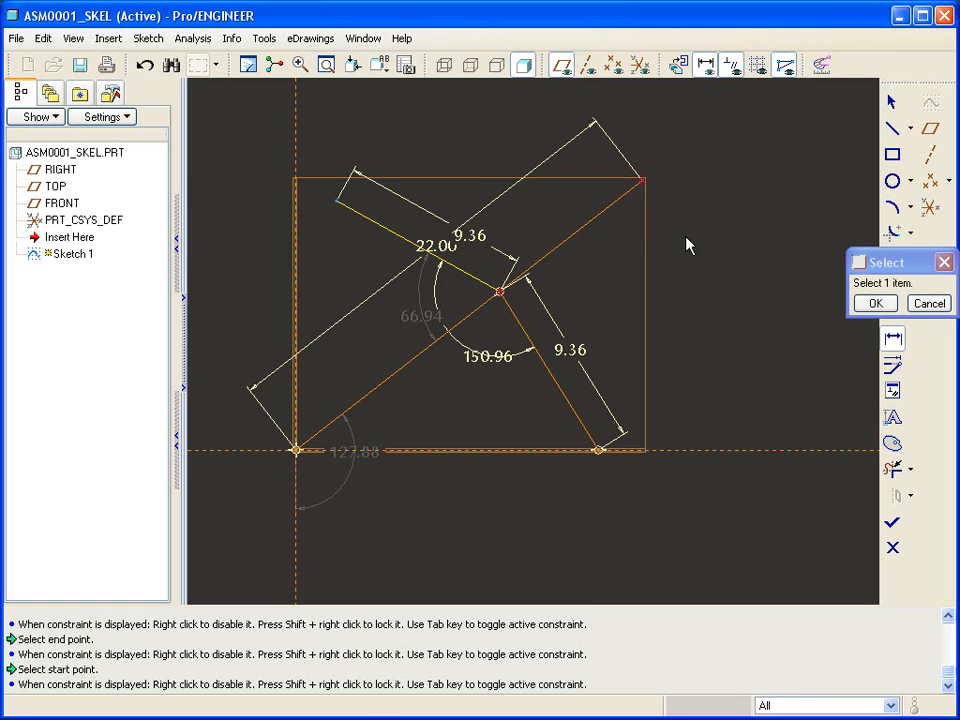
mouse_move(703, 231)
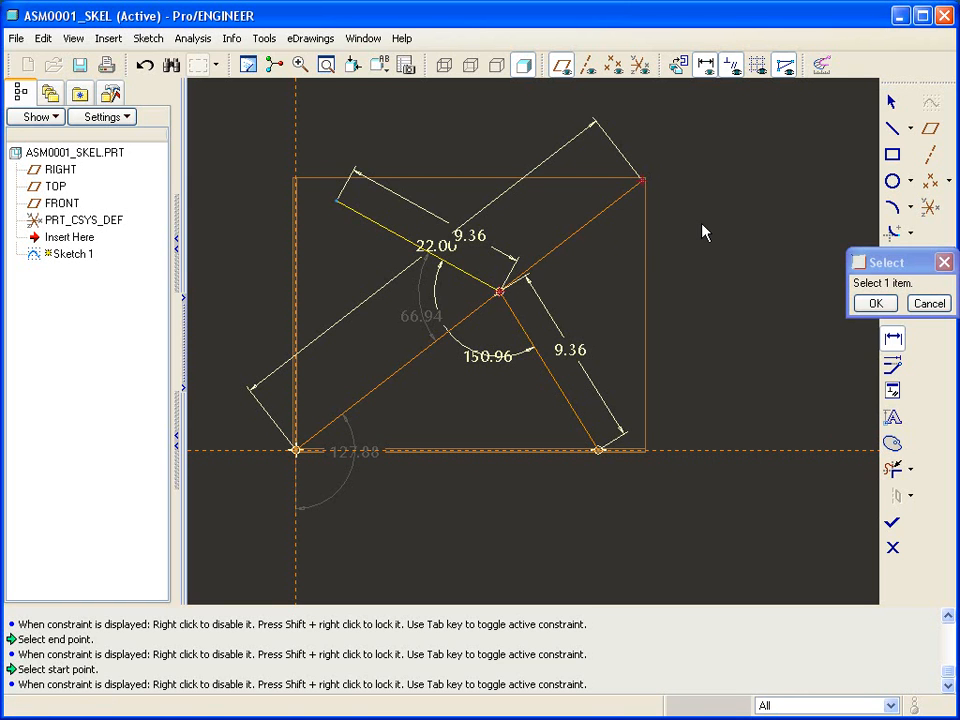
mouse_move(723, 253)
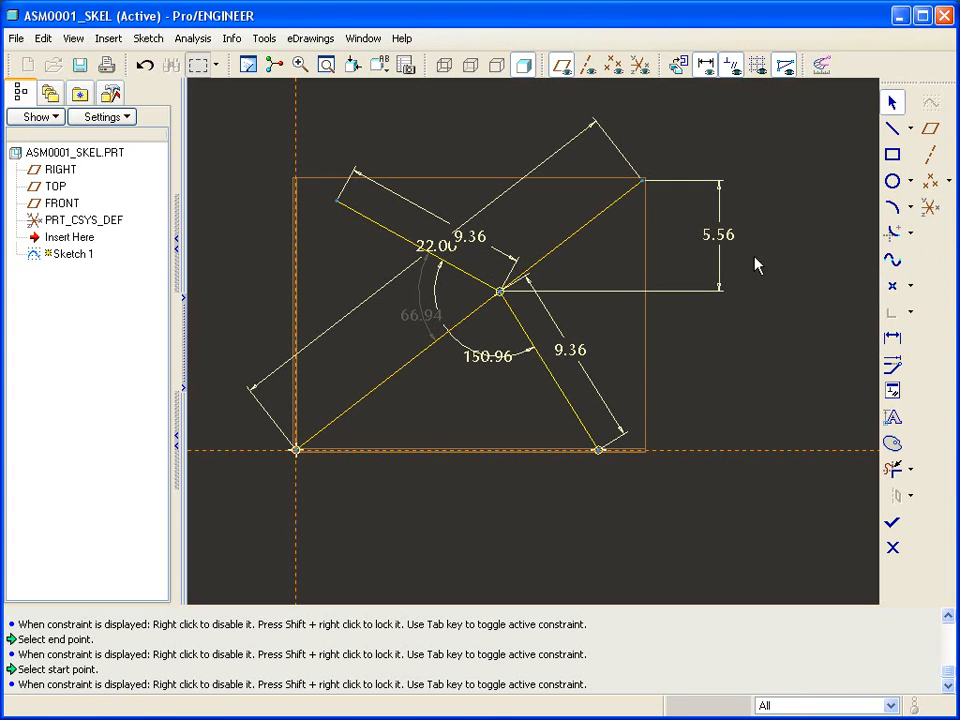
right_click(755, 265)
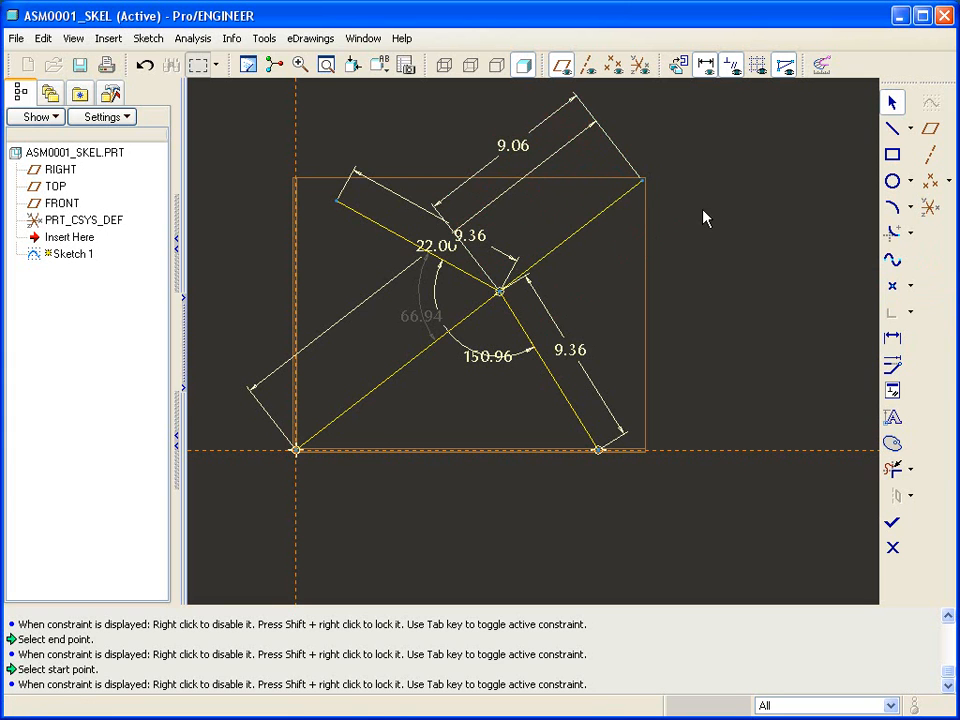
left_click(435, 246)
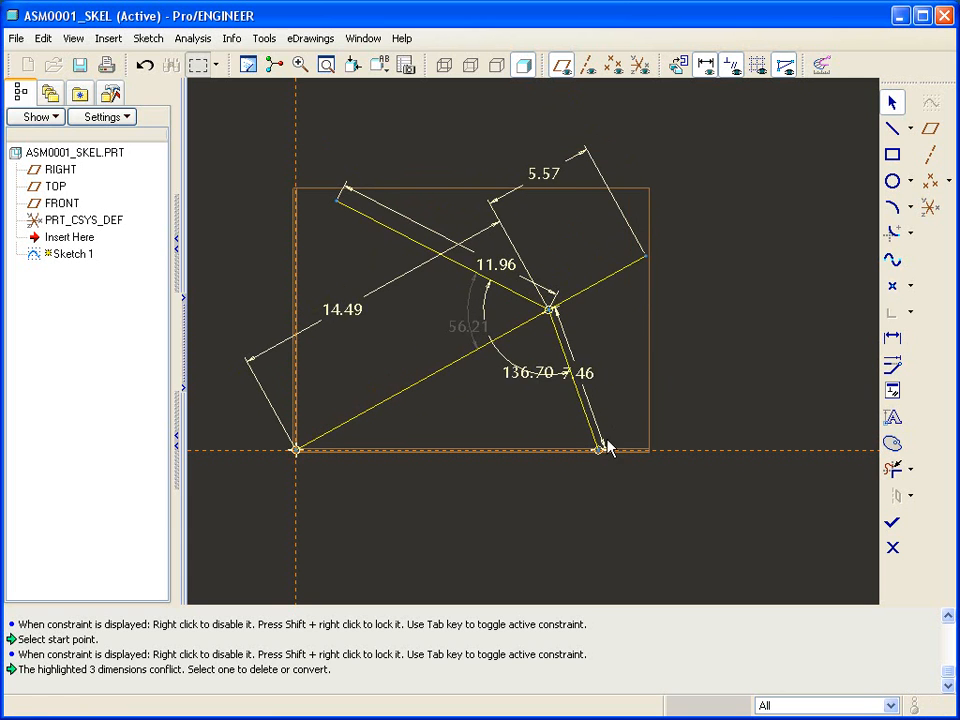
- Reshape the line ends, add a 16.48° angle to the baseline, and select all dimensions
left_click_drag(605, 448, 710, 448)
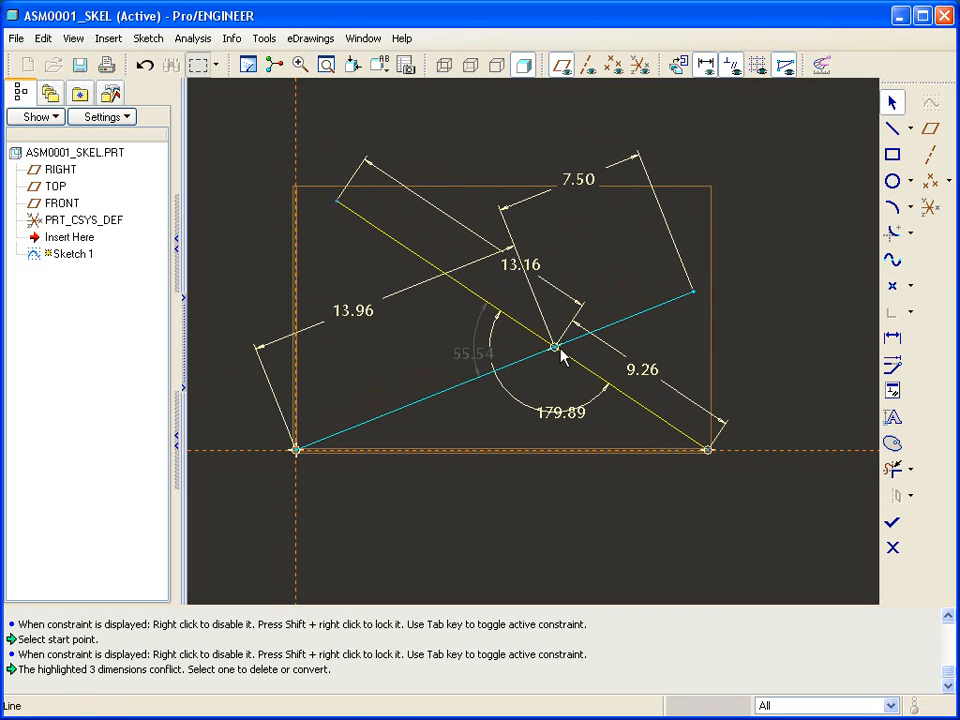
left_click_drag(557, 348, 570, 320)
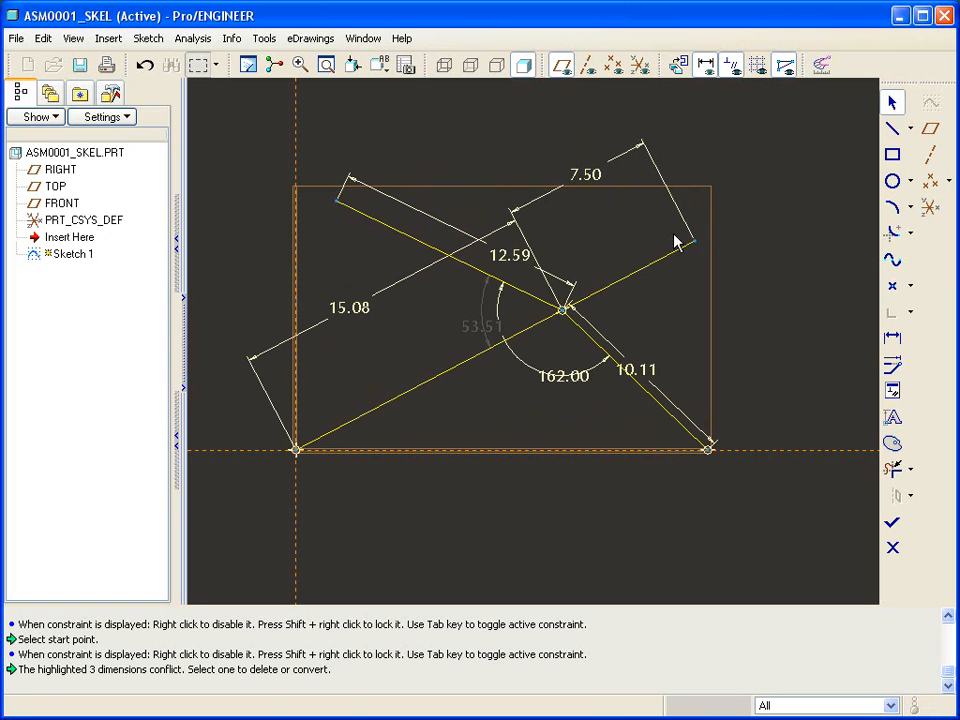
left_click(585, 174)
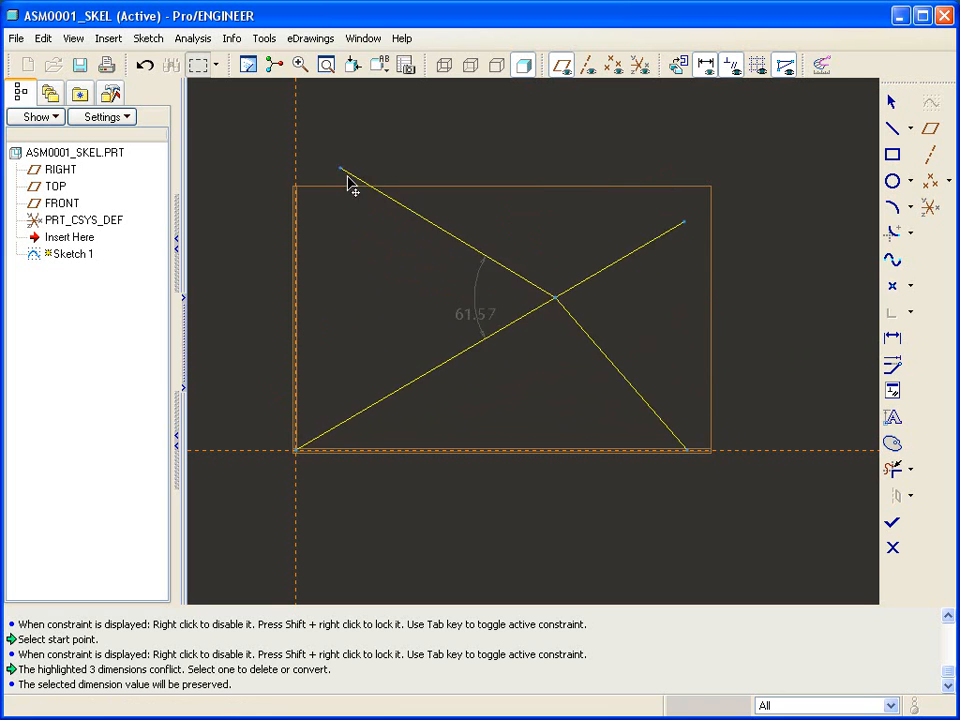
left_click_drag(345, 178, 358, 228)
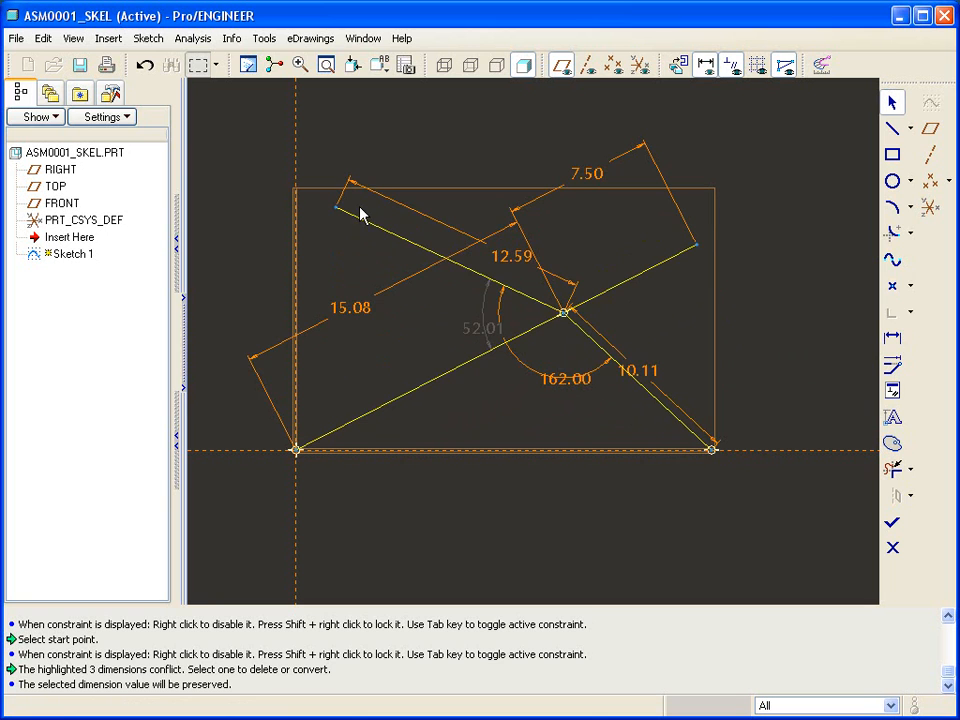
right_click(598, 245)
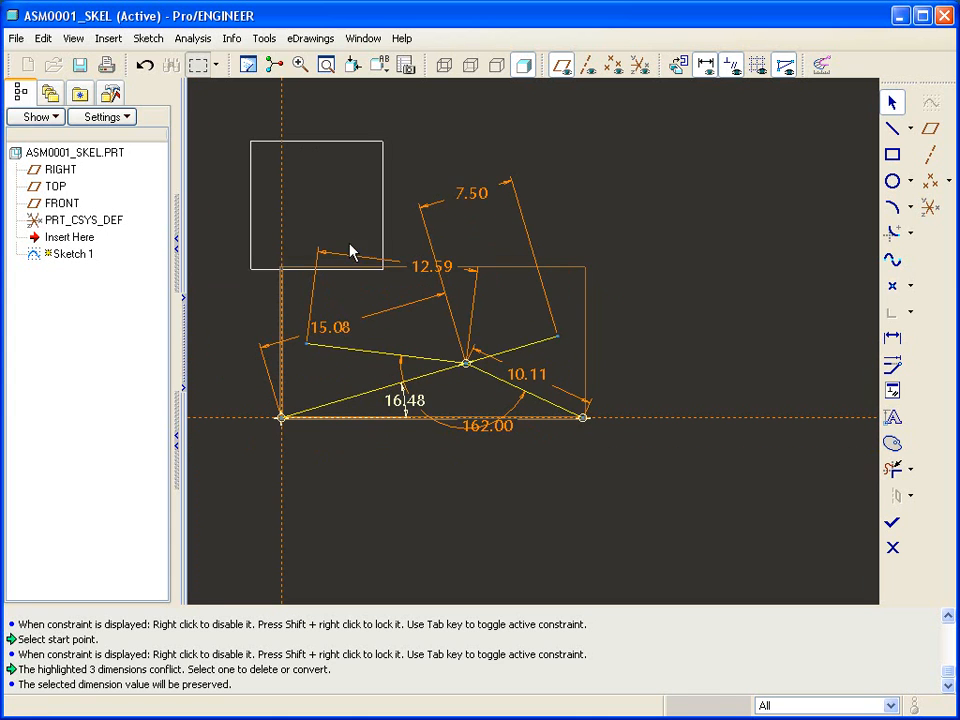
left_click(400, 413)
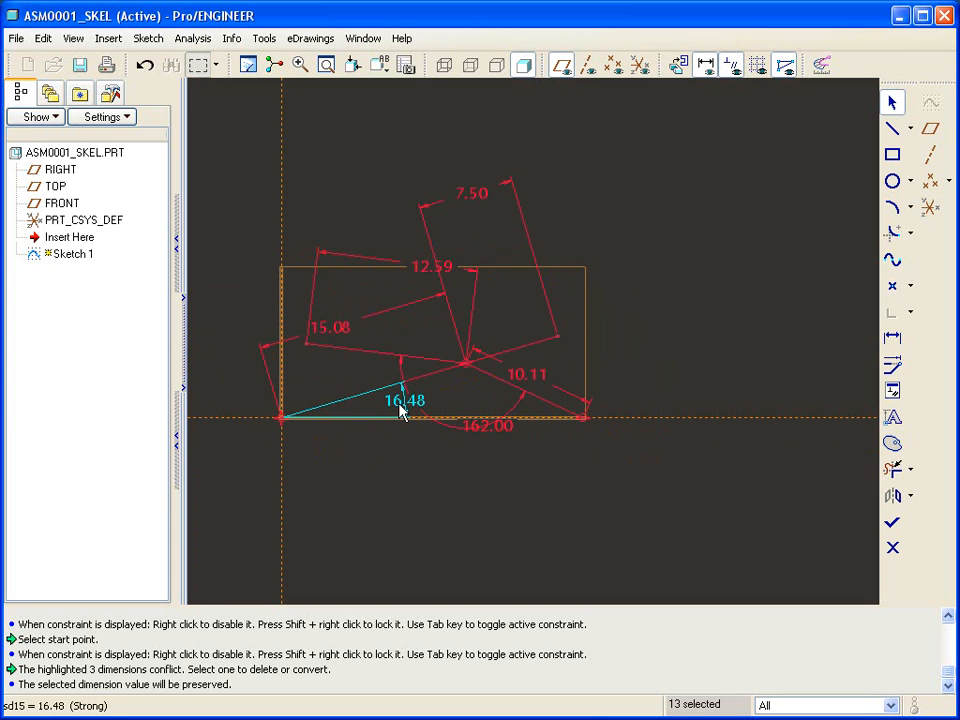
- Modify the selected dimensions to 14.00, 12.22, 8.94, 8.35 and 160°
right_click(400, 410)
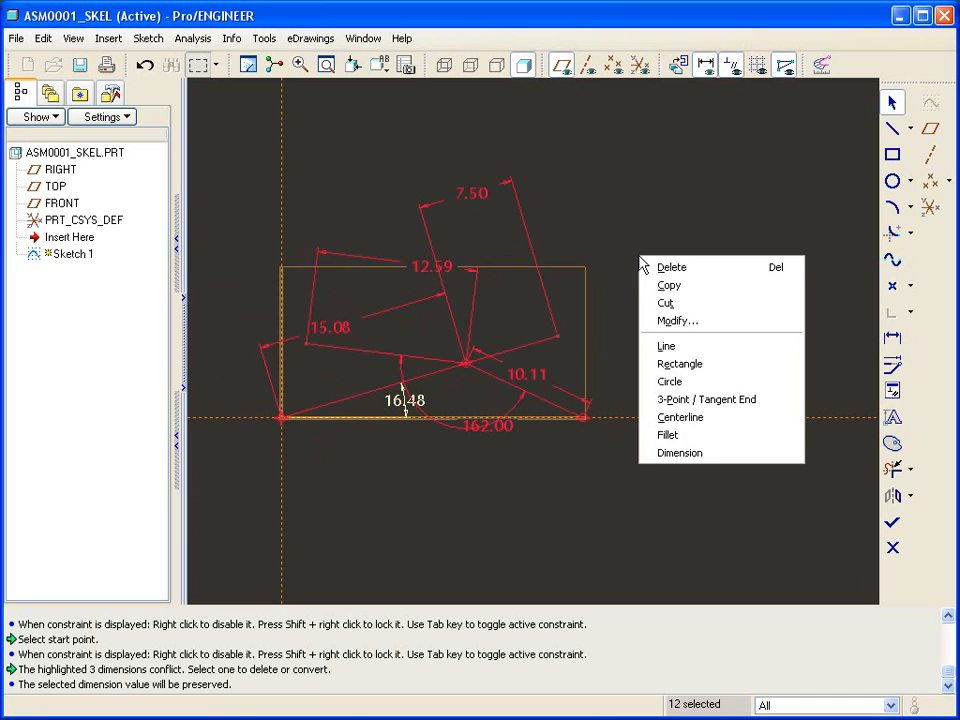
left_click(676, 320)
type("14")
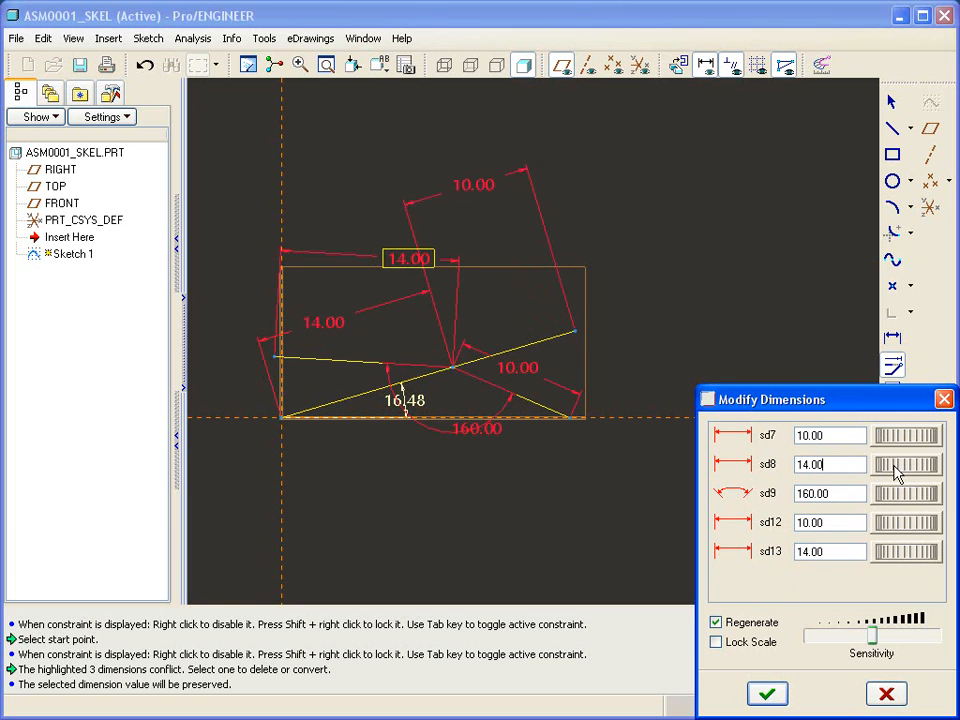
type("12.12")
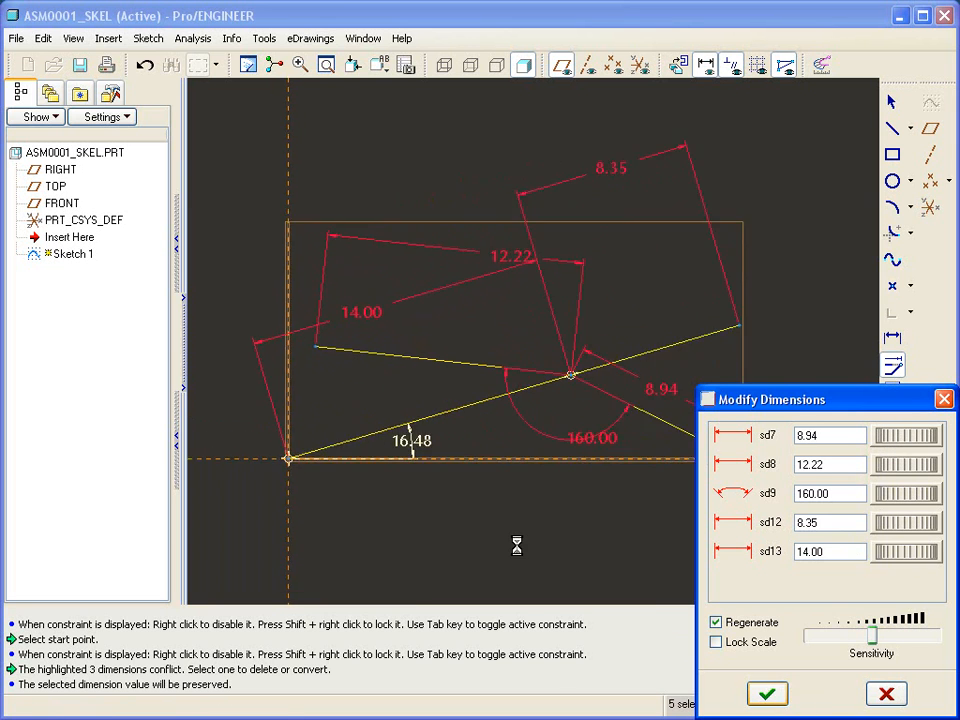
left_click(767, 693)
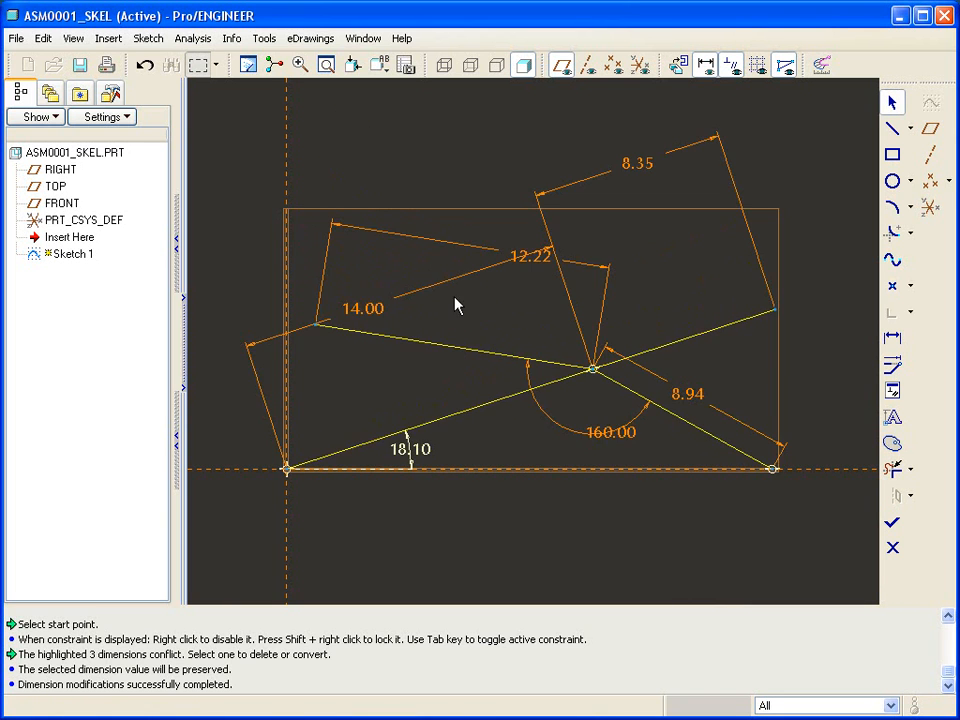
- Add a vertical height dimension at the right line end, converting the conflicting dimension to reference
right_click(455, 305)
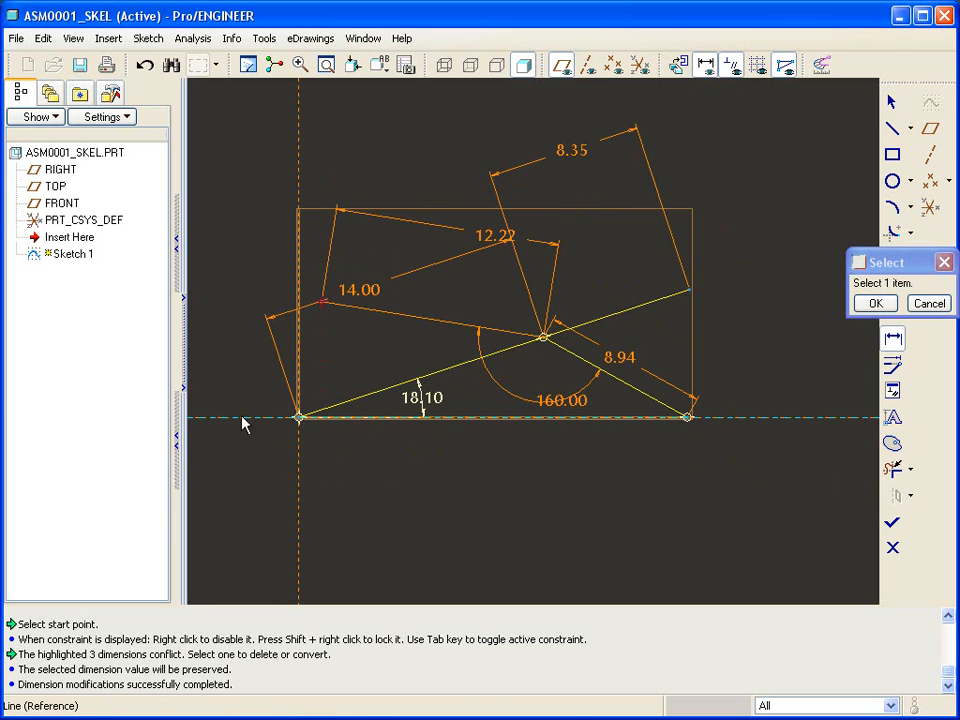
left_click(874, 303)
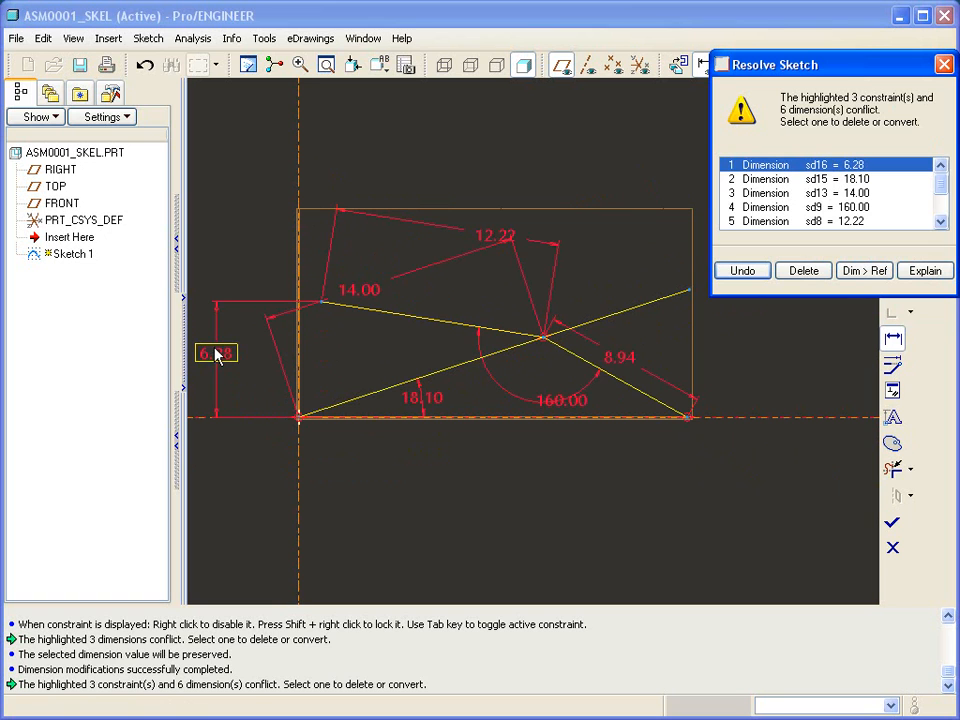
left_click(863, 270)
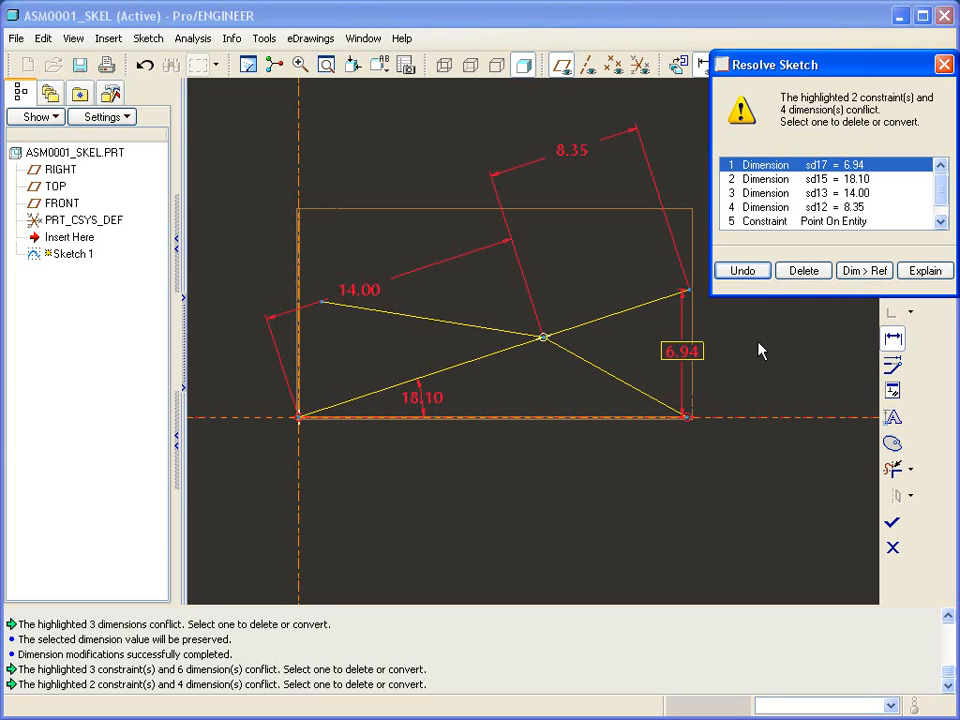
left_click(864, 270)
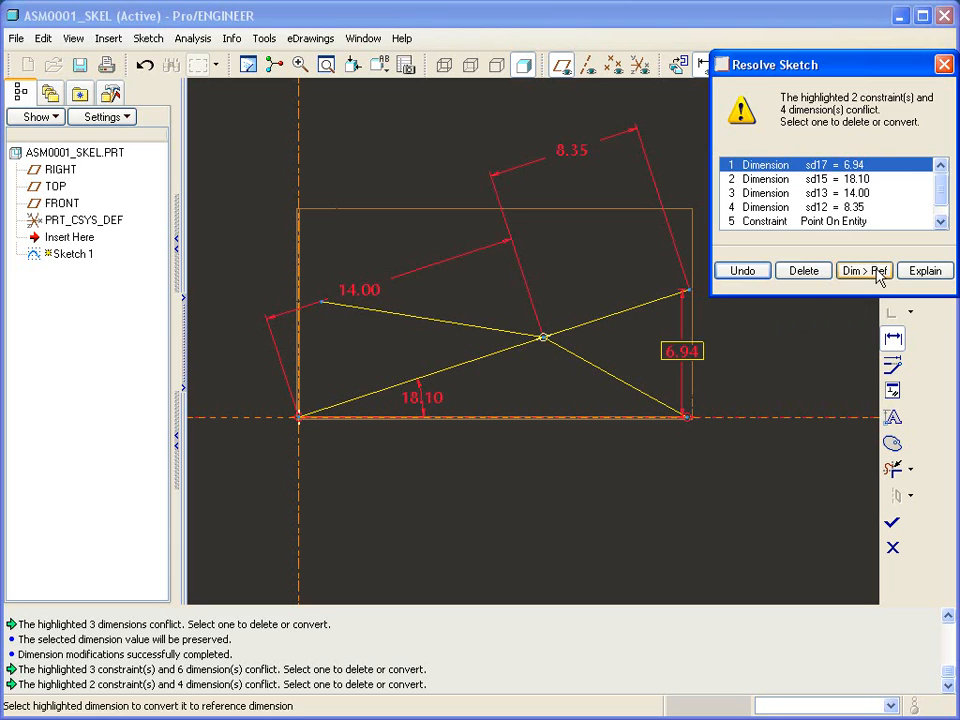
left_click(863, 270)
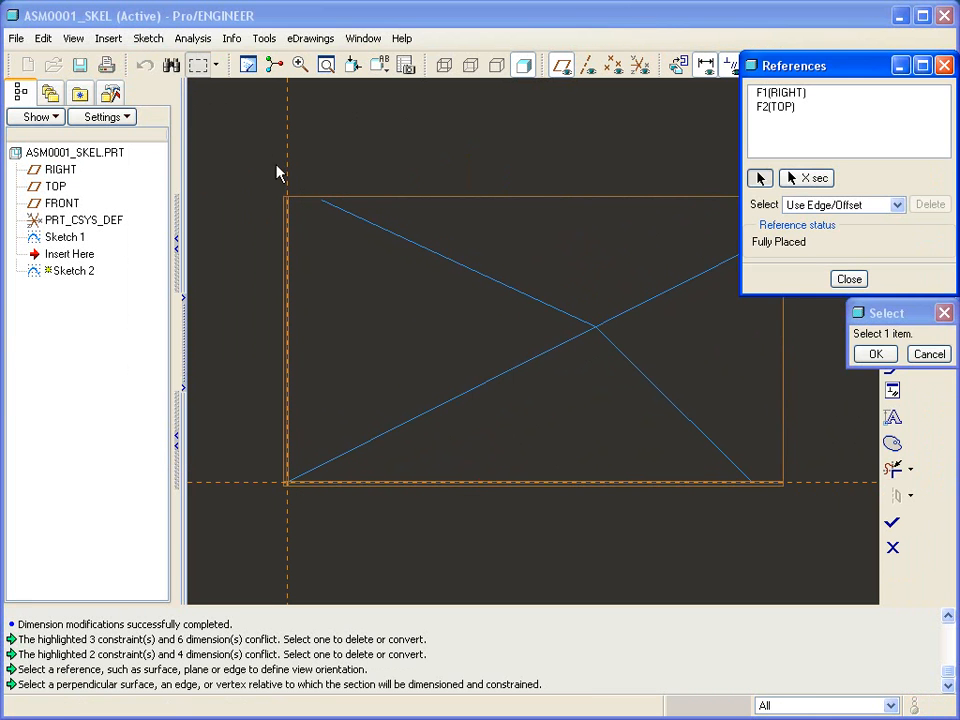
- Reference the linkage line ends in Sketch 2 and draw circles centered on them
left_click(321, 201)
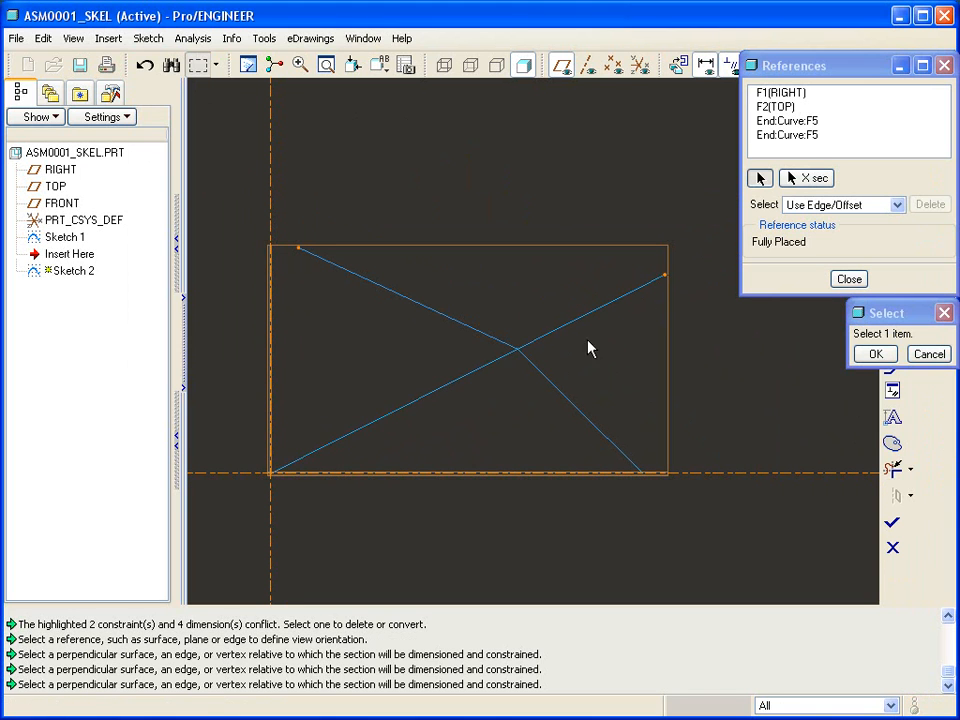
left_click(650, 473)
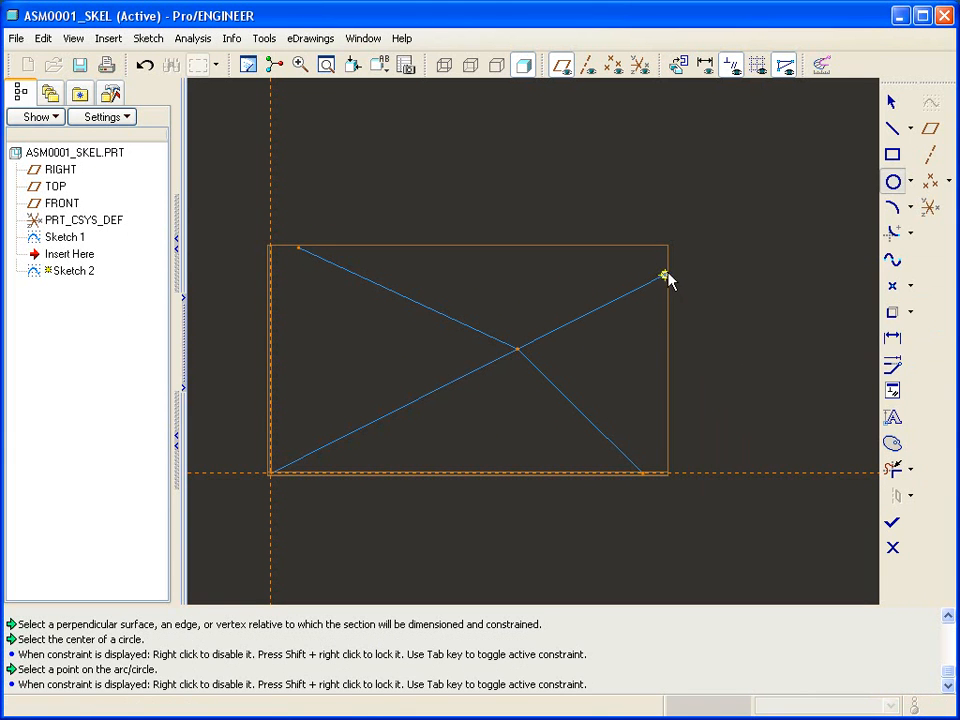
left_click(663, 275)
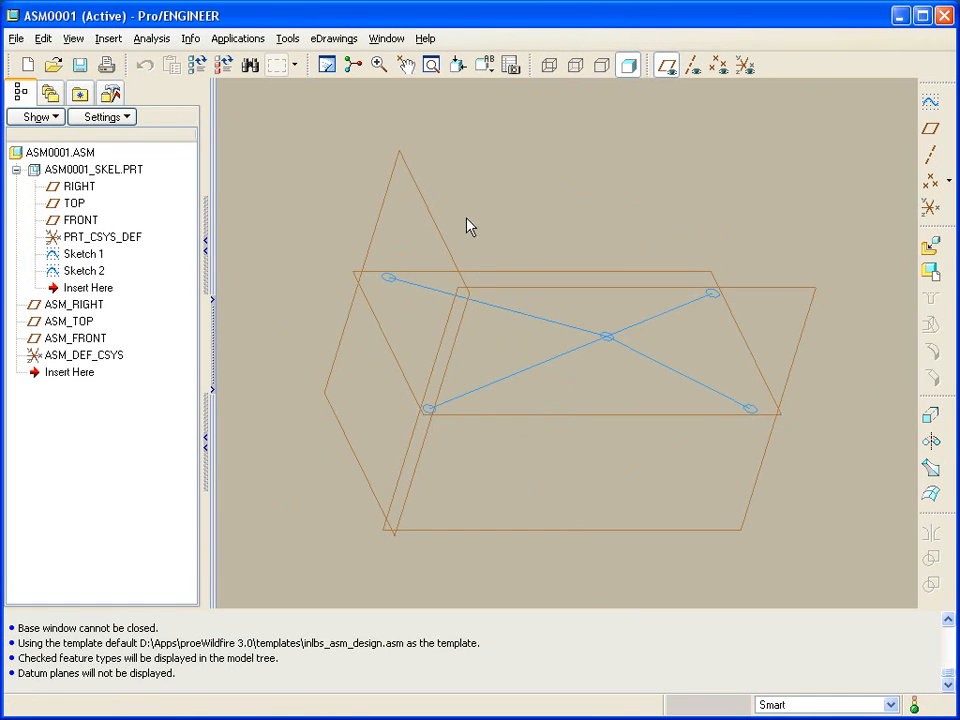
- Create solid part UPPER, copied from the inlbs_part_solid.prt template
left_click(930, 271)
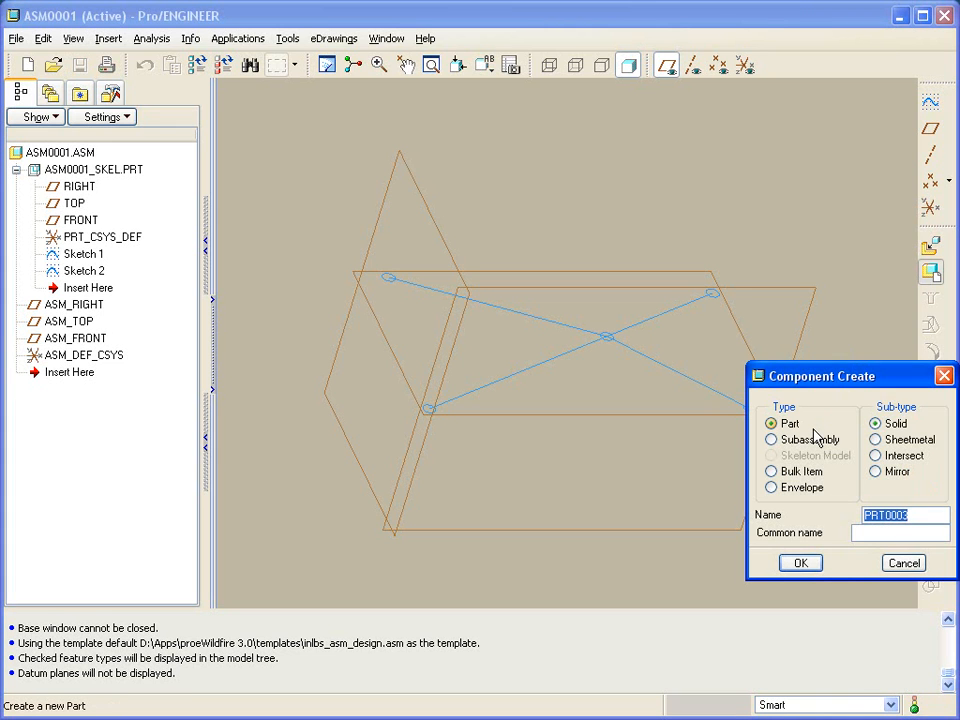
type("upper")
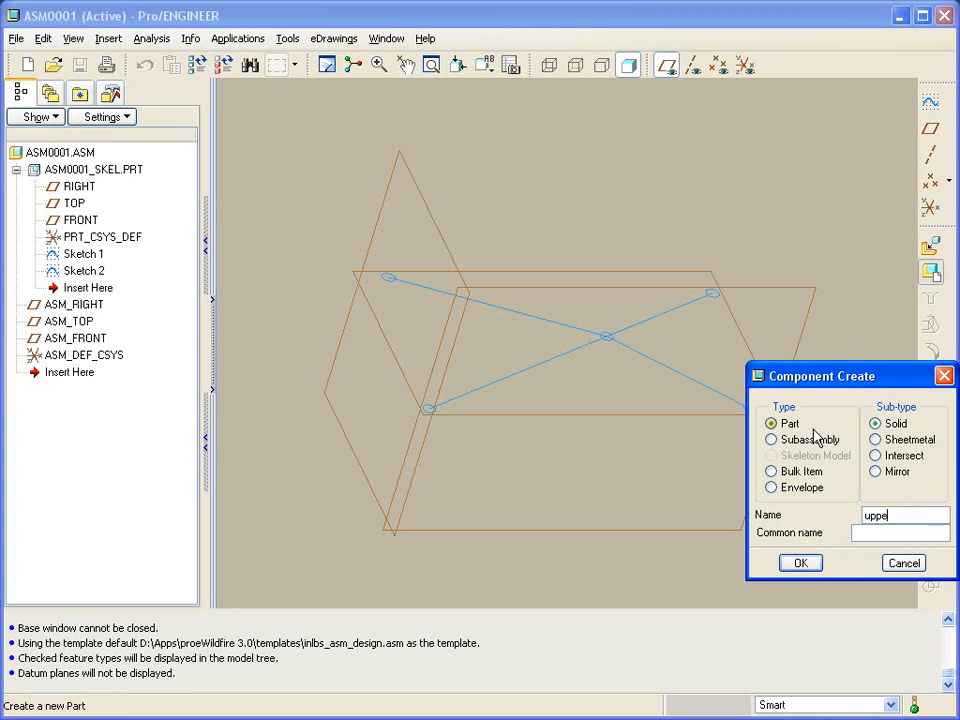
left_click(800, 562)
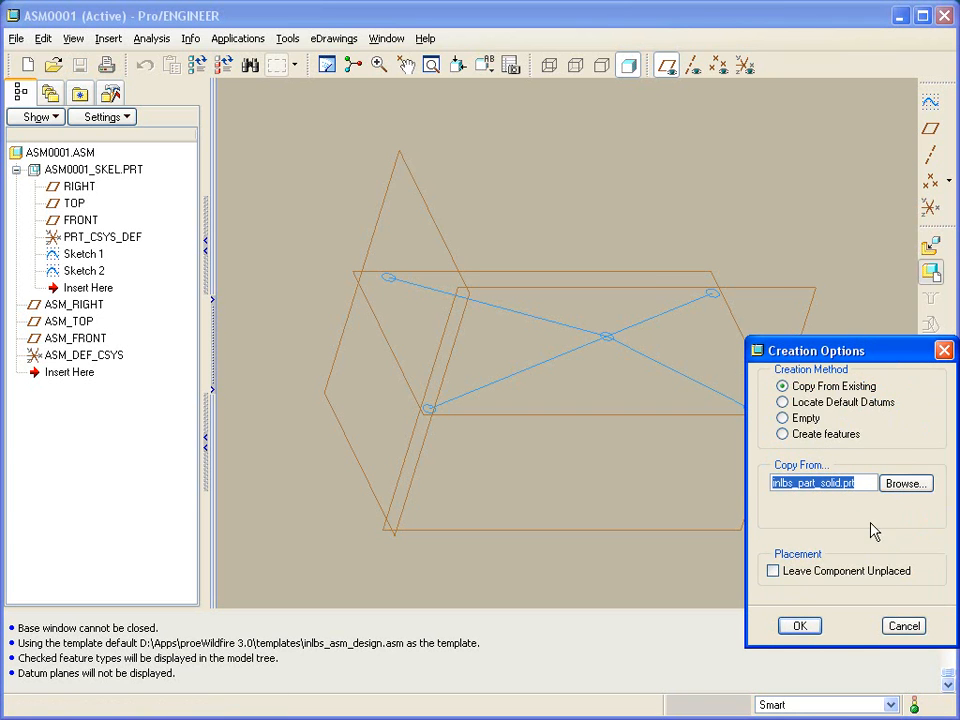
left_click(799, 625)
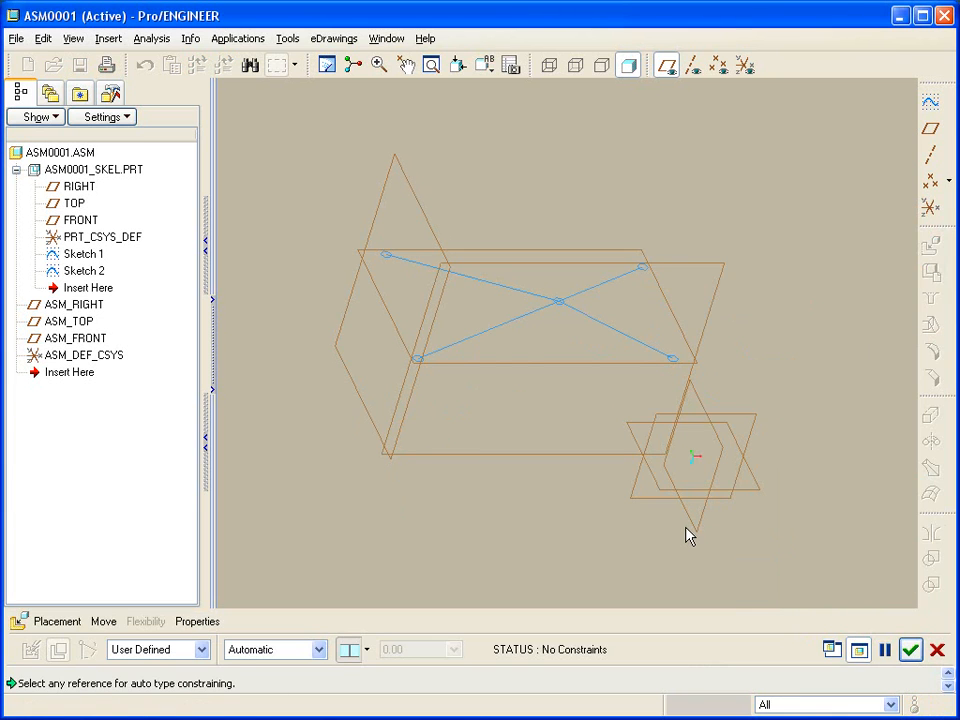
mouse_move(303, 528)
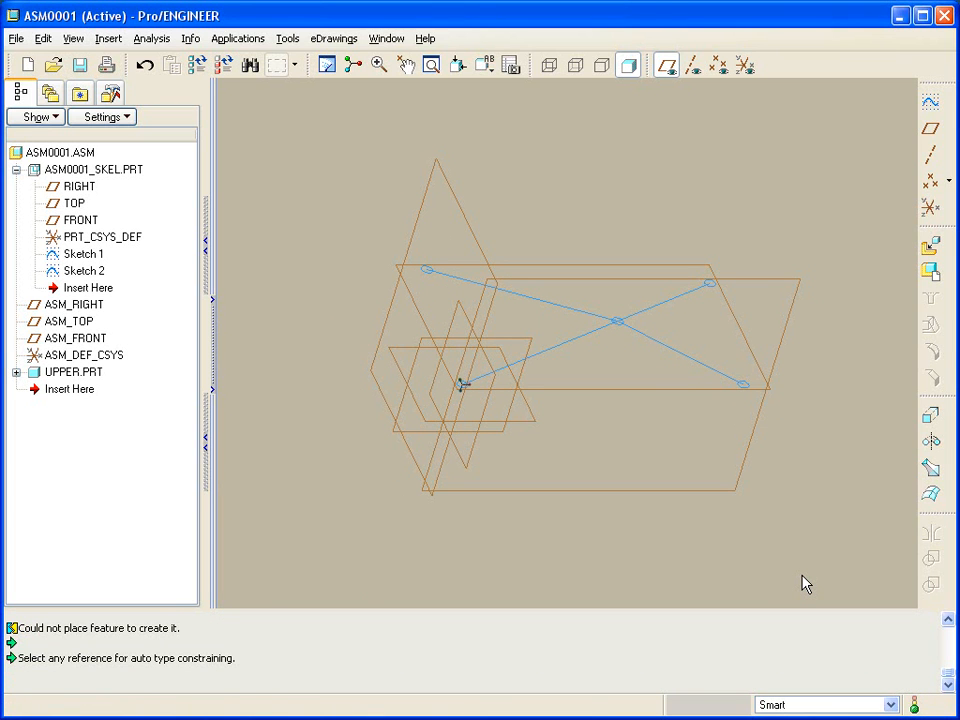
mouse_move(370, 188)
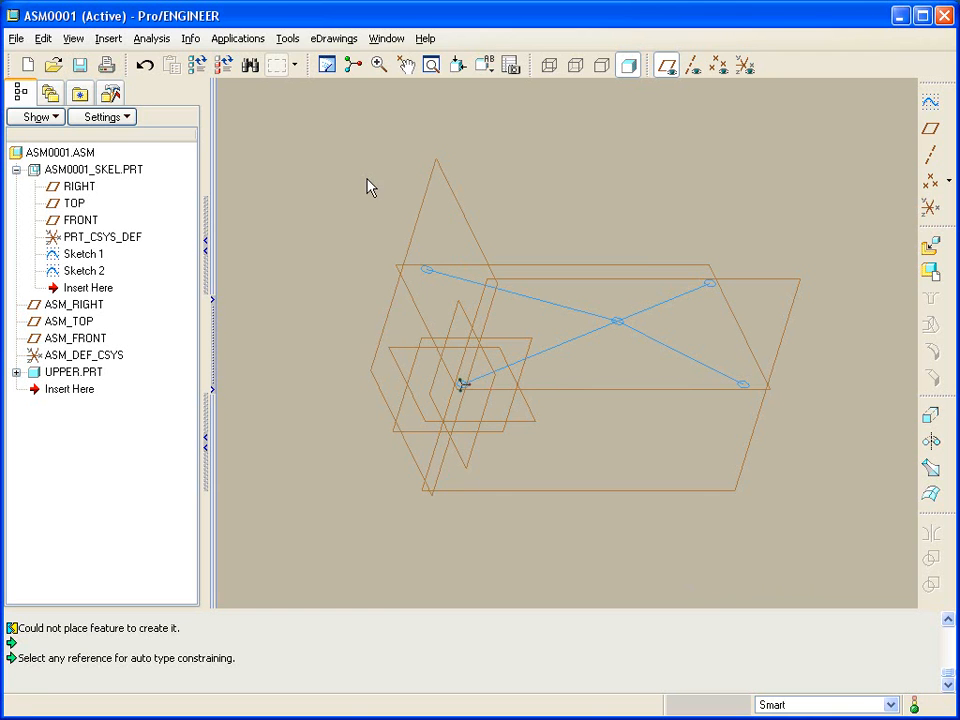
- In the skeleton part, create coordinate system UPPER at the link curve end, oriented using FRONT
double_click(93, 169)
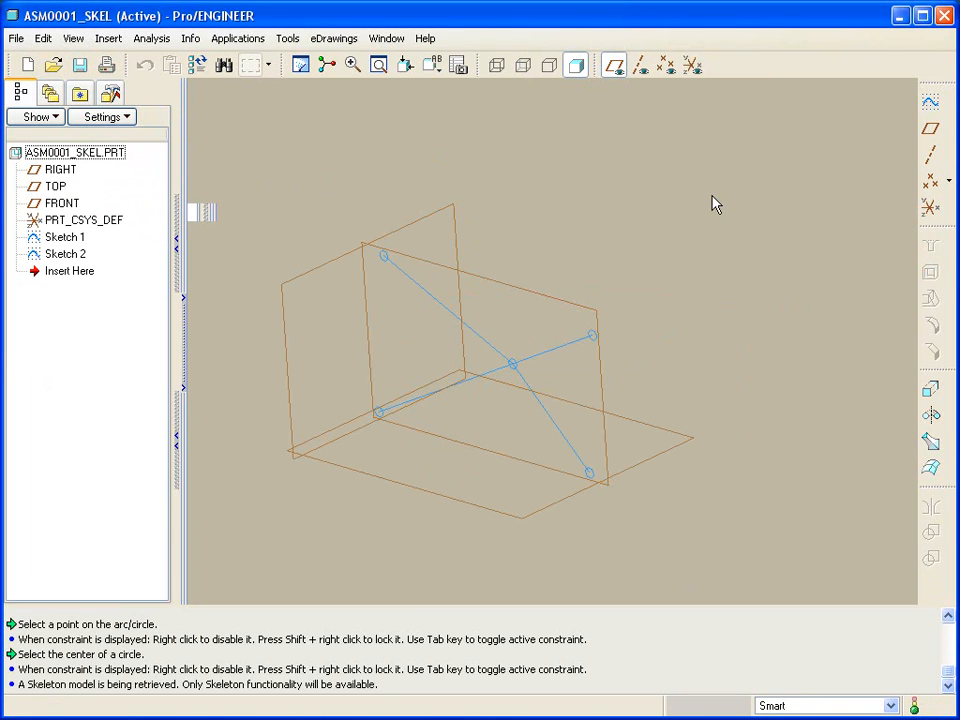
left_click(691, 65)
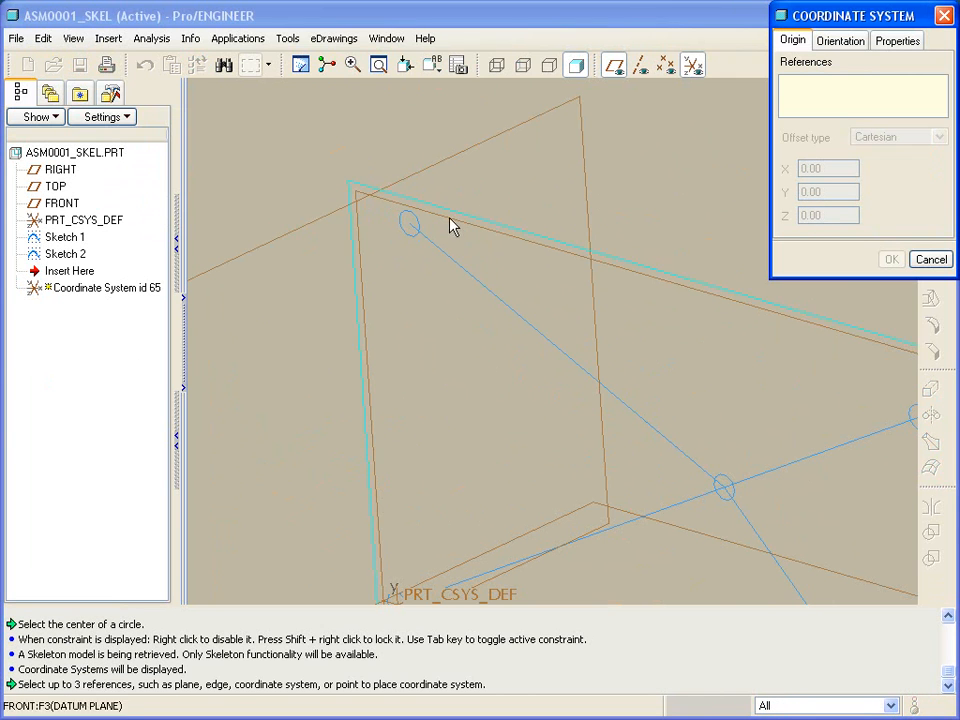
left_click(410, 224)
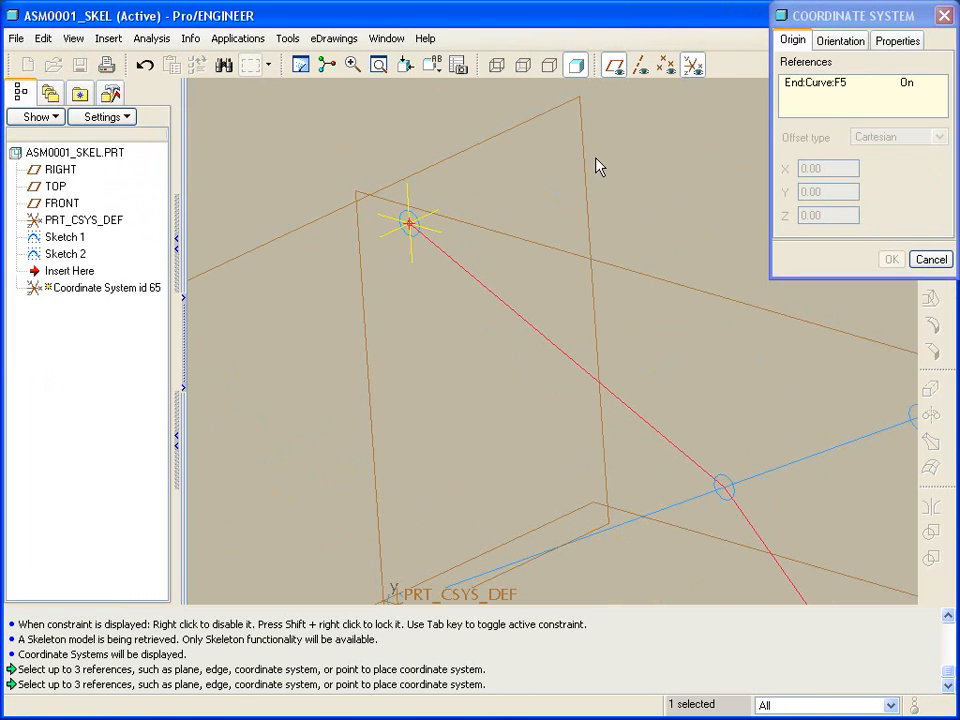
left_click(839, 40)
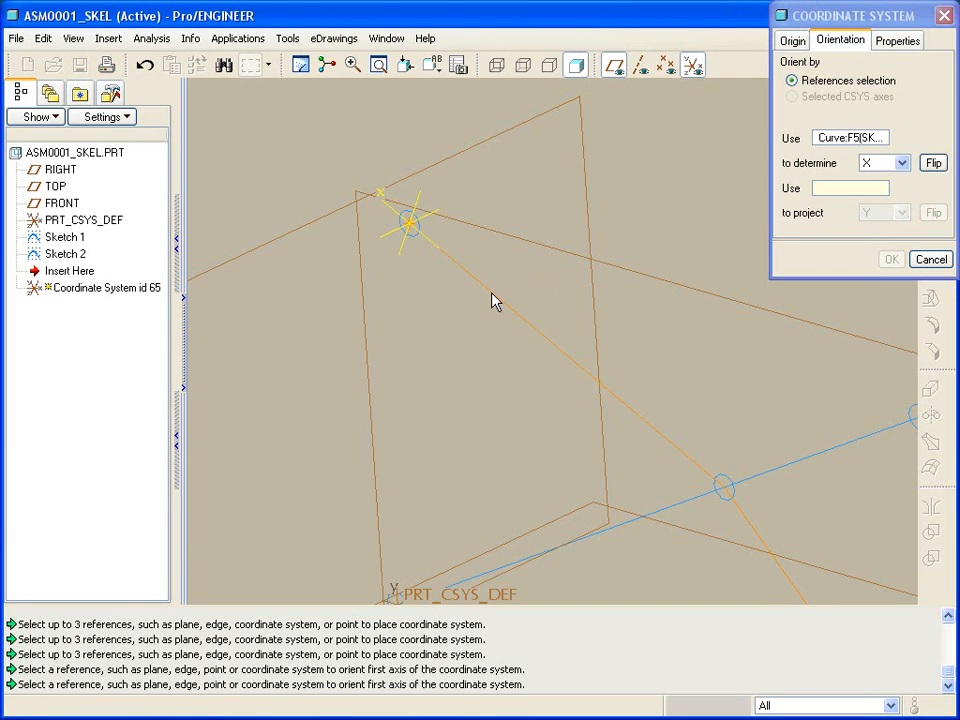
left_click(850, 188)
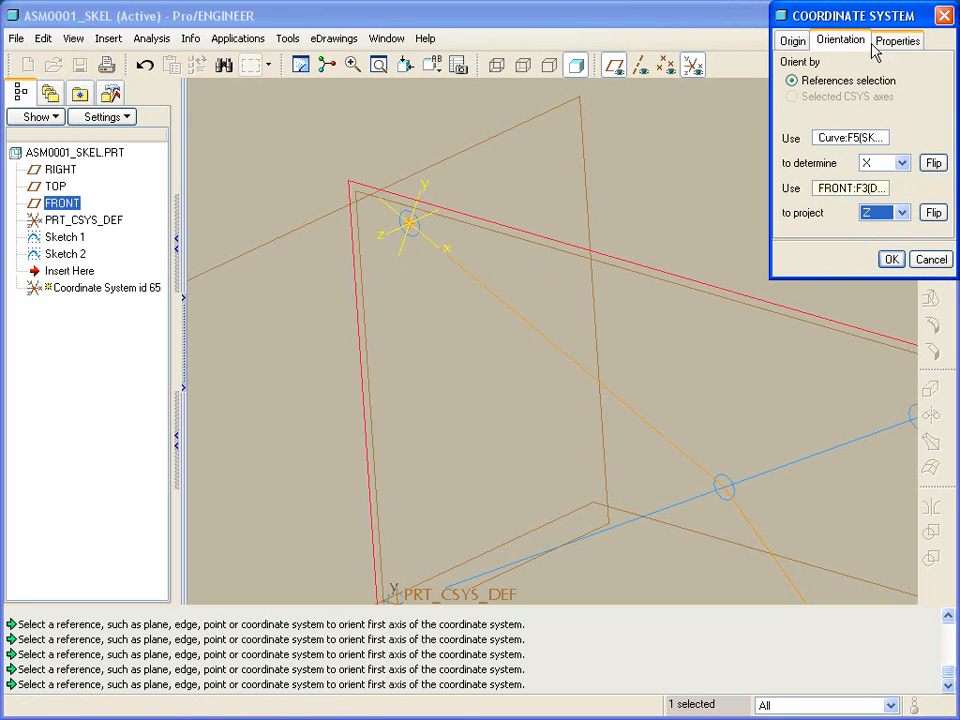
left_click(894, 40)
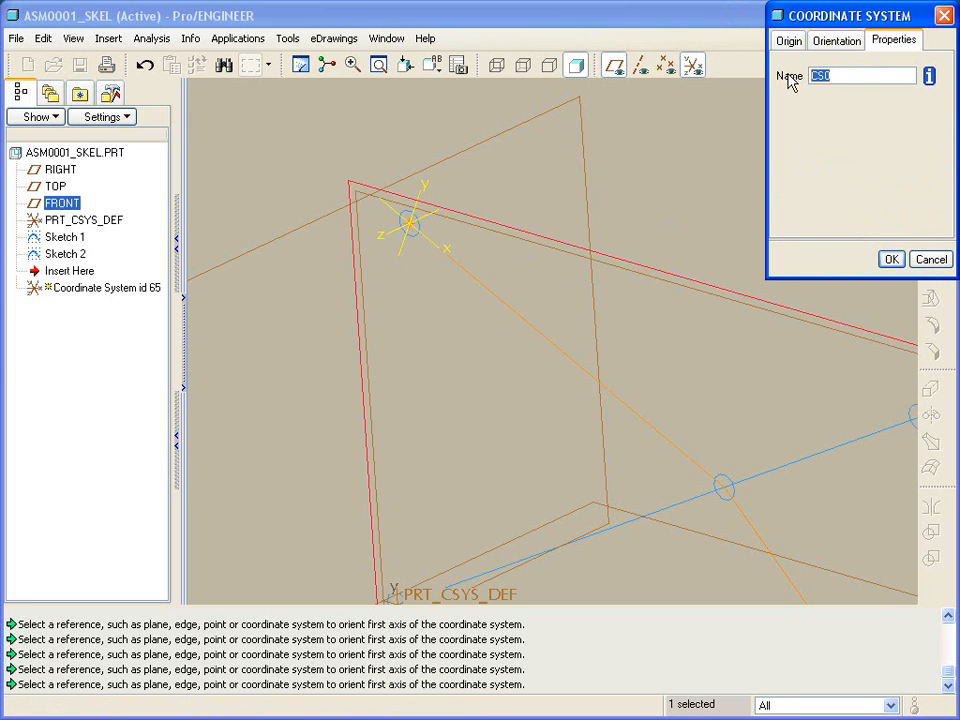
type("upper")
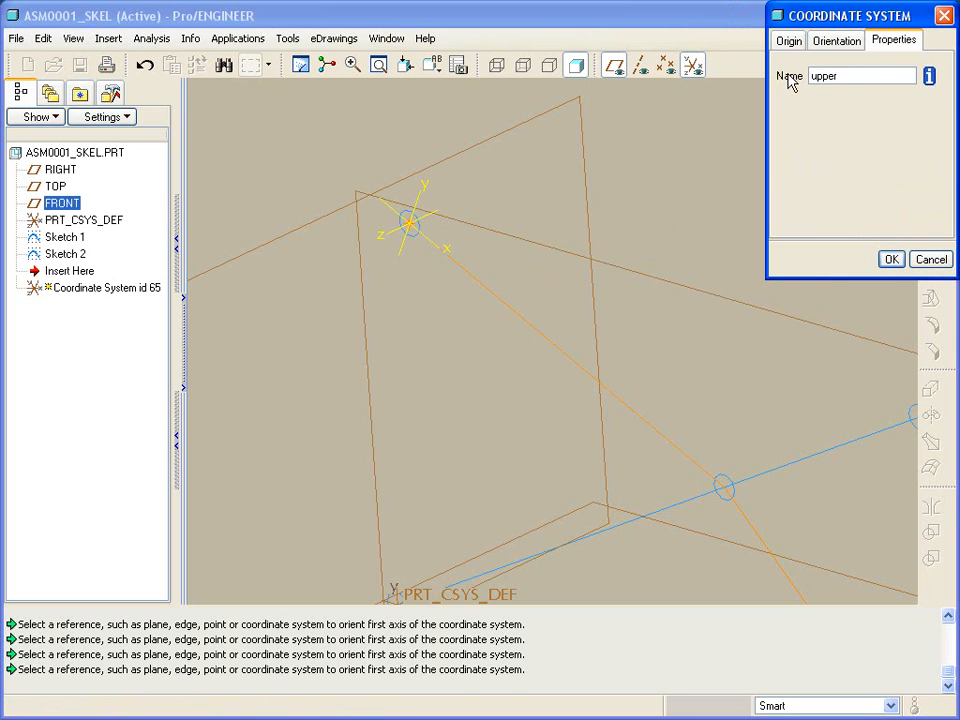
left_click(889, 259)
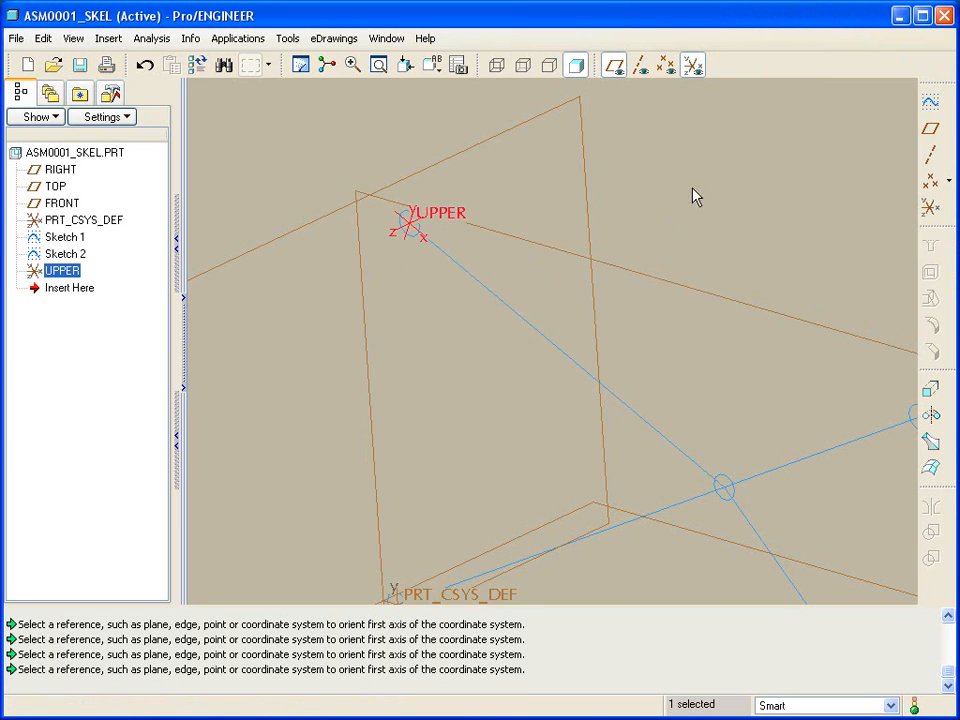
- Create coordinate system 'lower' at the other curve end, X along the curve and Z from FRONT
left_click(640, 65)
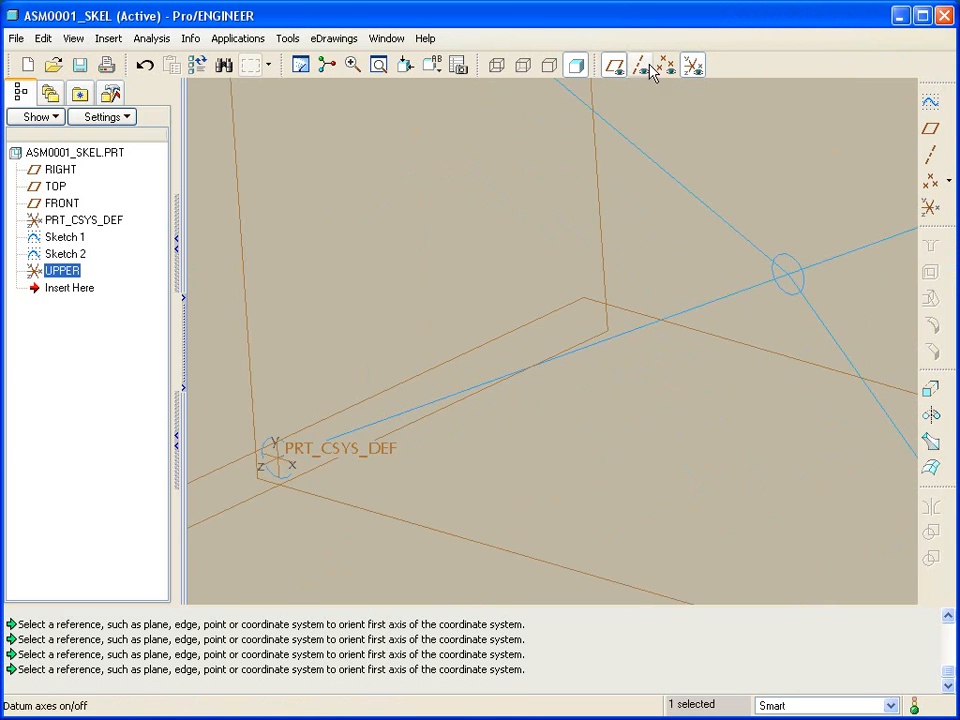
left_click(638, 65)
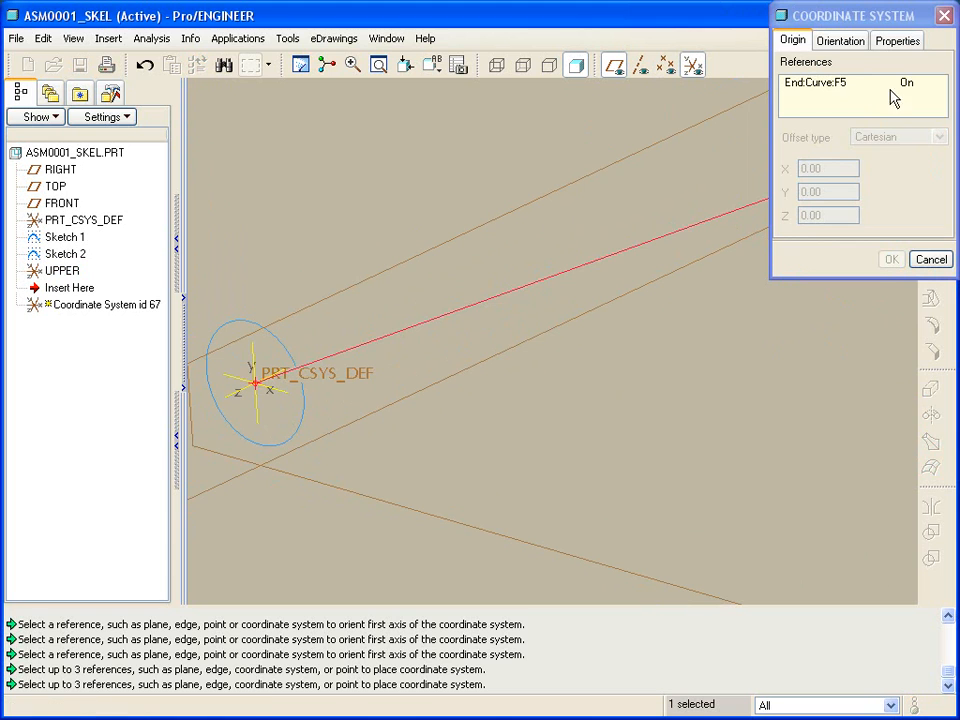
left_click(840, 40)
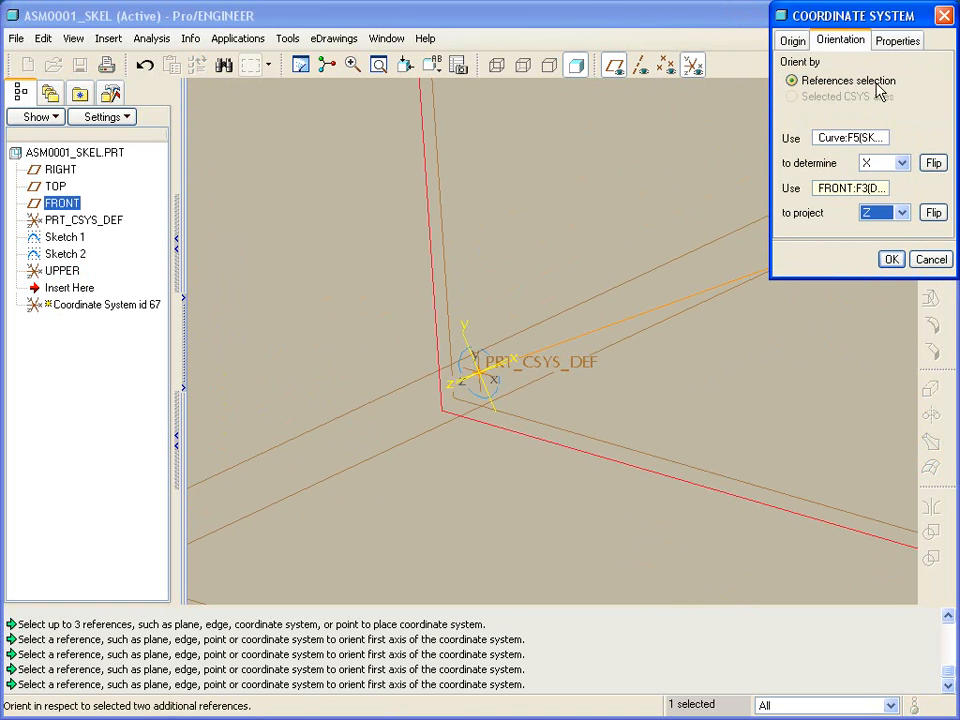
left_click(893, 40)
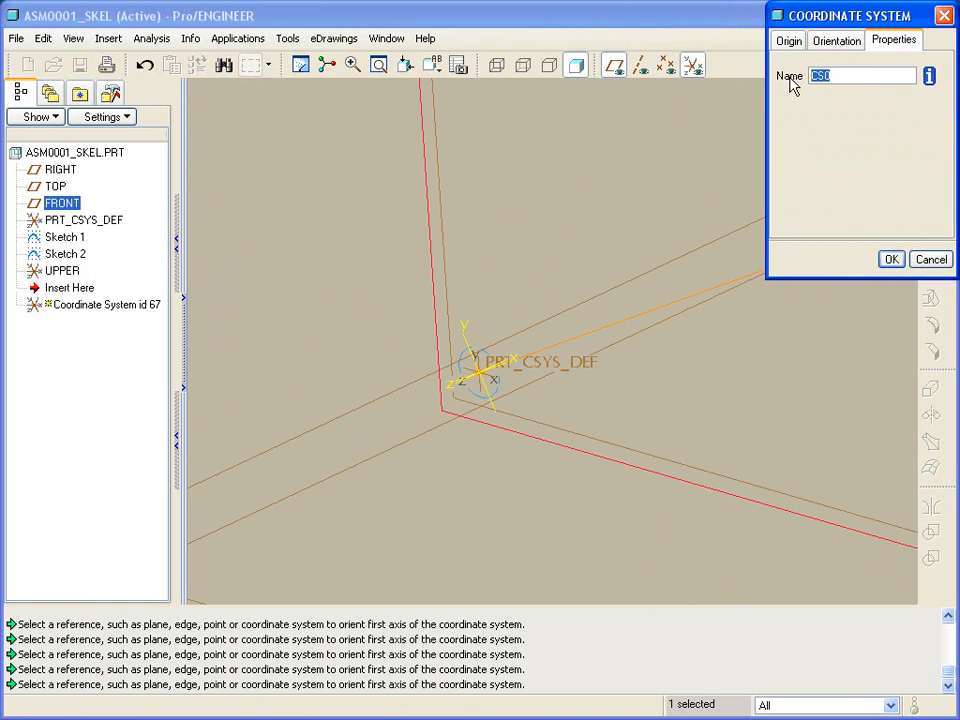
type("lower")
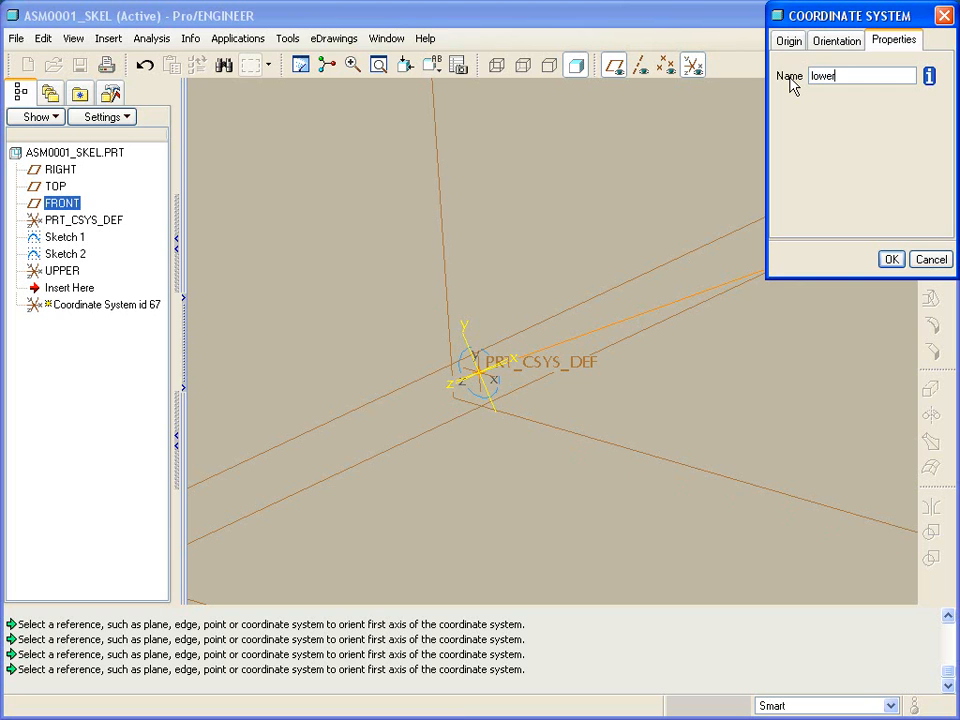
left_click(890, 259)
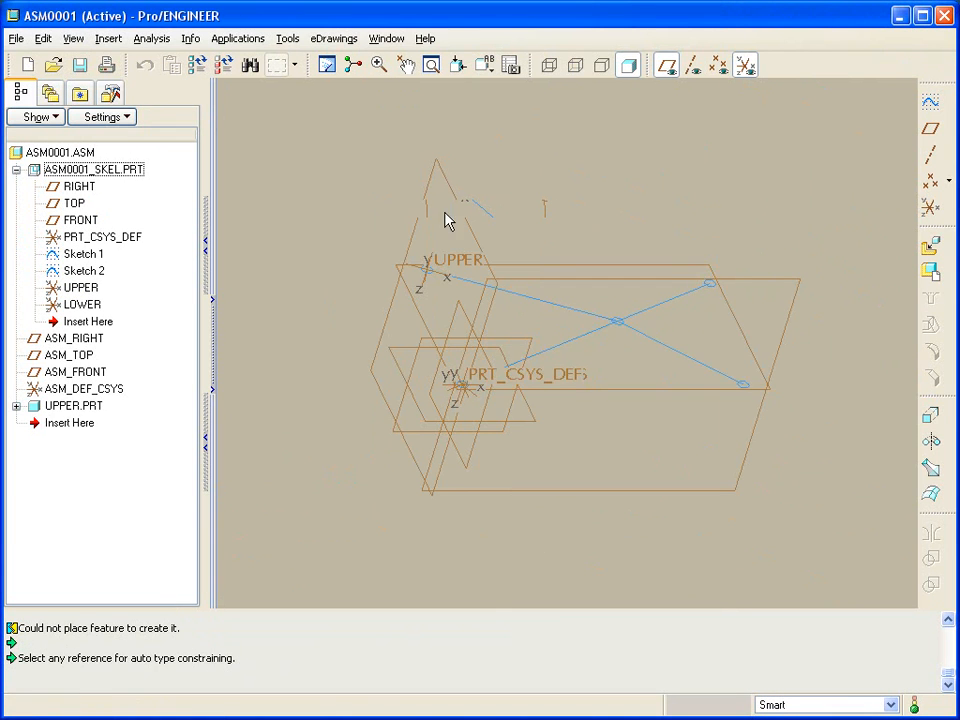
- Redefine UPPER.PRT, replacing its Default constraint with PRT_CSYS_DEF aligned to skeleton UPPER
left_click(74, 405)
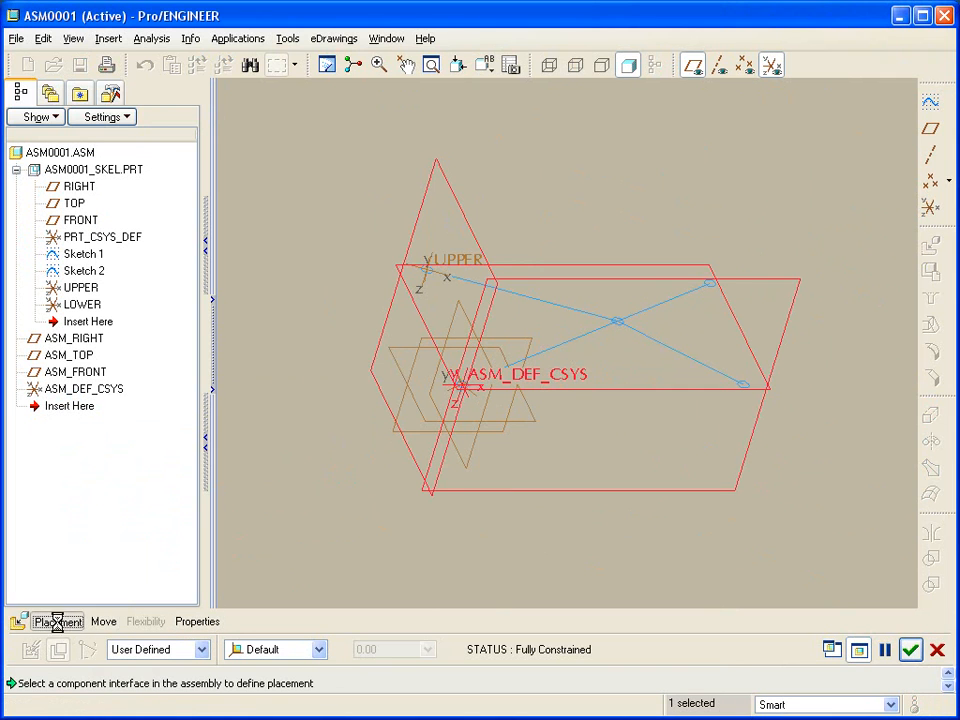
right_click(85, 425)
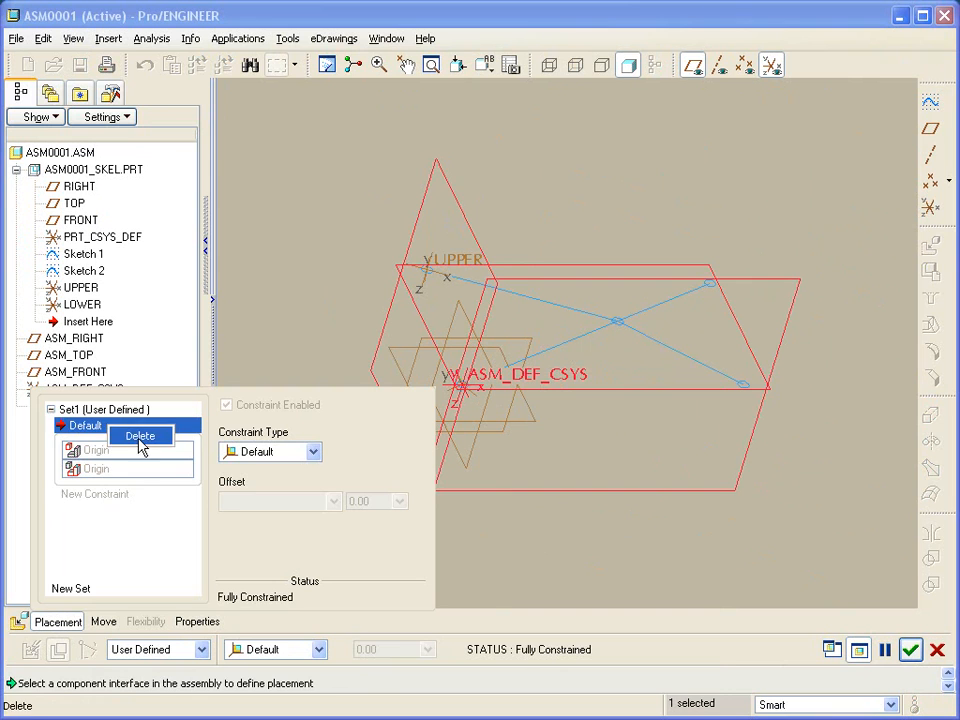
left_click(140, 435)
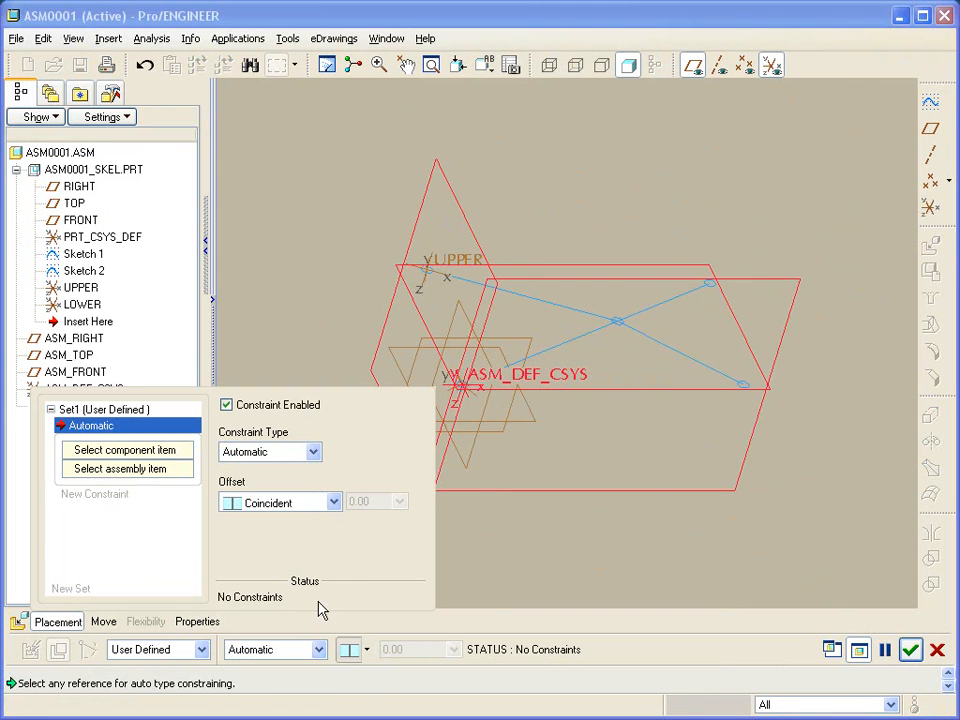
mouse_move(465, 300)
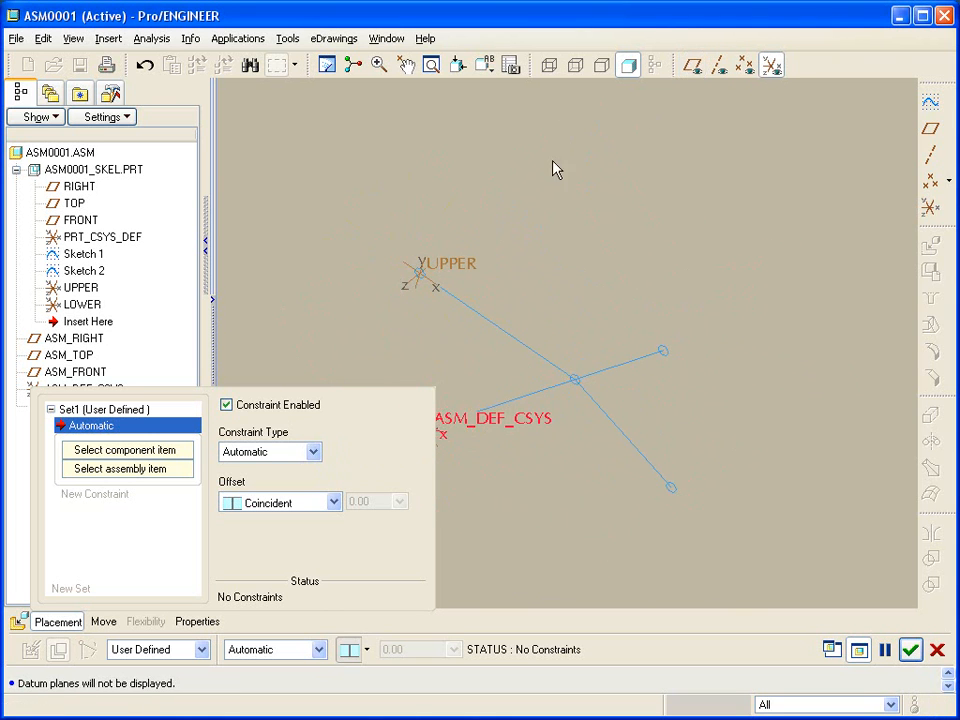
left_click(80, 287)
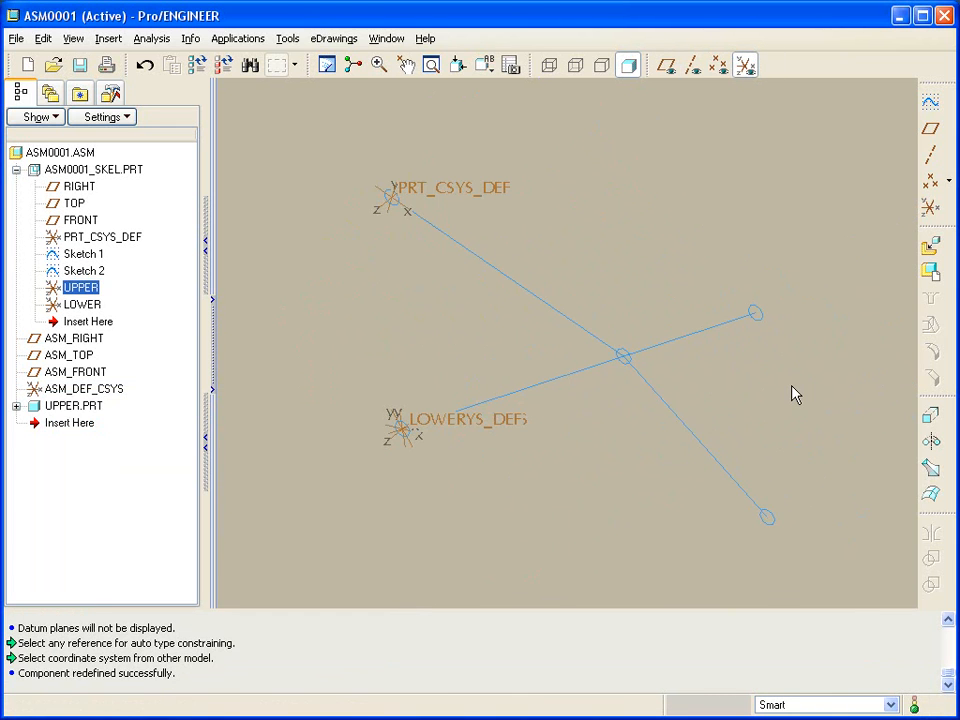
- Create part 'lower' by copying from the template, for placement at skeleton LOWER
left_click(930, 272)
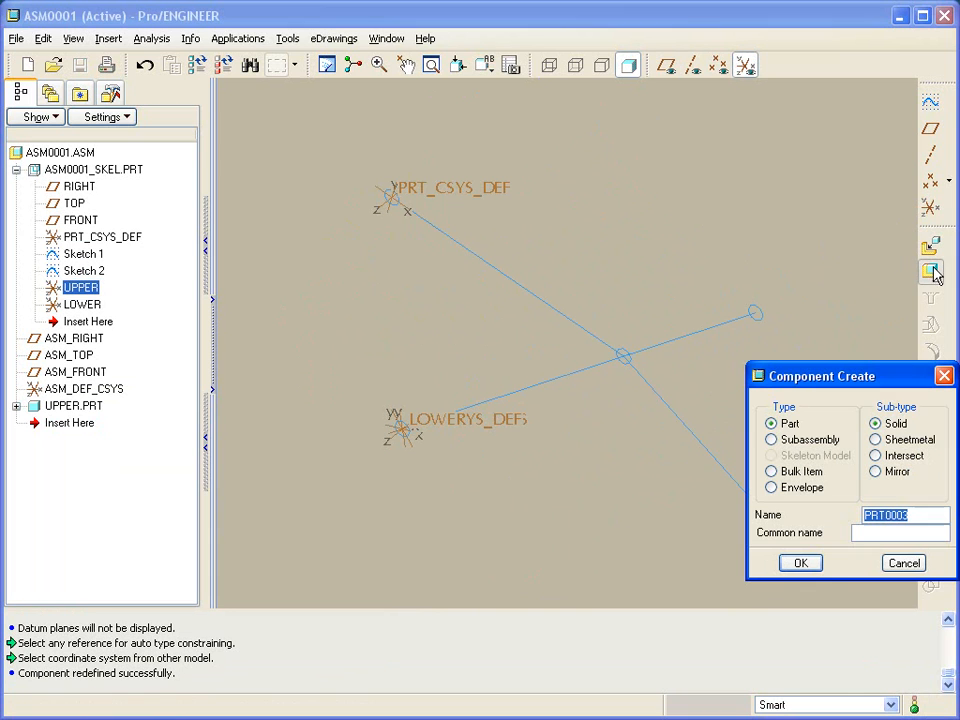
type("lower")
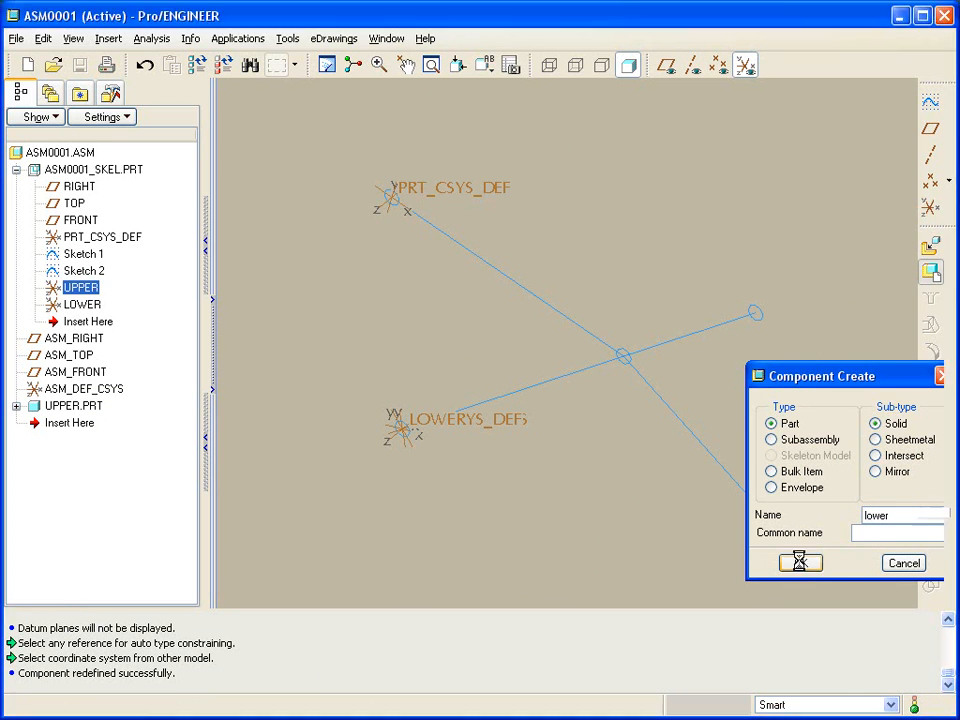
left_click(800, 562)
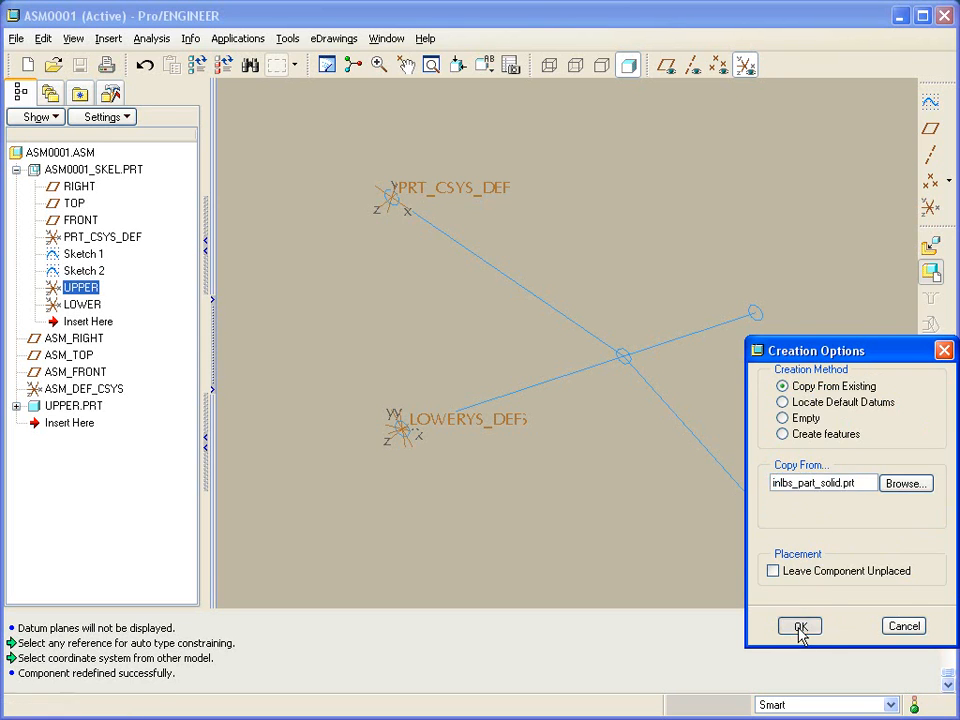
left_click(799, 625)
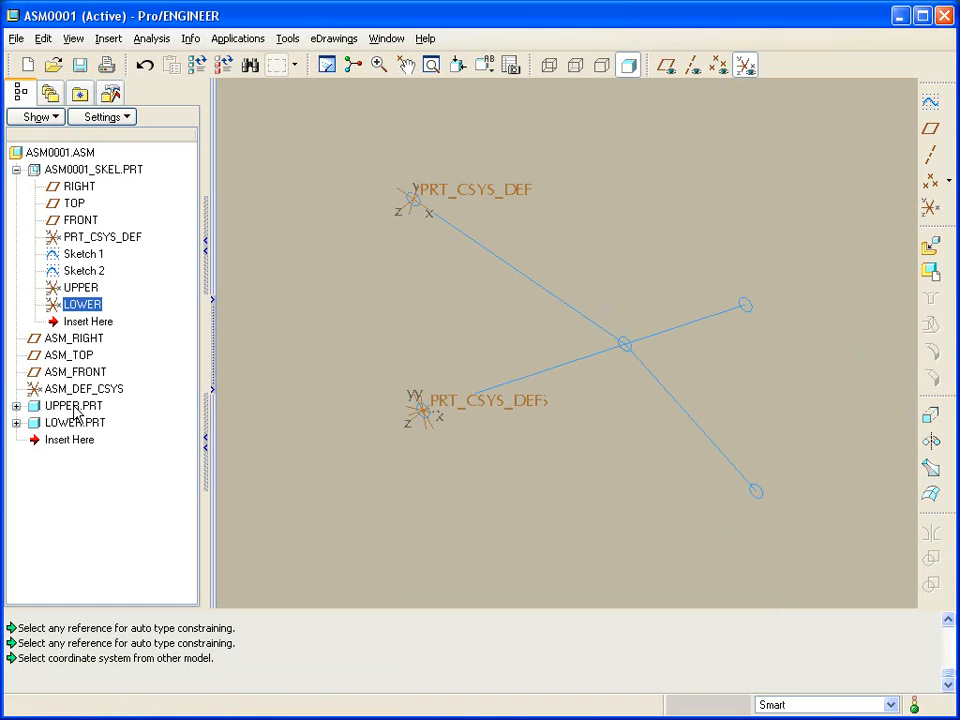
- Open UPPER.PRT in its own window with datum planes shown
right_click(73, 405)
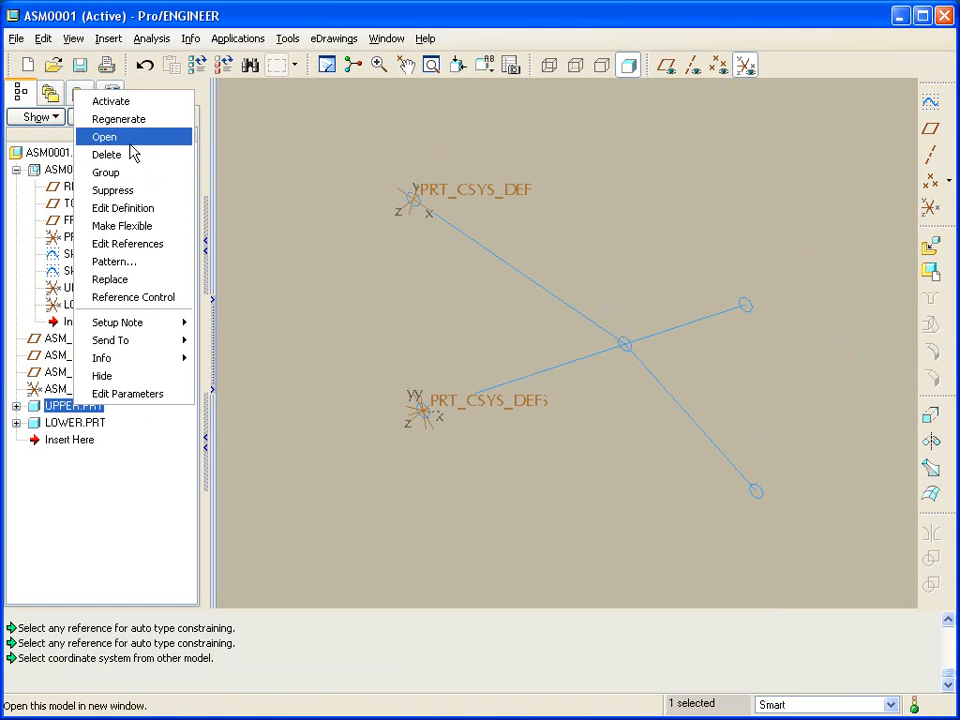
left_click(104, 137)
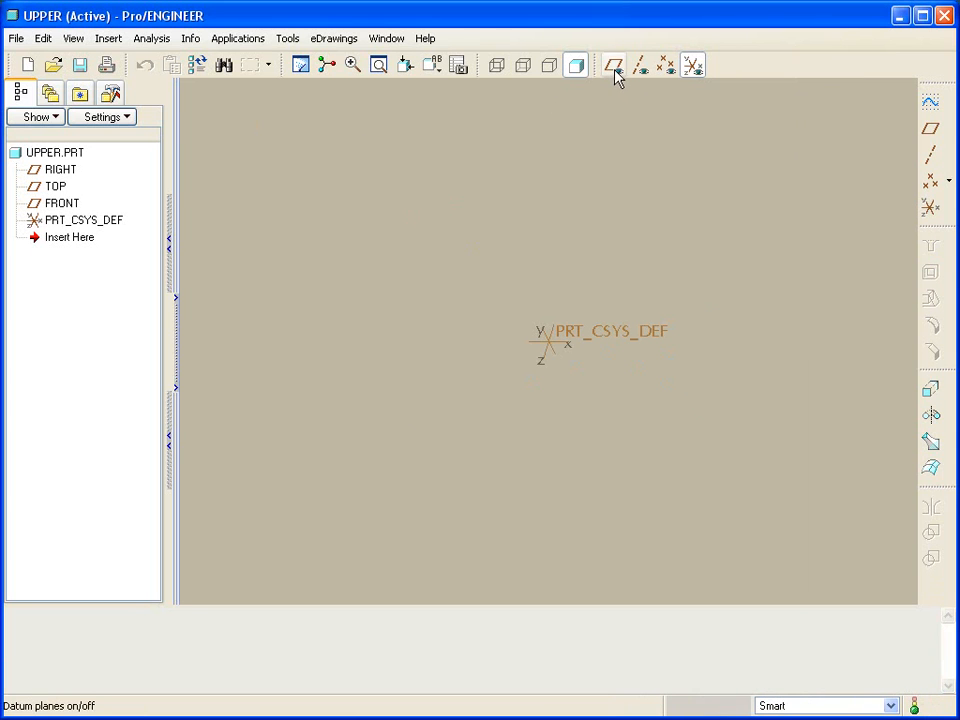
left_click(614, 64)
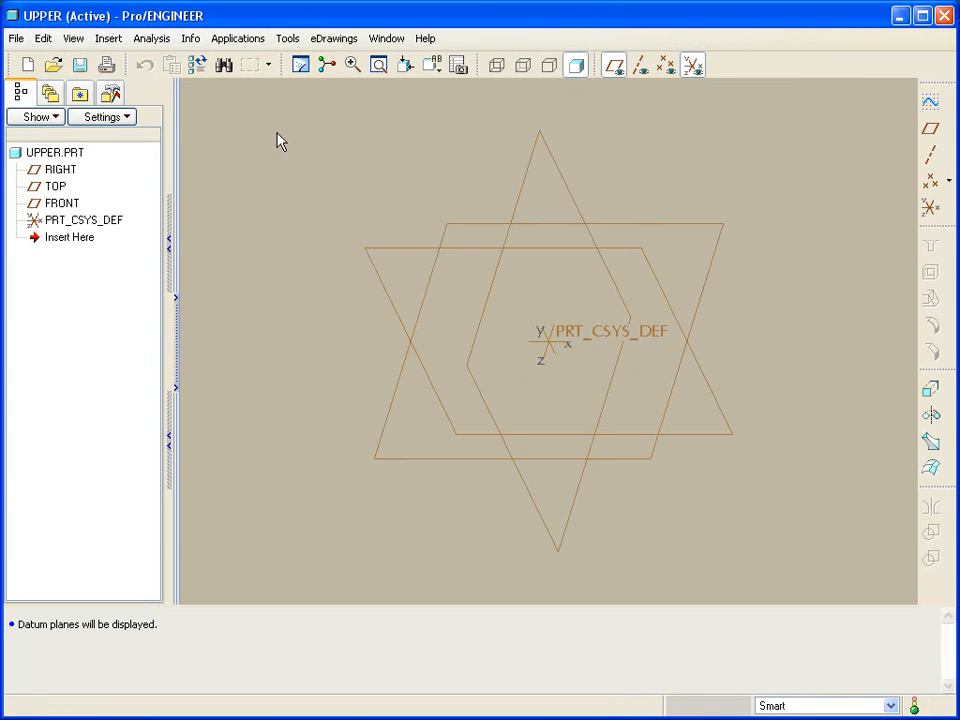
- Copy geometry from the skeleton, placed by Coord Sys on the skeleton's UPPER coordinate system
left_click(108, 38)
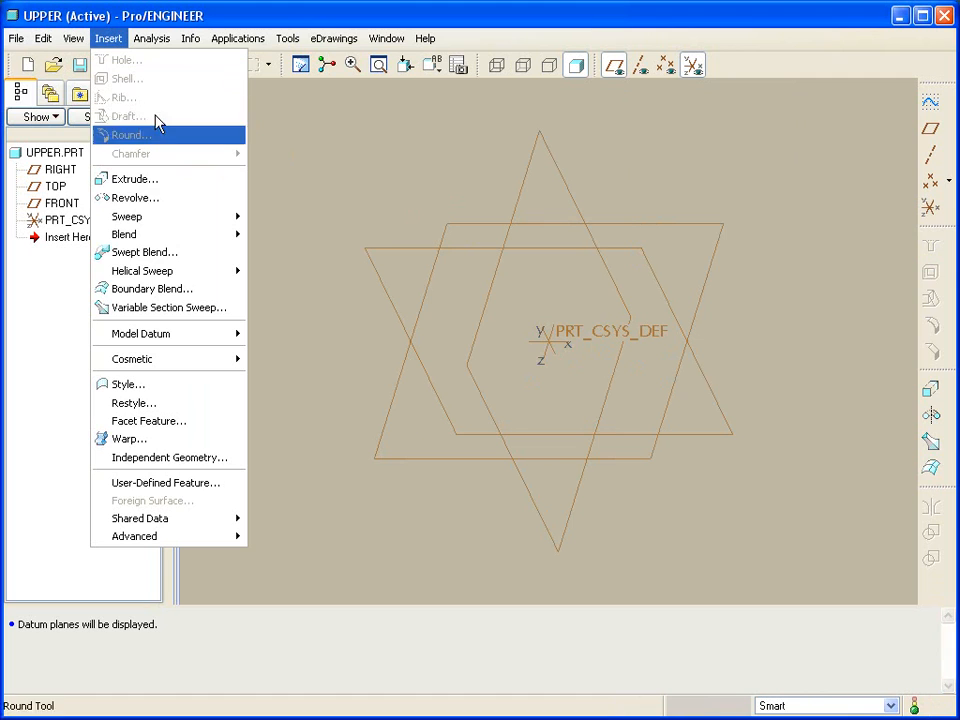
mouse_move(140, 518)
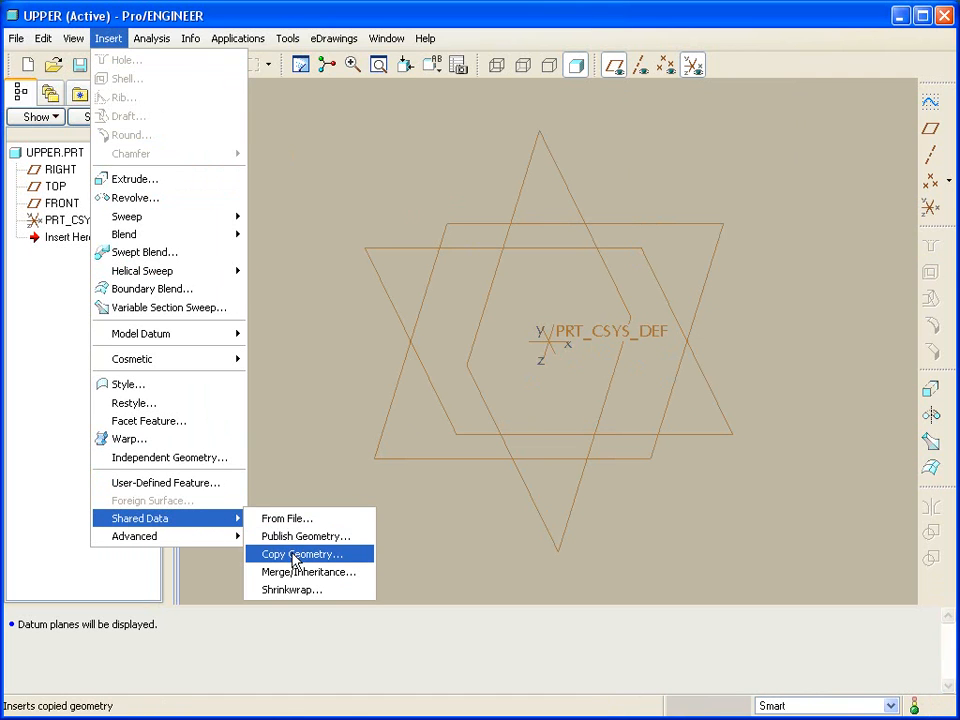
left_click(302, 554)
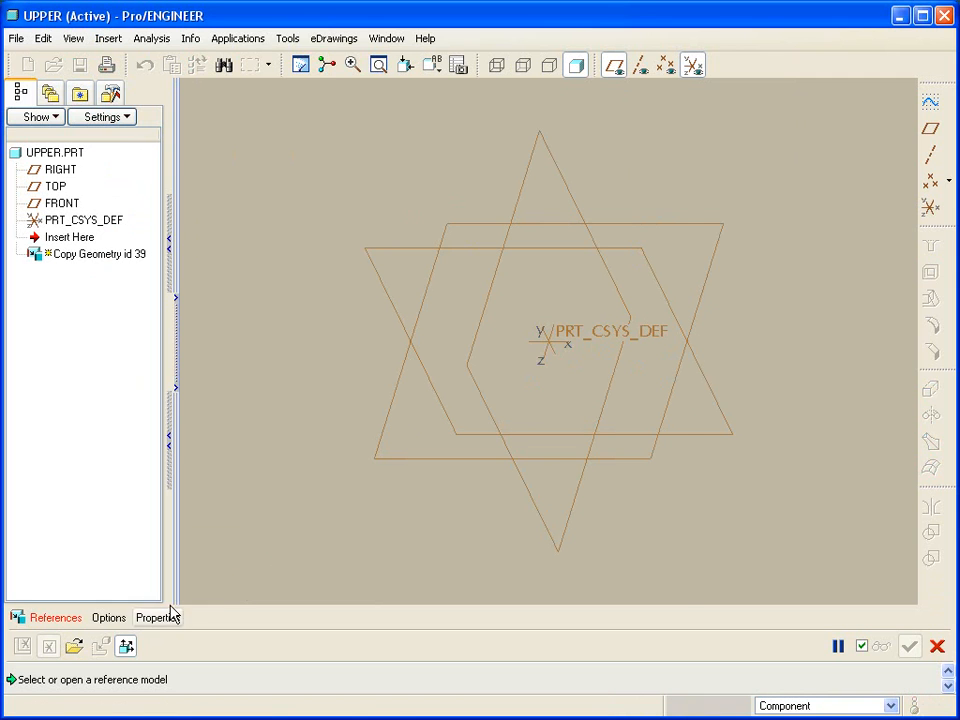
left_click(73, 645)
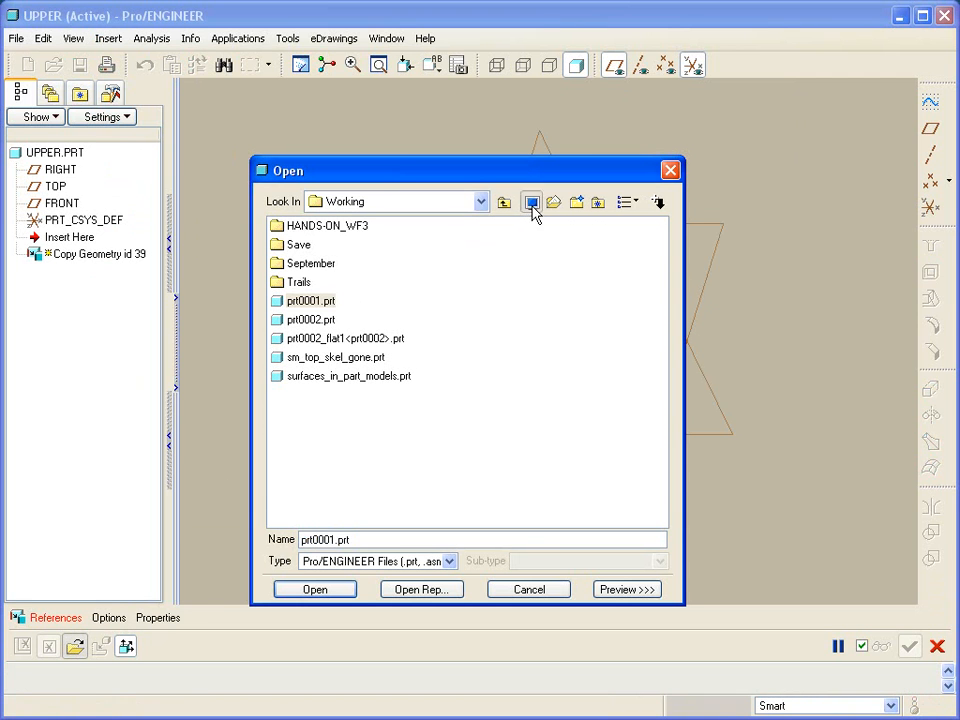
left_click(315, 589)
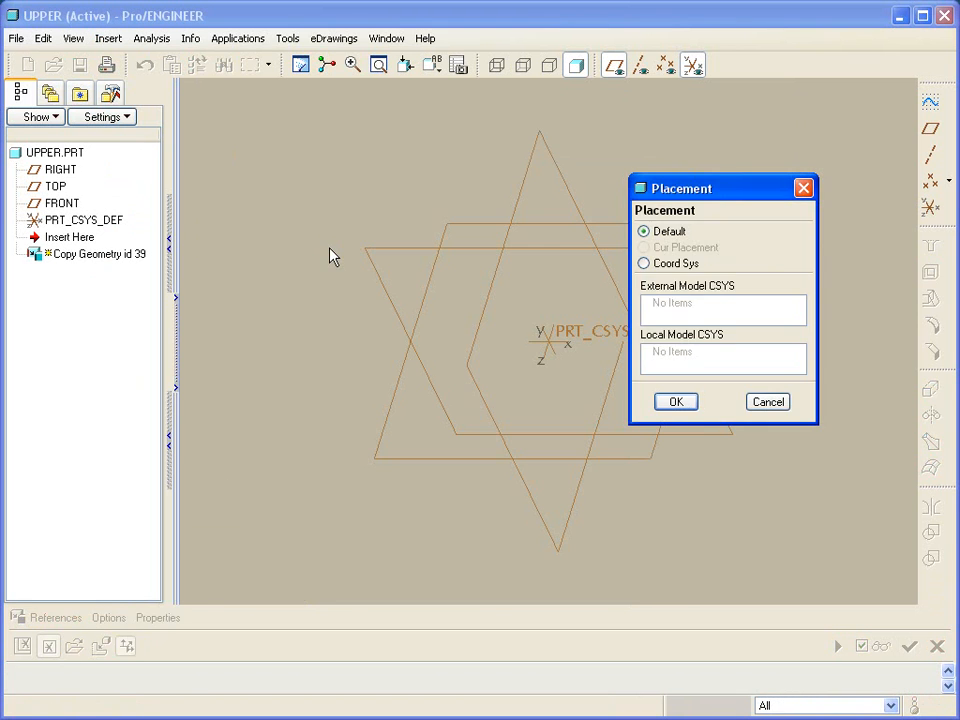
left_click(644, 231)
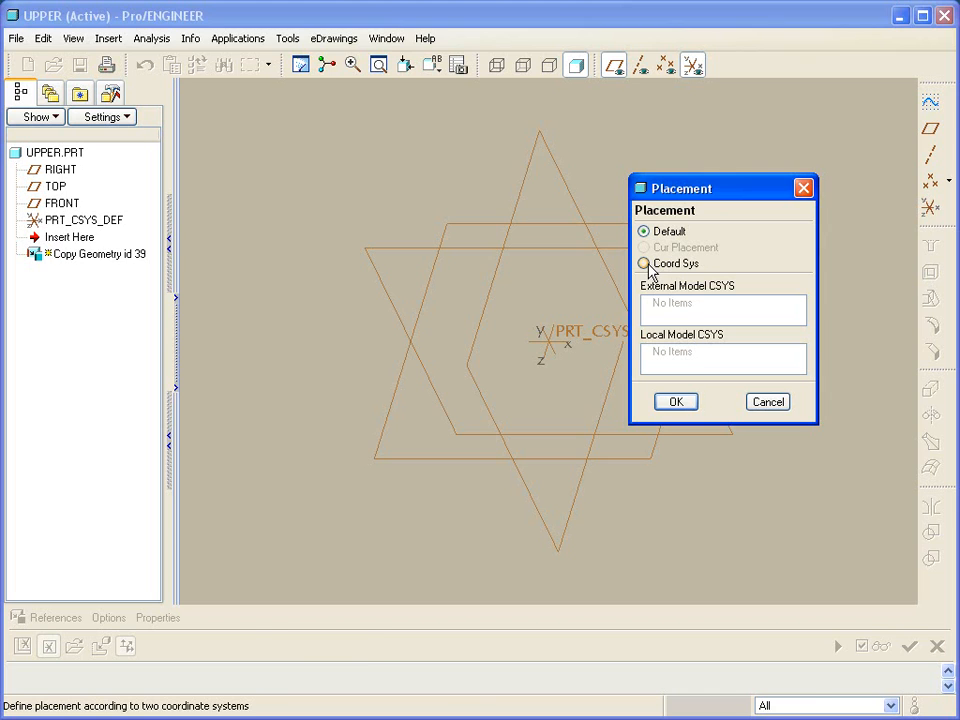
left_click(644, 263)
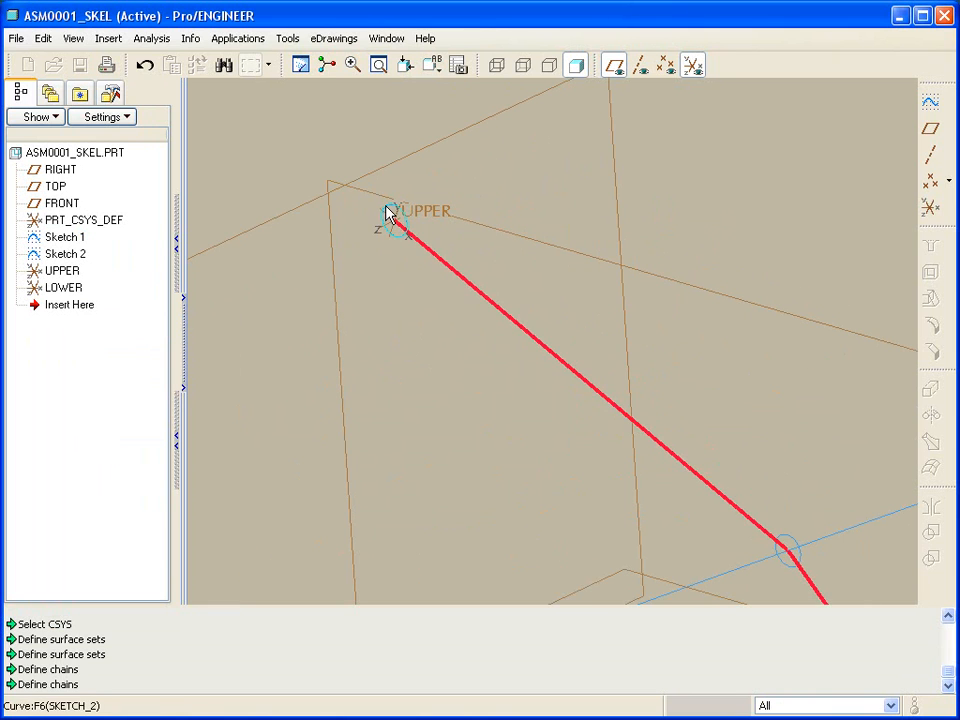
left_click(390, 225)
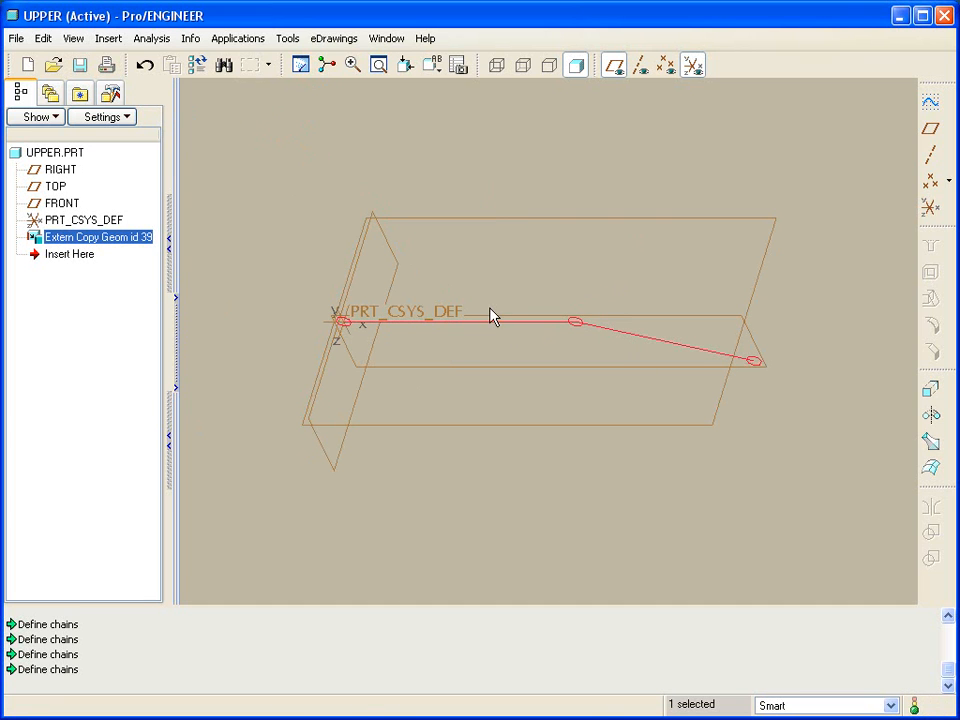
left_click_drag(490, 315, 487, 305)
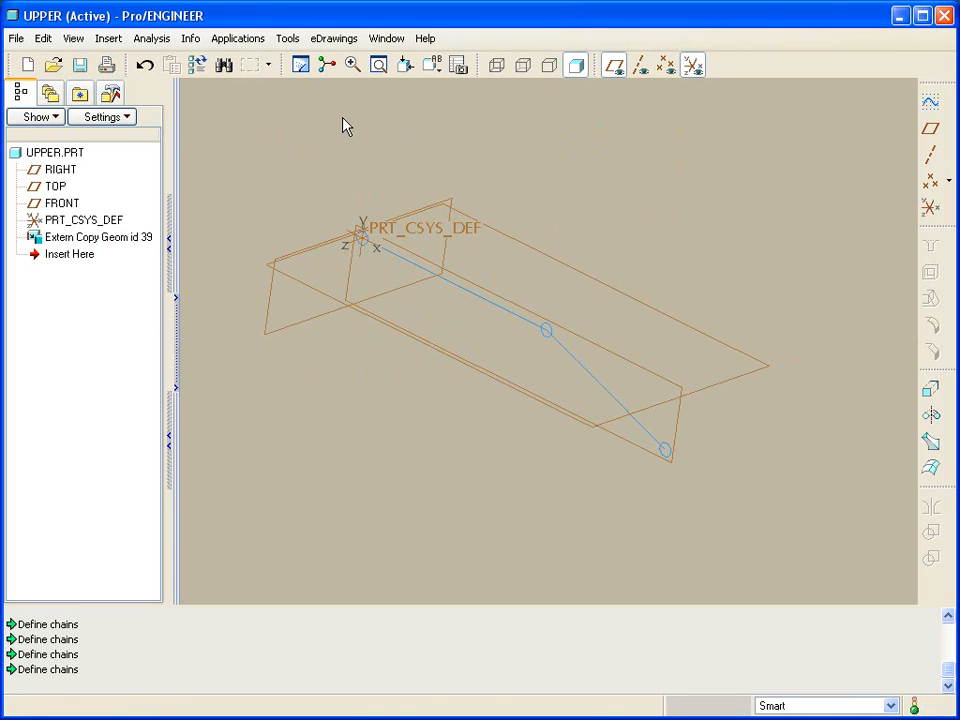
- Switch back to ASM0001 and open LOWER.PRT in its own window
left_click(386, 38)
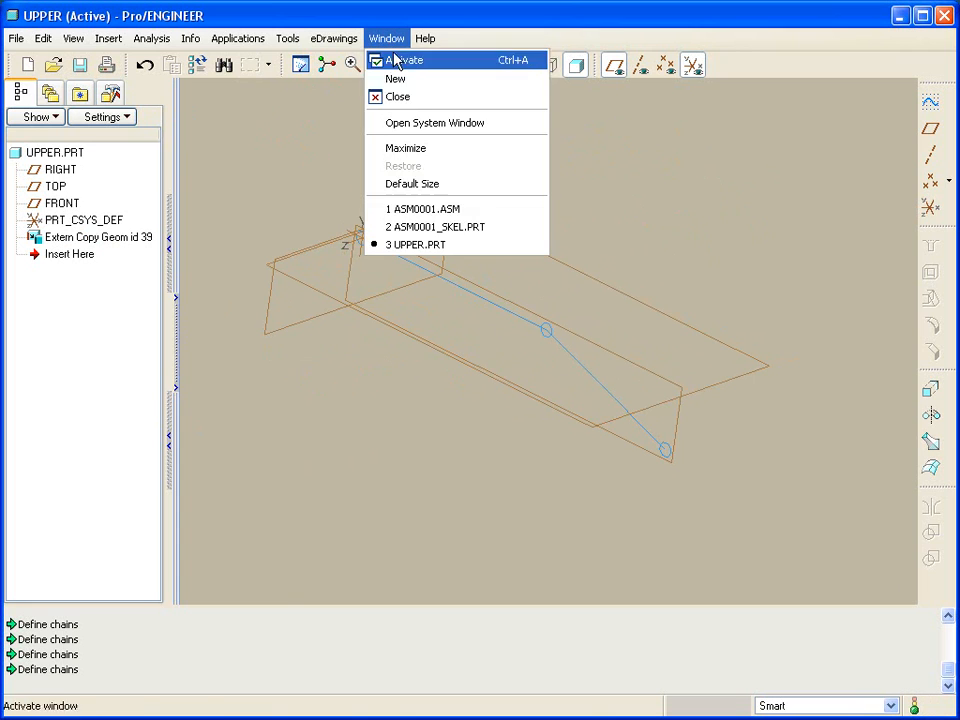
left_click(423, 208)
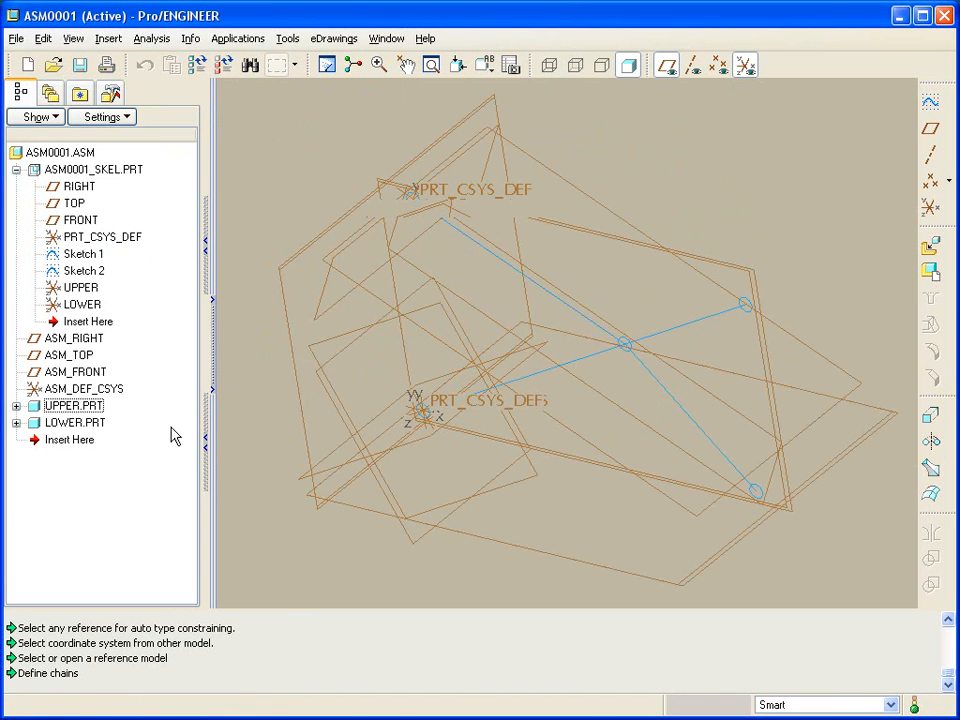
right_click(75, 422)
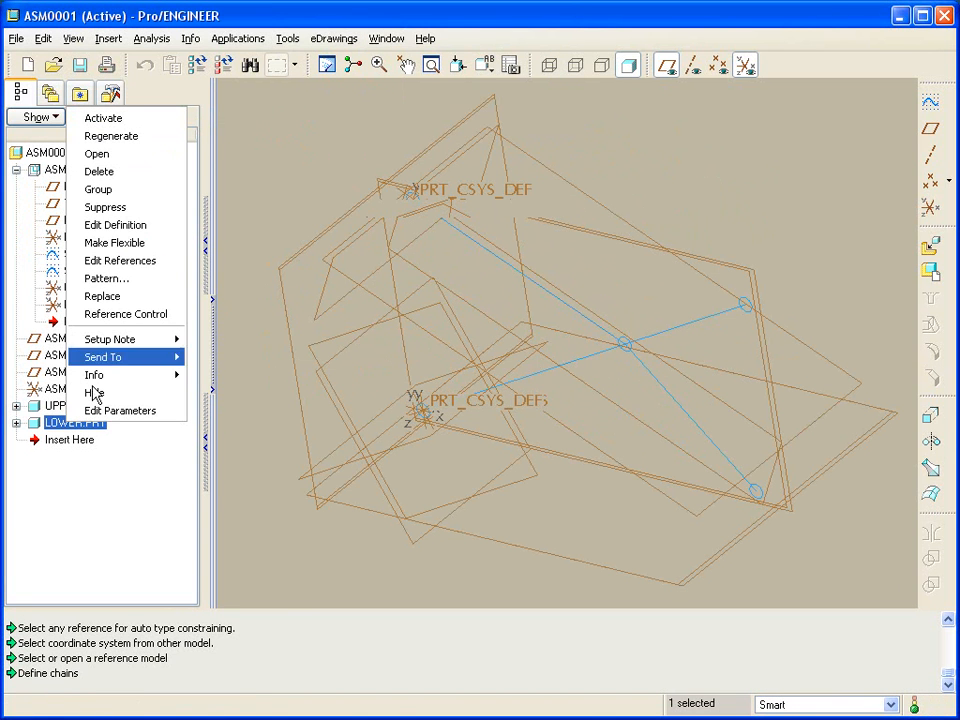
mouse_move(96, 153)
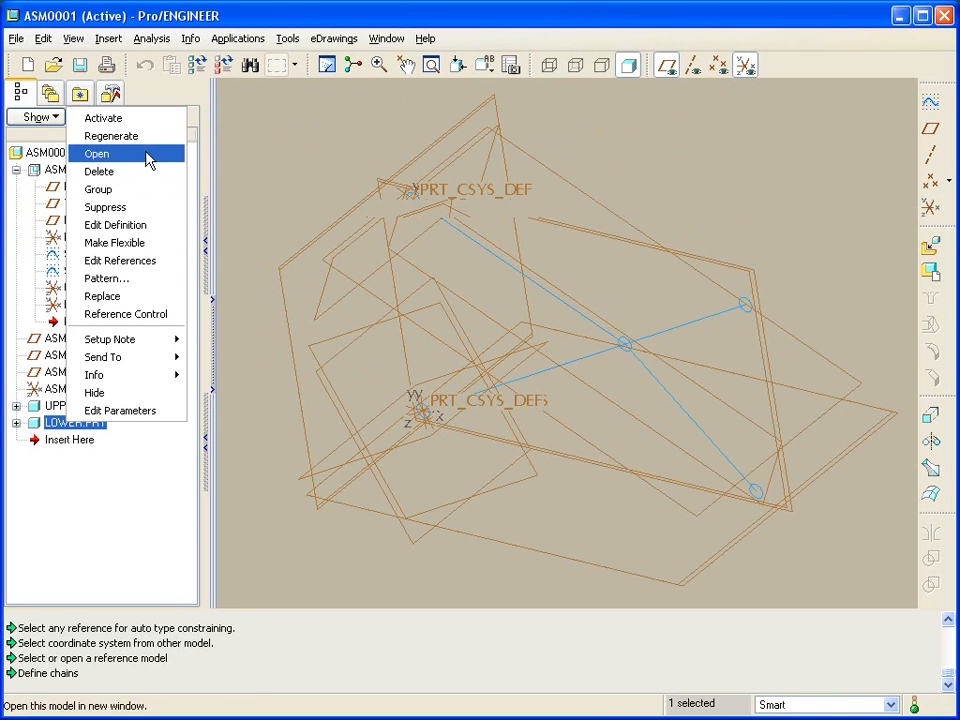
left_click(96, 153)
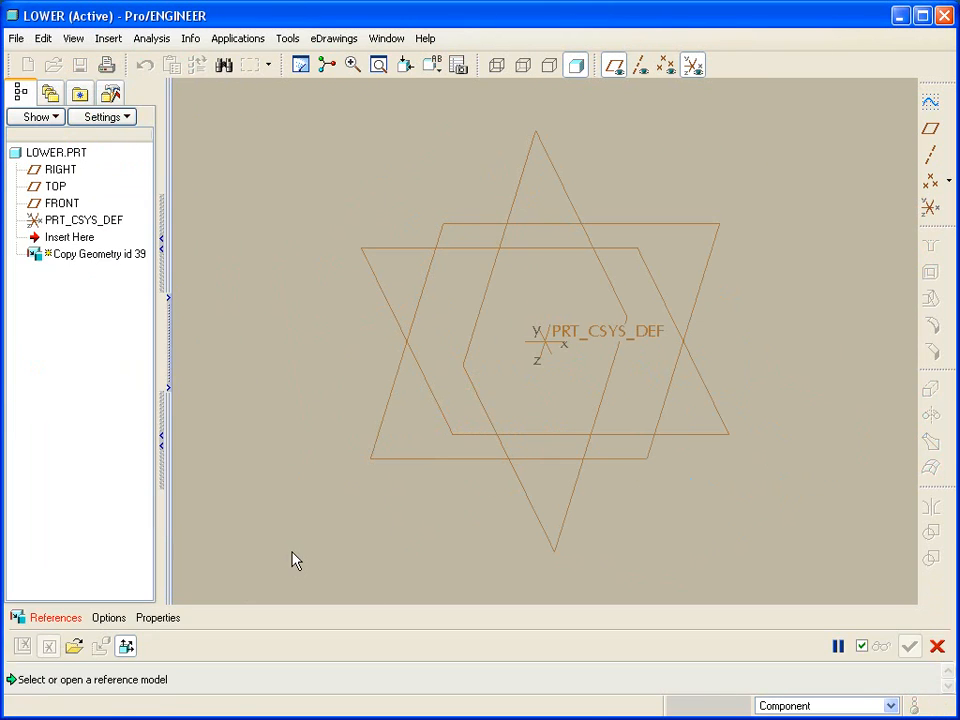
- Copy the skeleton's lower curve, matching PRT_CSYS_DEF to the skeleton's LOWER coordinate system
left_click(75, 646)
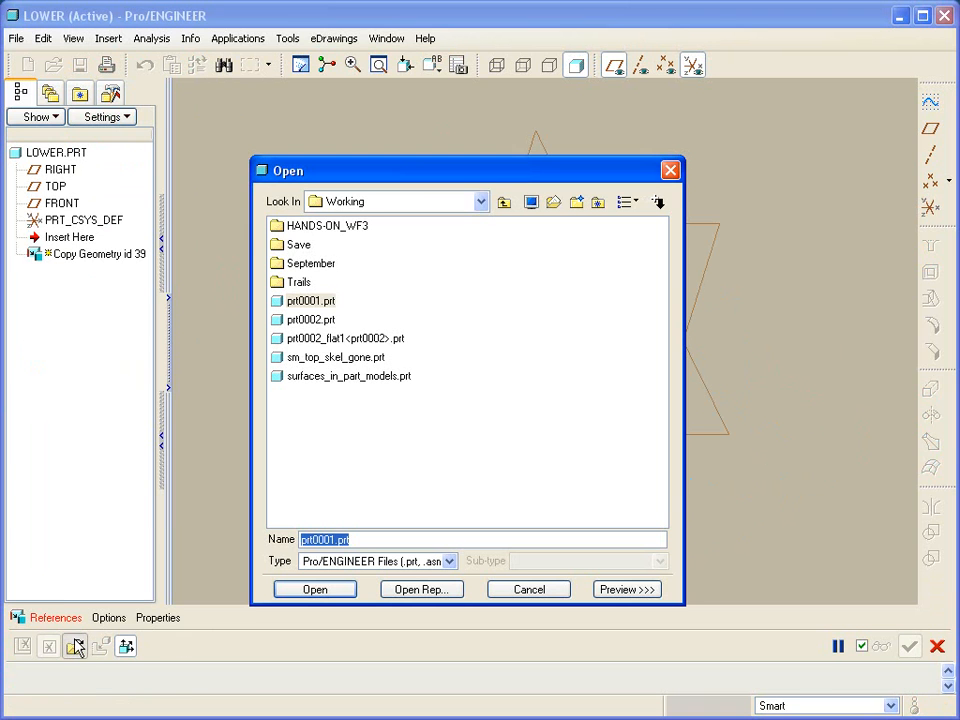
left_click(480, 201)
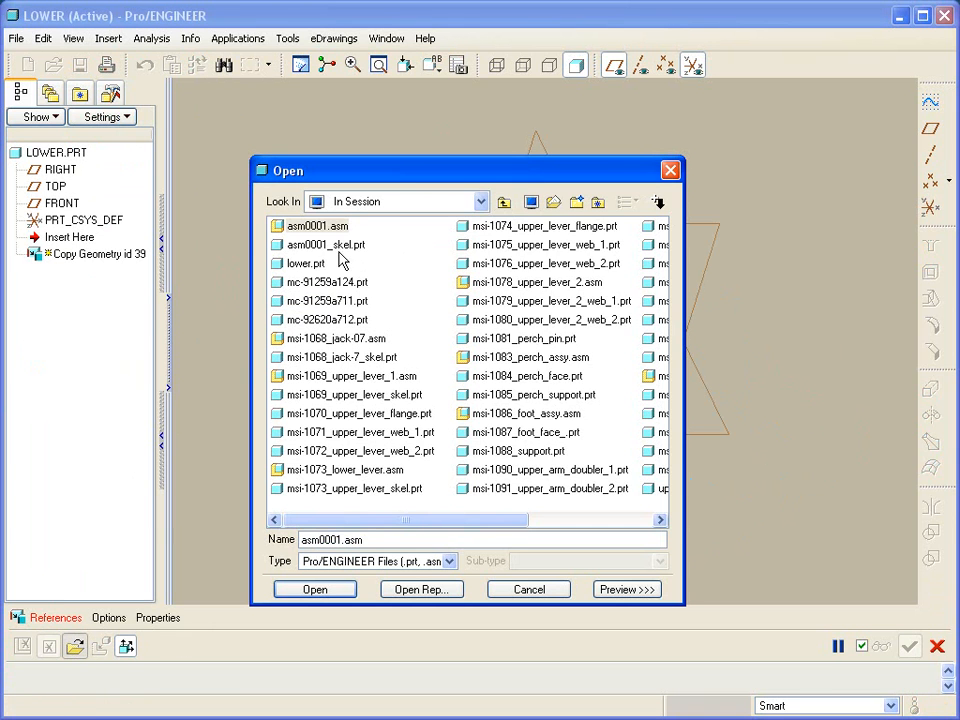
left_click(315, 589)
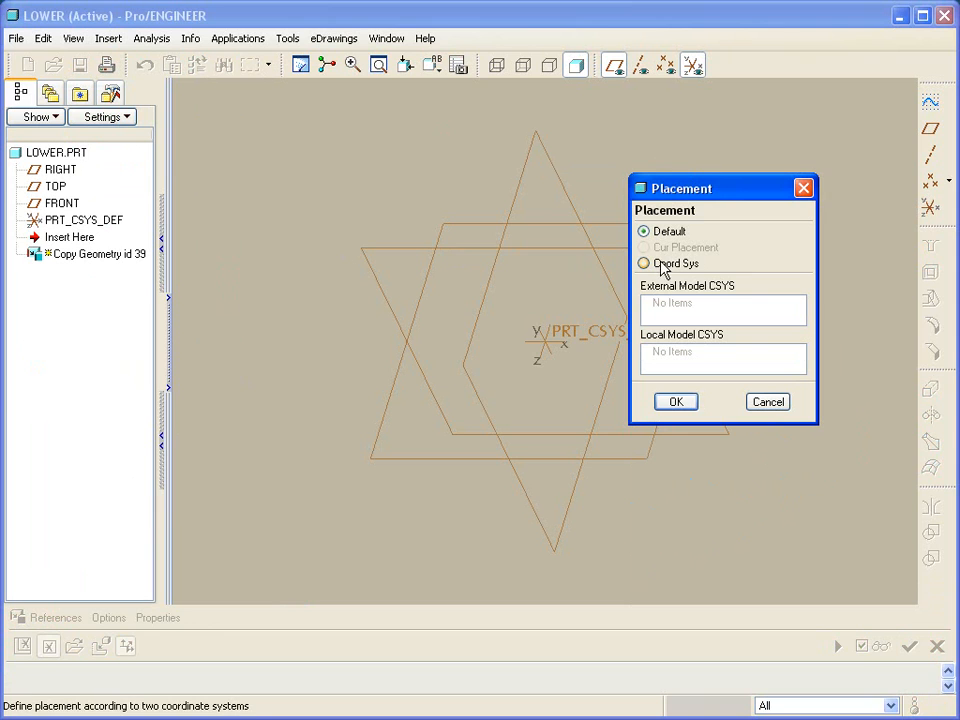
left_click(644, 263)
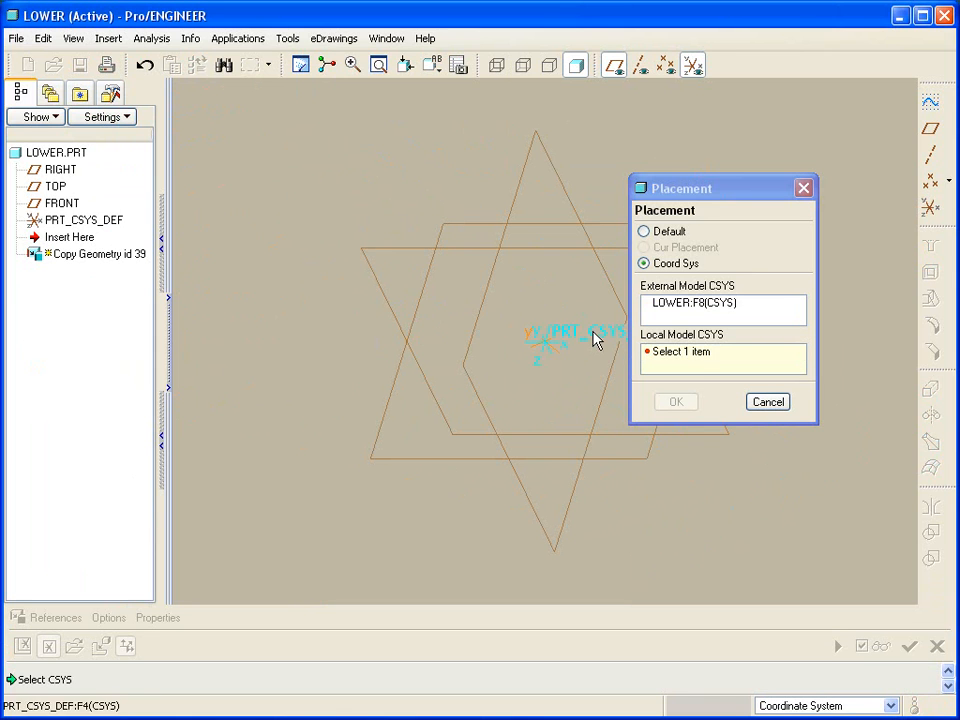
left_click(767, 401)
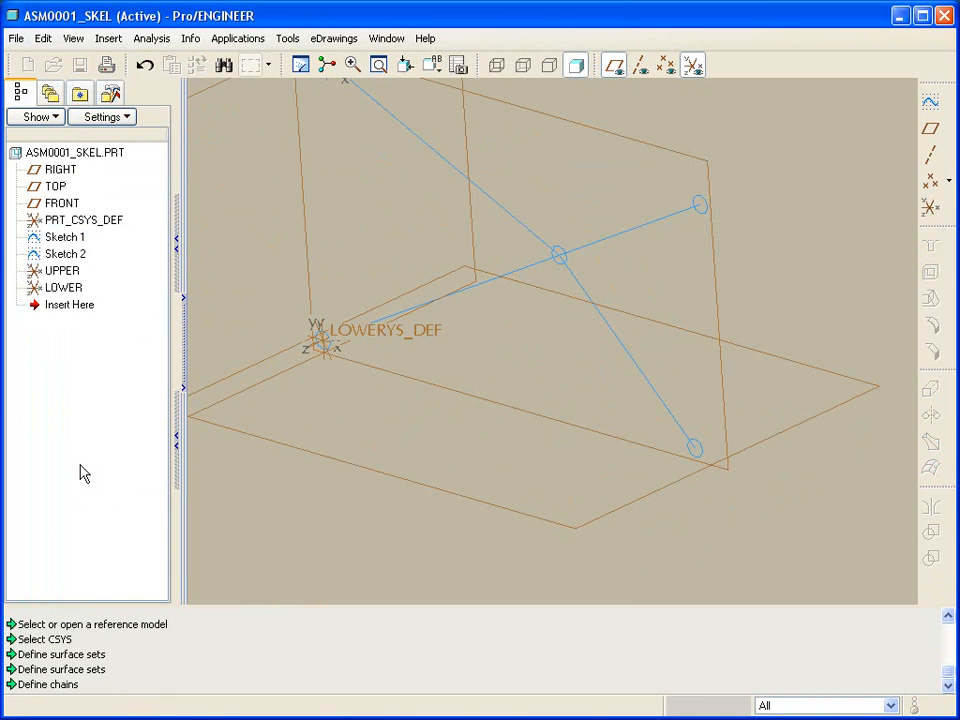
left_click(323, 340)
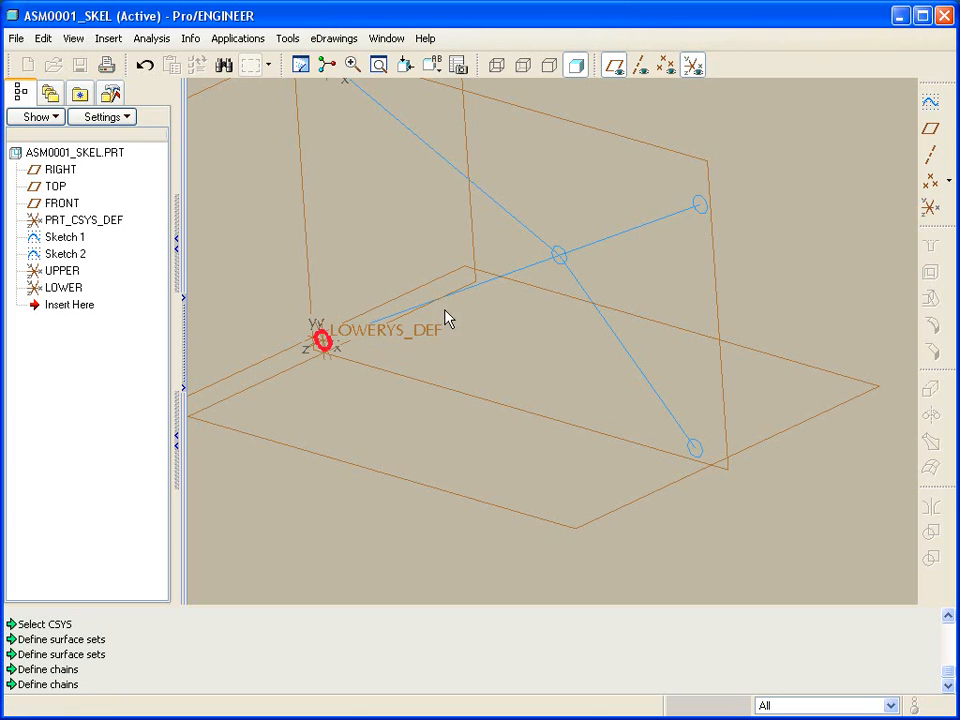
left_click(565, 270)
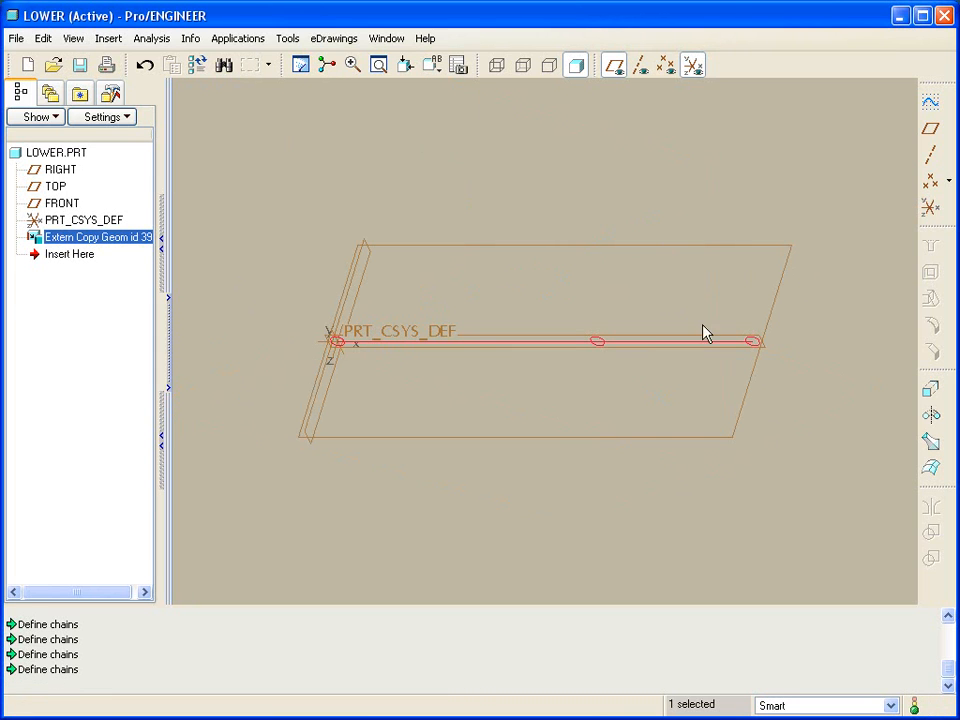
- Toggle datum display and orbit the view around the copied curve
left_click(614, 65)
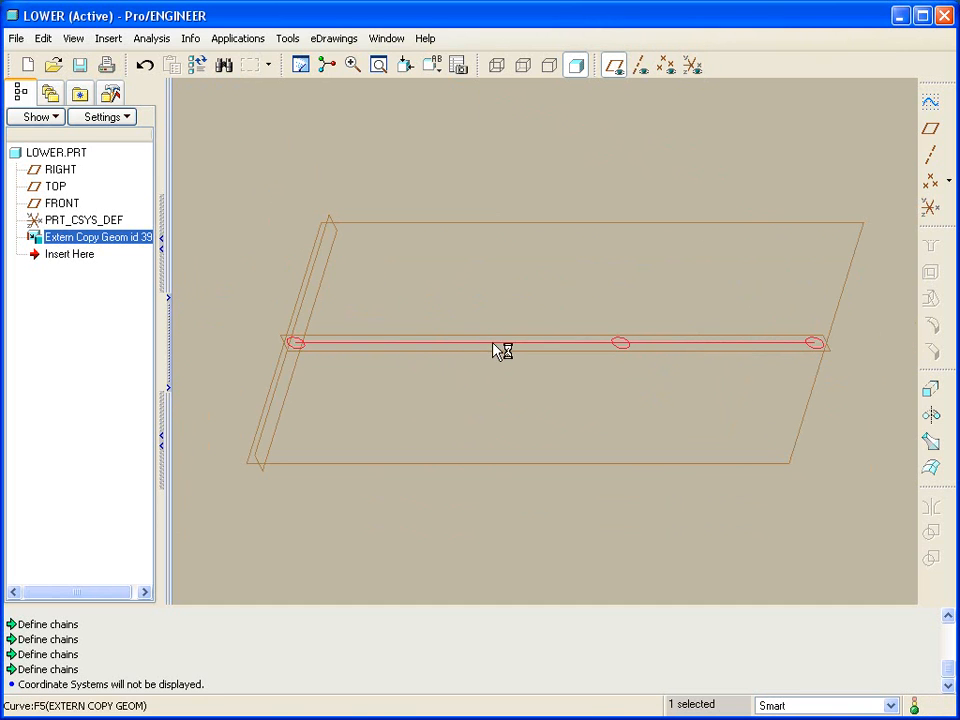
left_click_drag(500, 350, 730, 250)
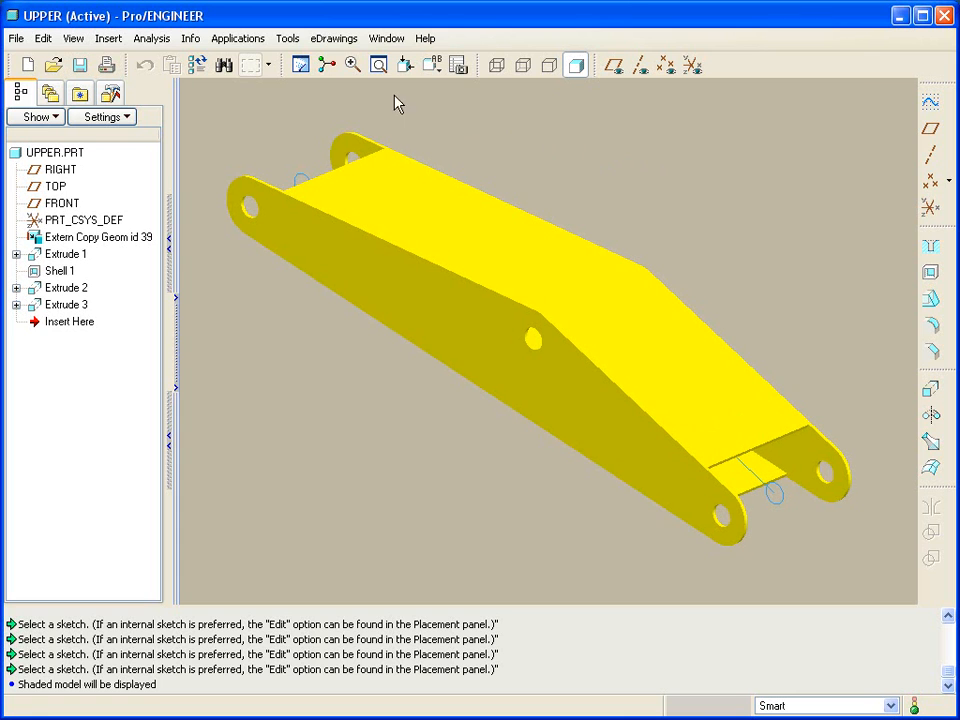
- Switch to ASM0001.ASM to view the yellow UPPER and green LOWER levers together
left_click(386, 38)
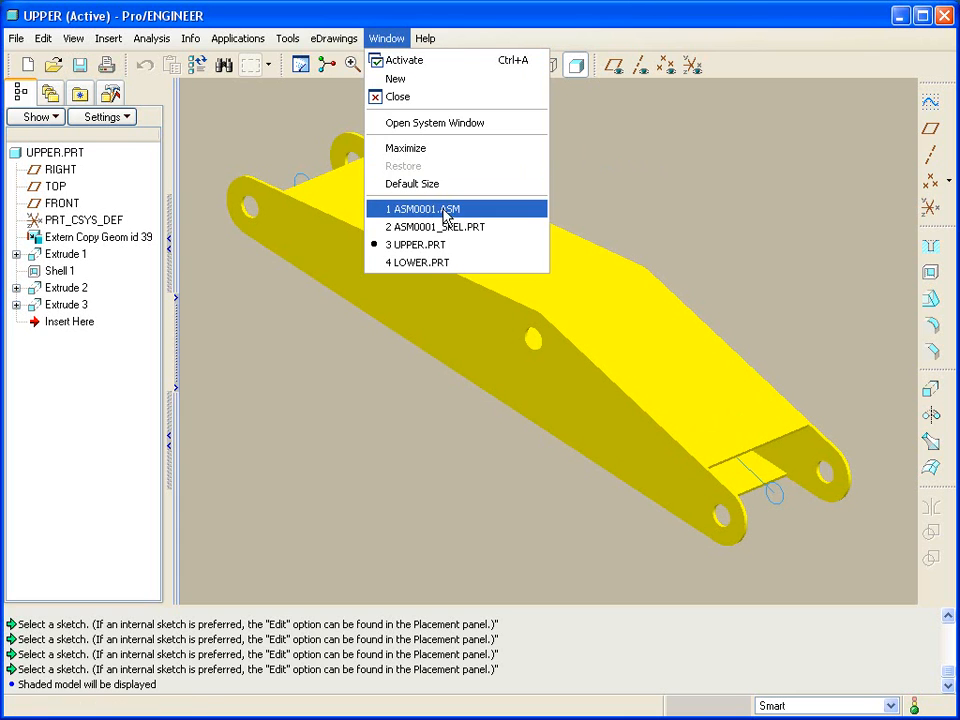
left_click(423, 208)
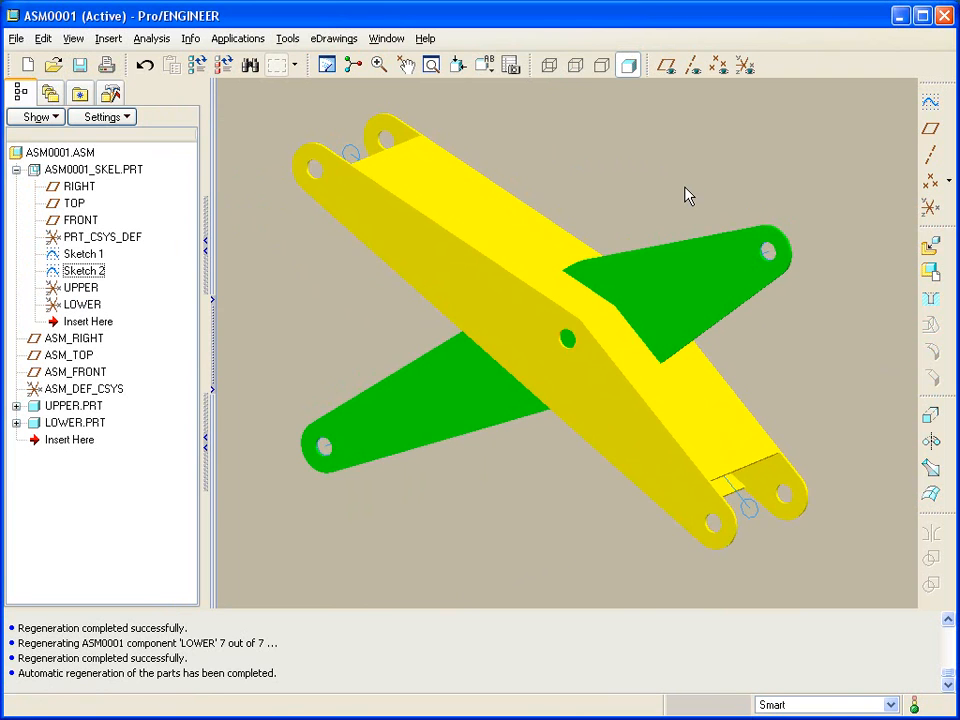
mouse_move(518, 140)
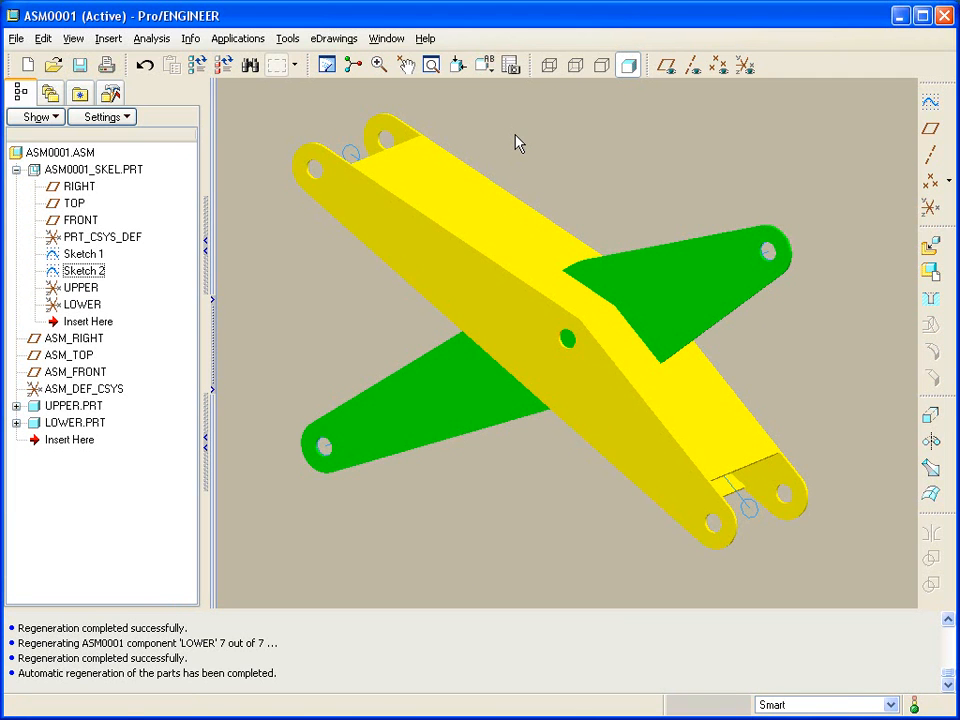
left_click(386, 38)
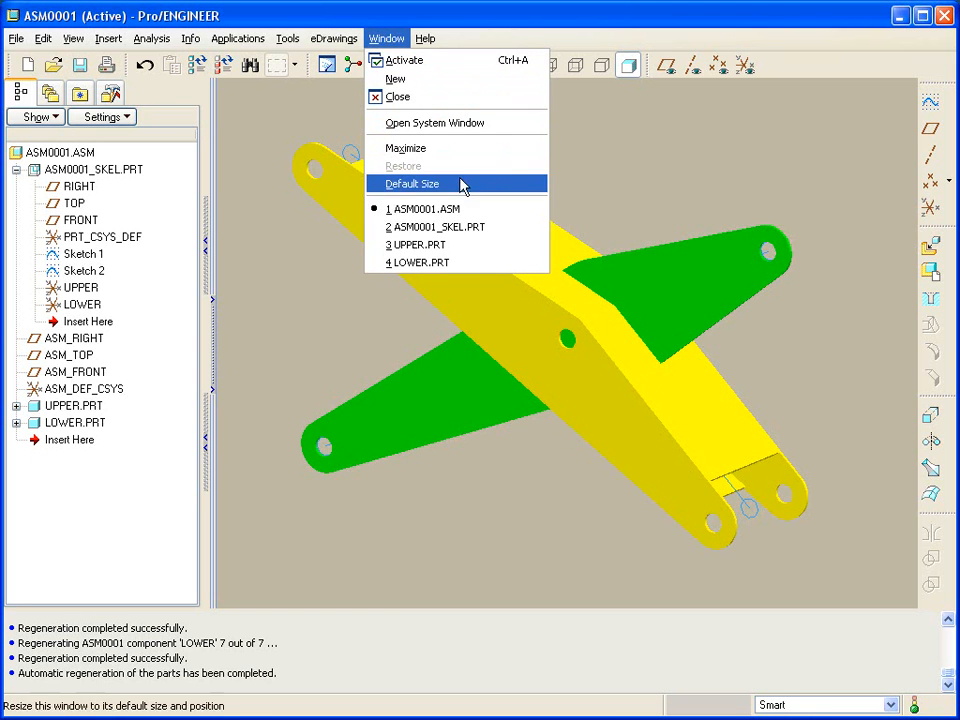
- In ASM0001_SKEL, create datum axis A_1 through the RIGHT and TOP planes
left_click(440, 226)
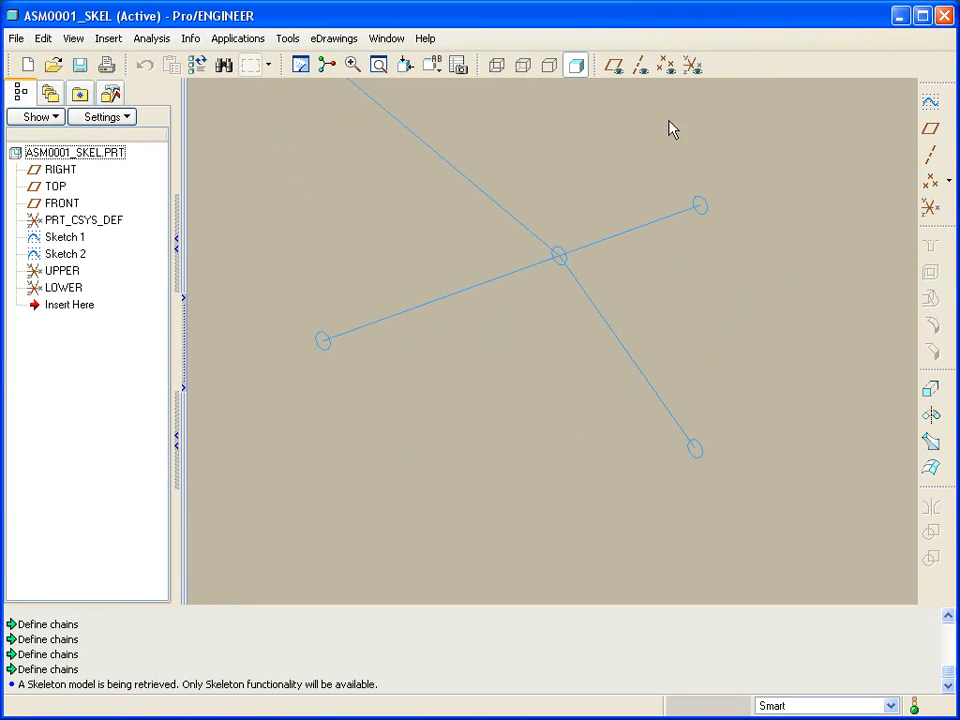
left_click(613, 65)
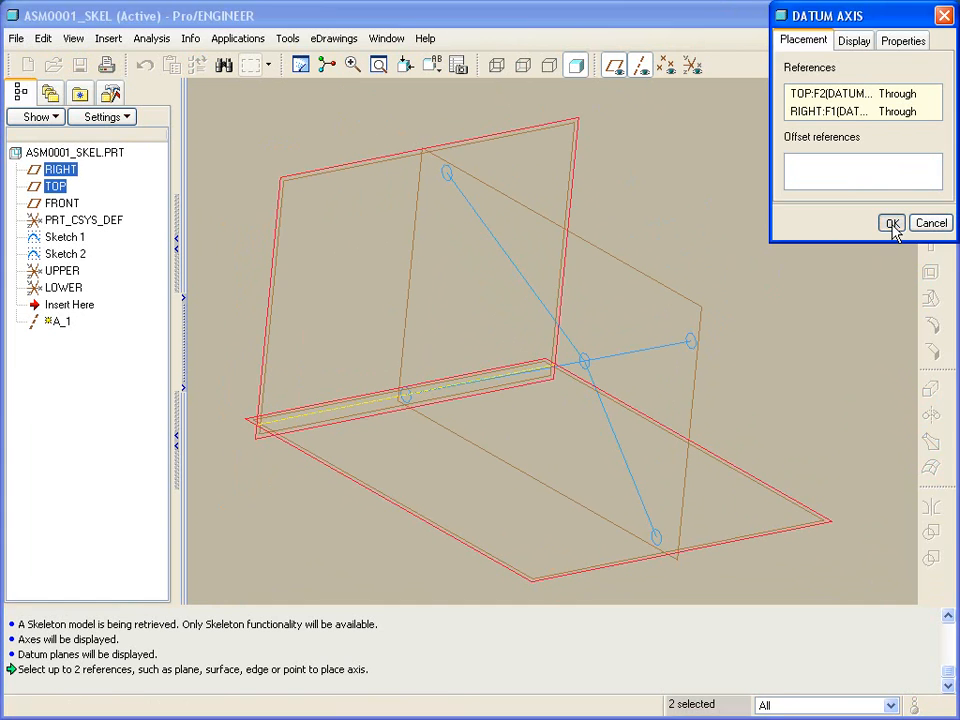
left_click(890, 222)
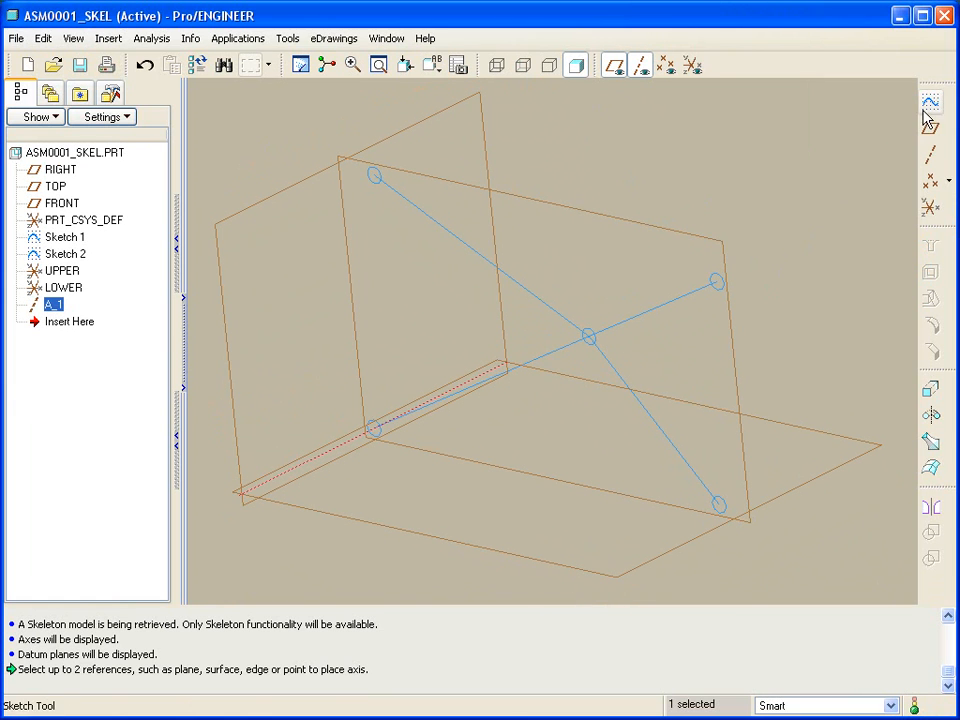
- Start Sketch 3 on FRONT, referencing the bottom pivot points for the baseline
left_click(929, 102)
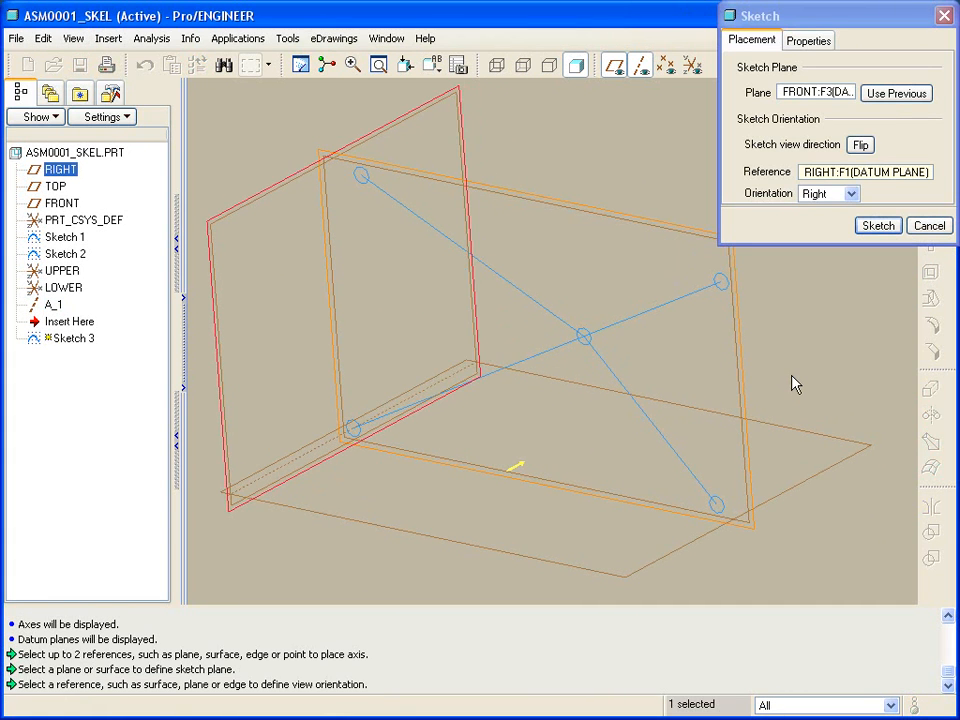
left_click(877, 225)
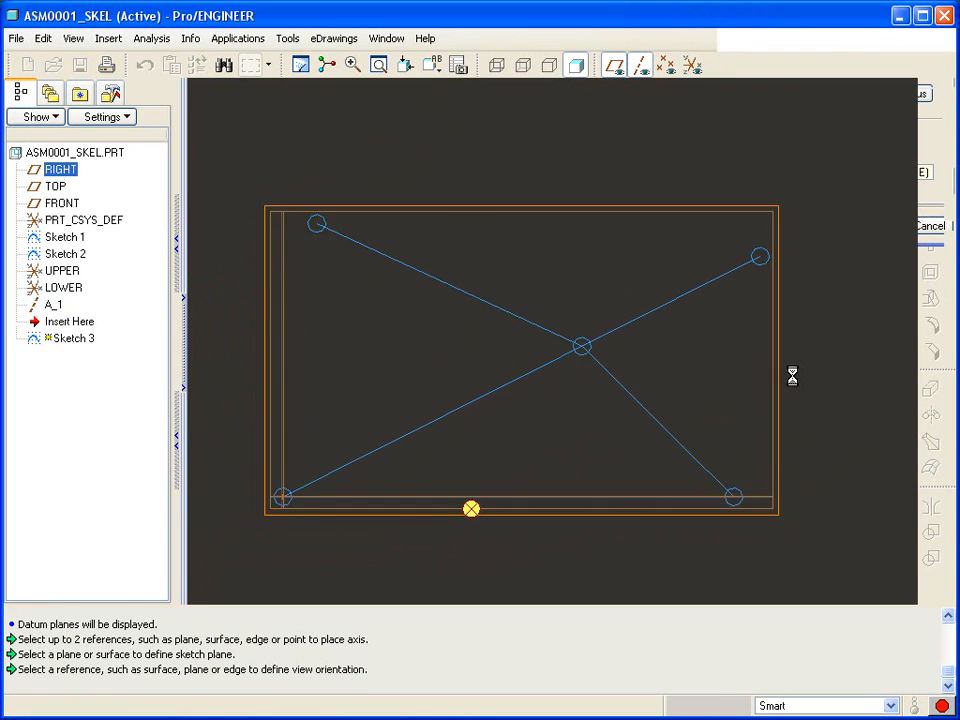
left_click(148, 38)
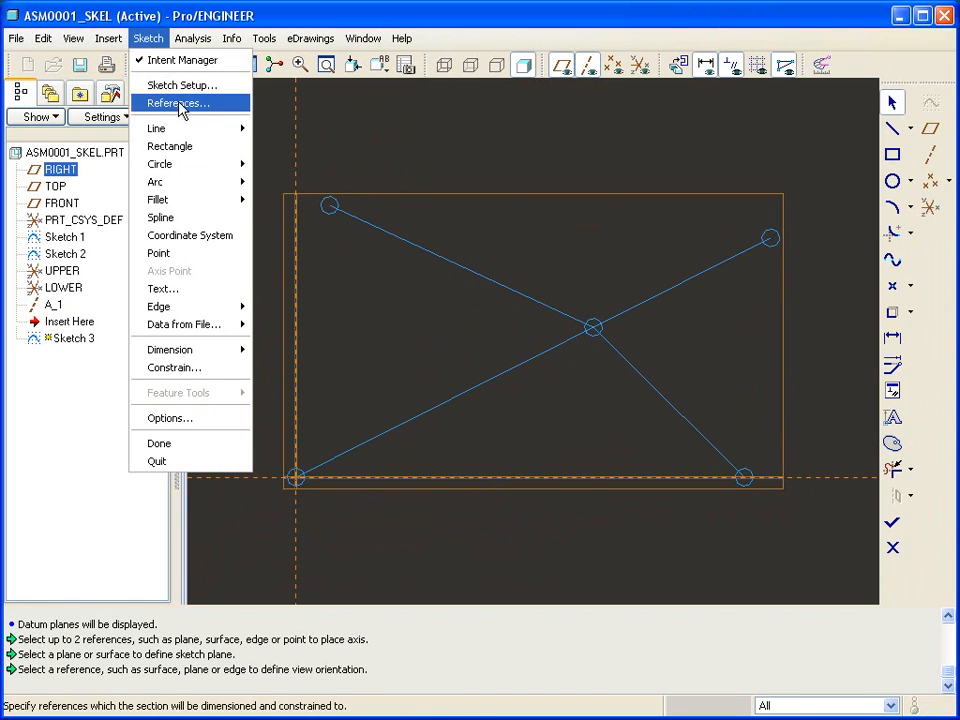
left_click(177, 103)
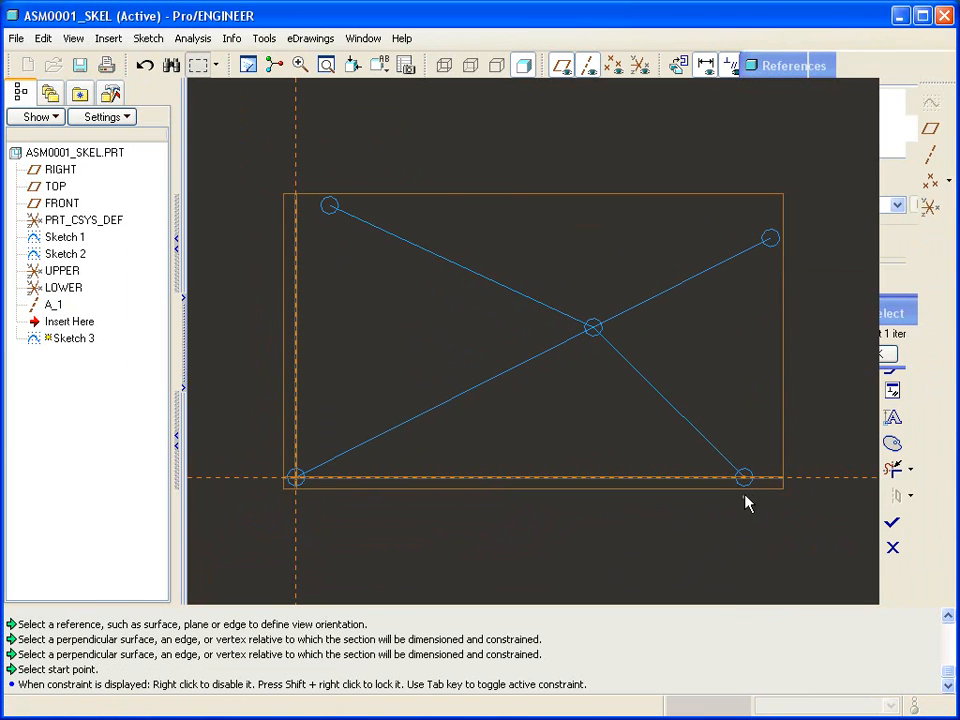
left_click(296, 476)
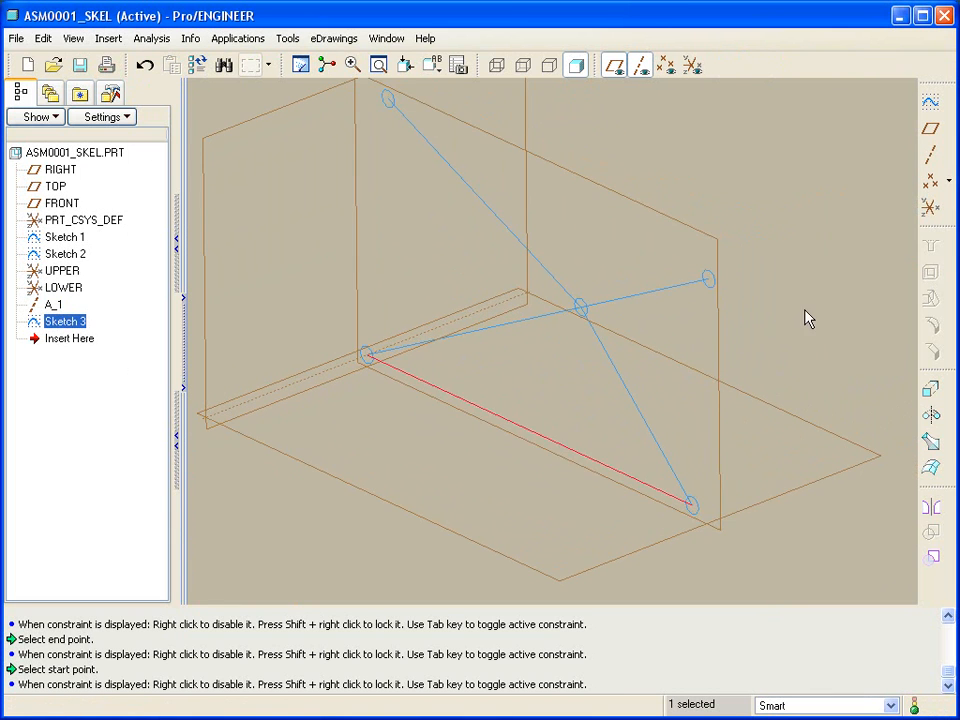
- In ASM0001, hide datum planes and reopen UPPER.PRT's placement to view its Coord Sys constraint
left_click(386, 38)
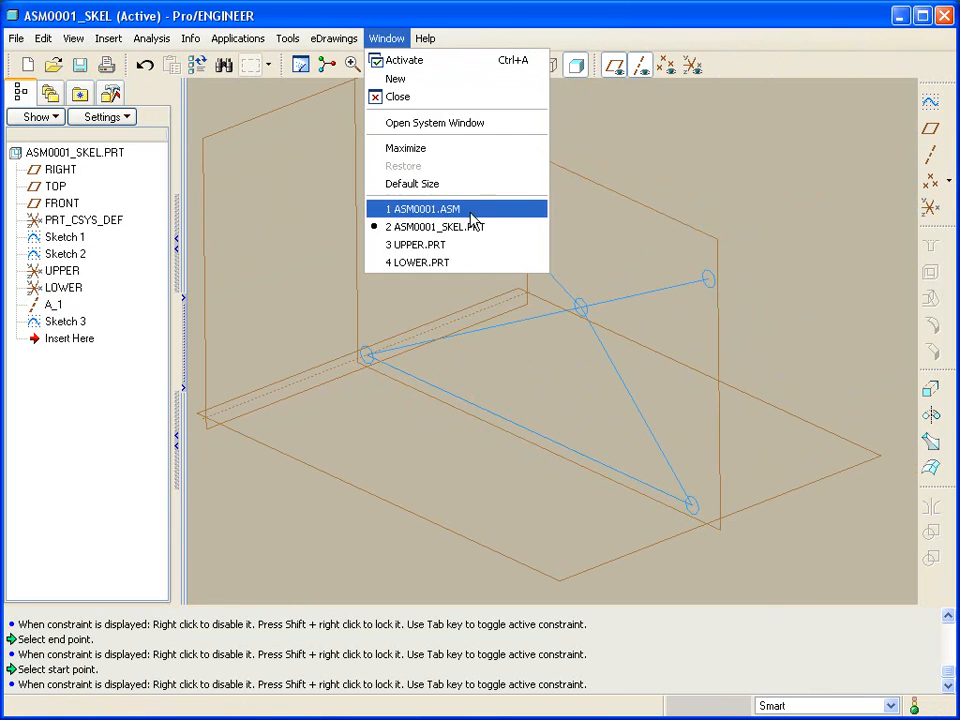
left_click(421, 209)
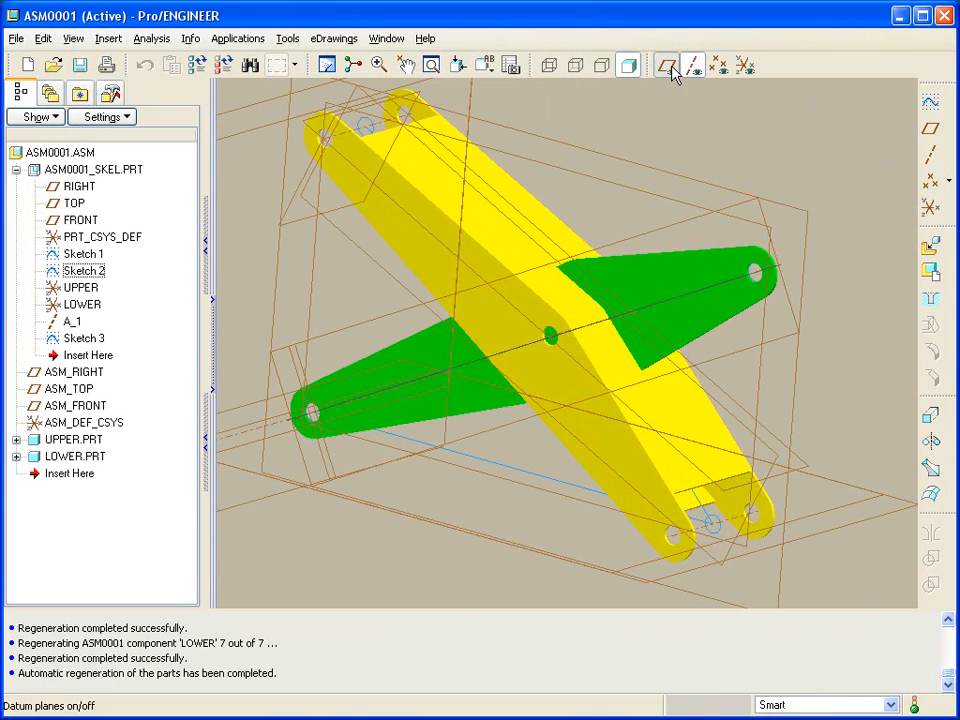
left_click(666, 65)
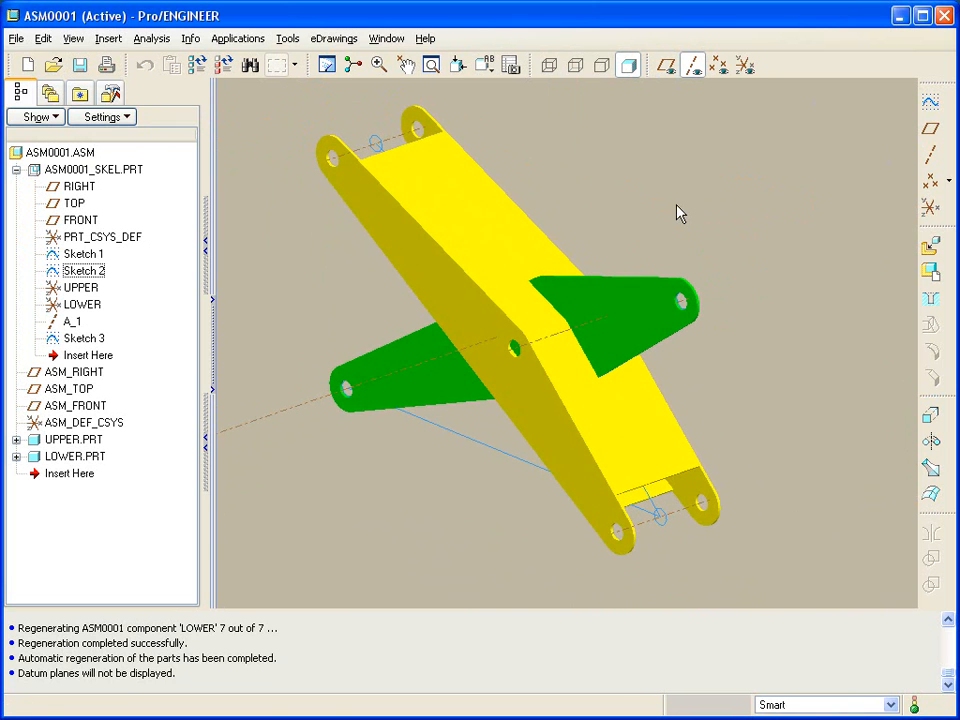
left_click(73, 439)
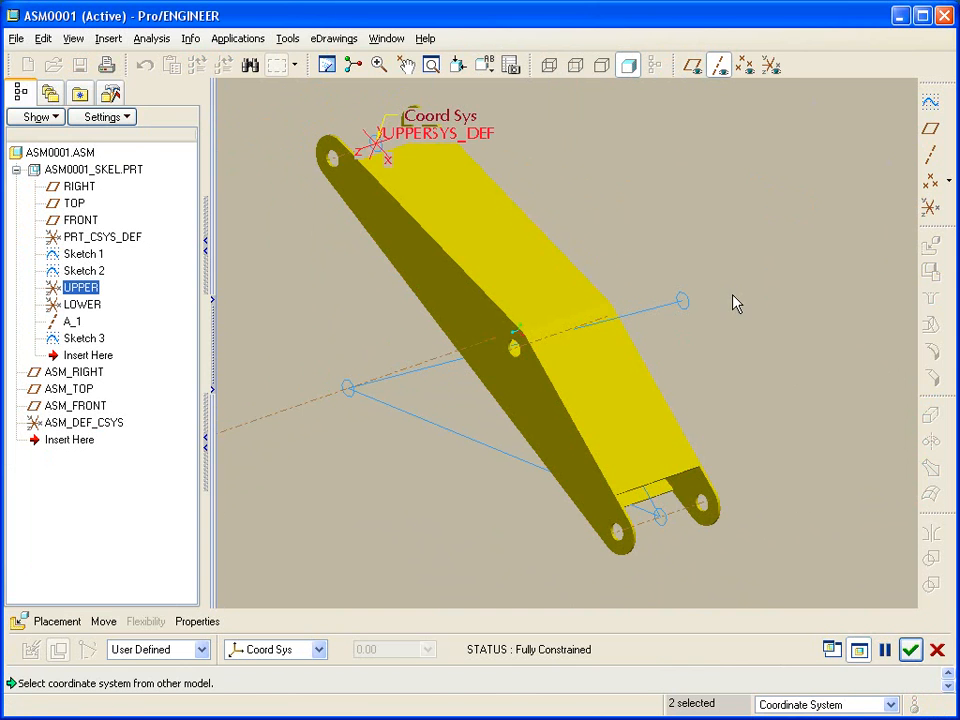
left_click(57, 621)
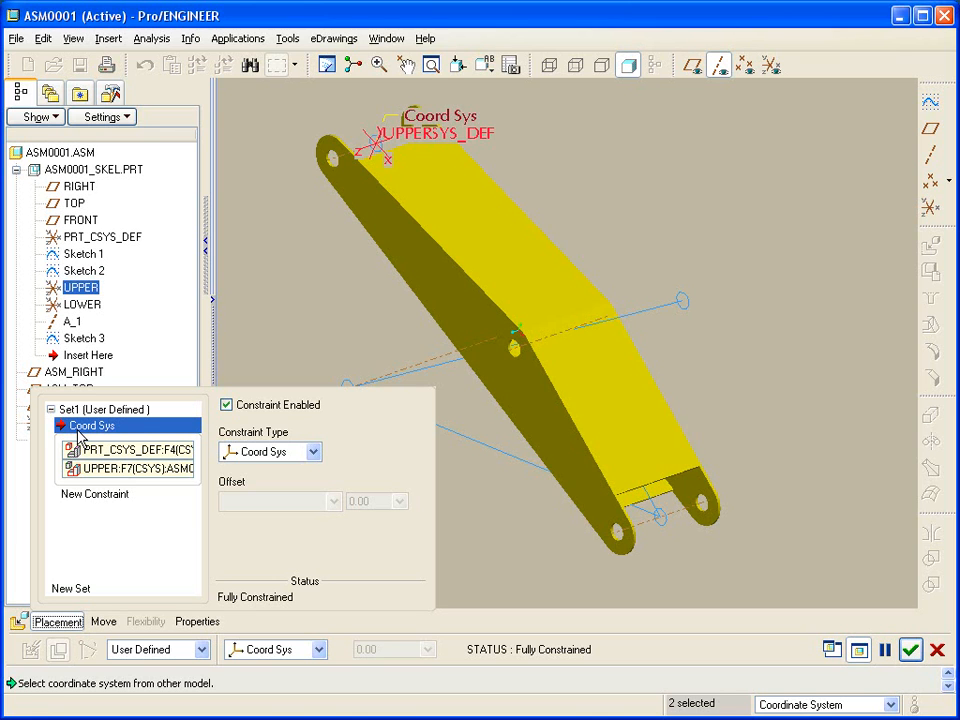
- Swap UPPER's Coord Sys constraint for a Bearing aligning its end point to Sketch 3
right_click(91, 425)
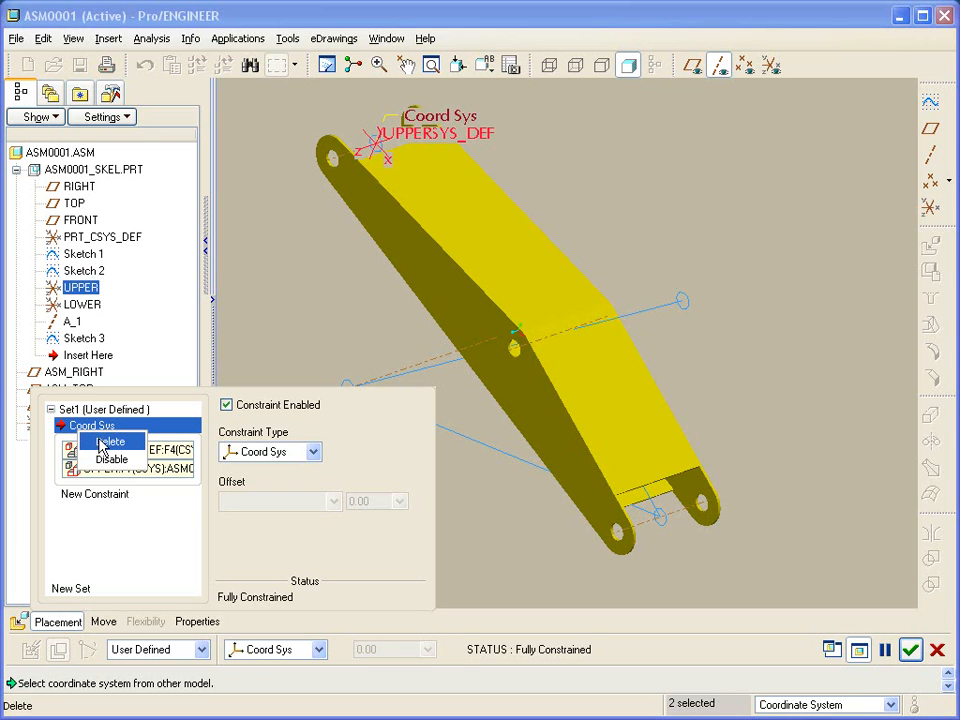
left_click(111, 441)
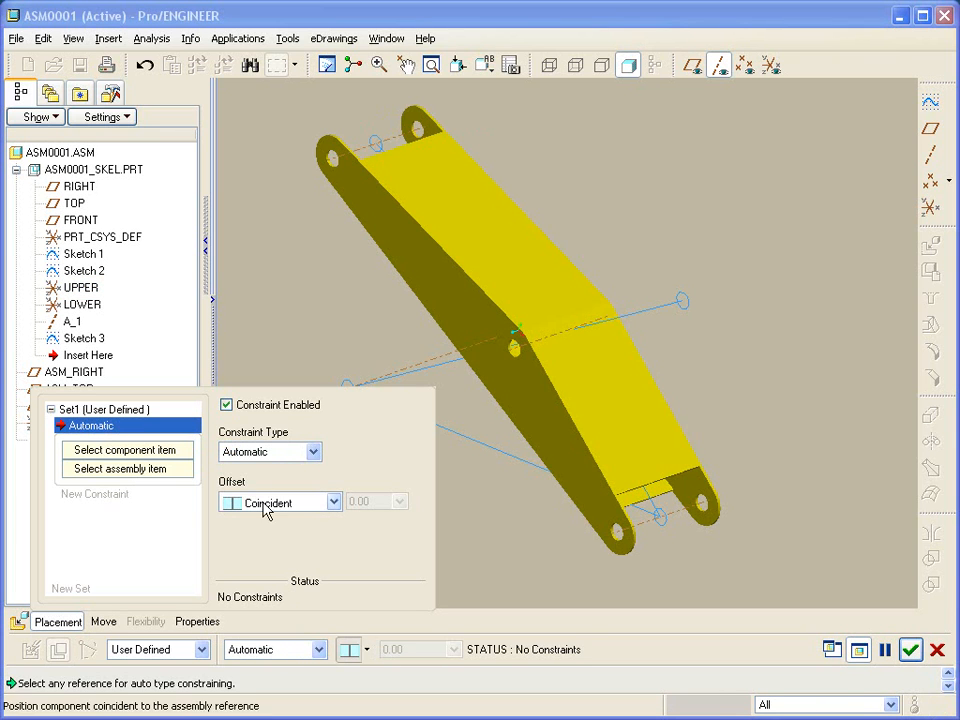
left_click(333, 649)
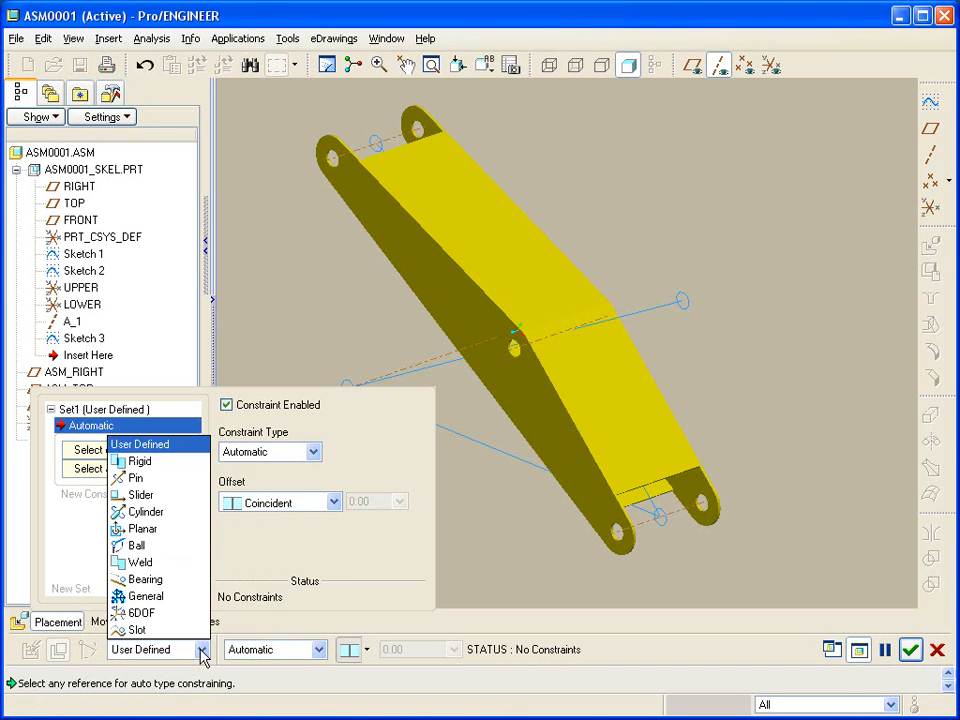
mouse_move(140, 461)
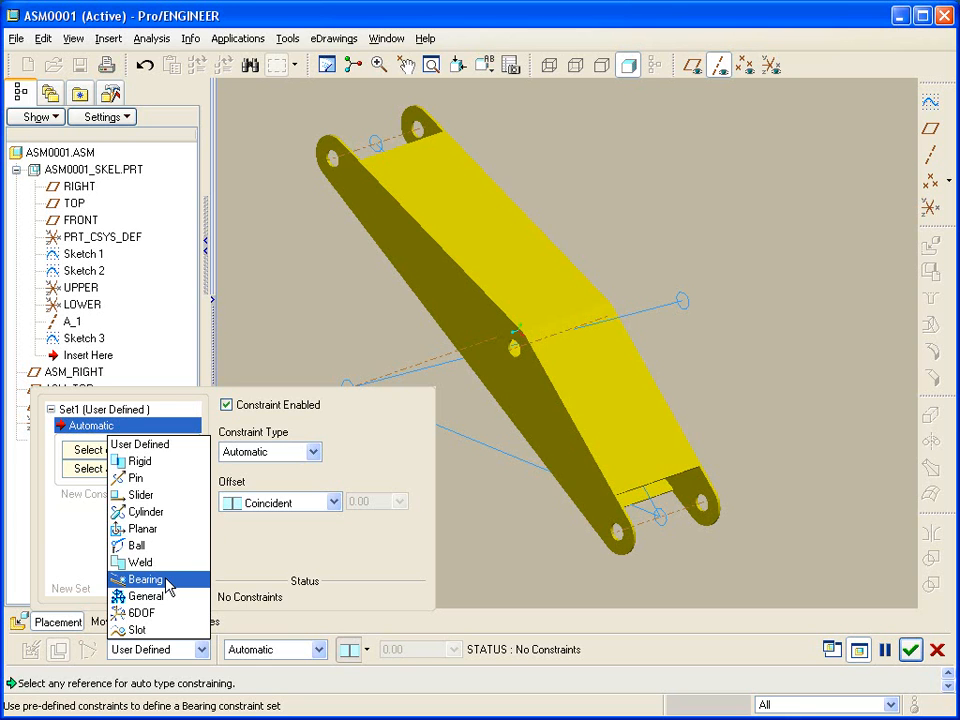
left_click(147, 579)
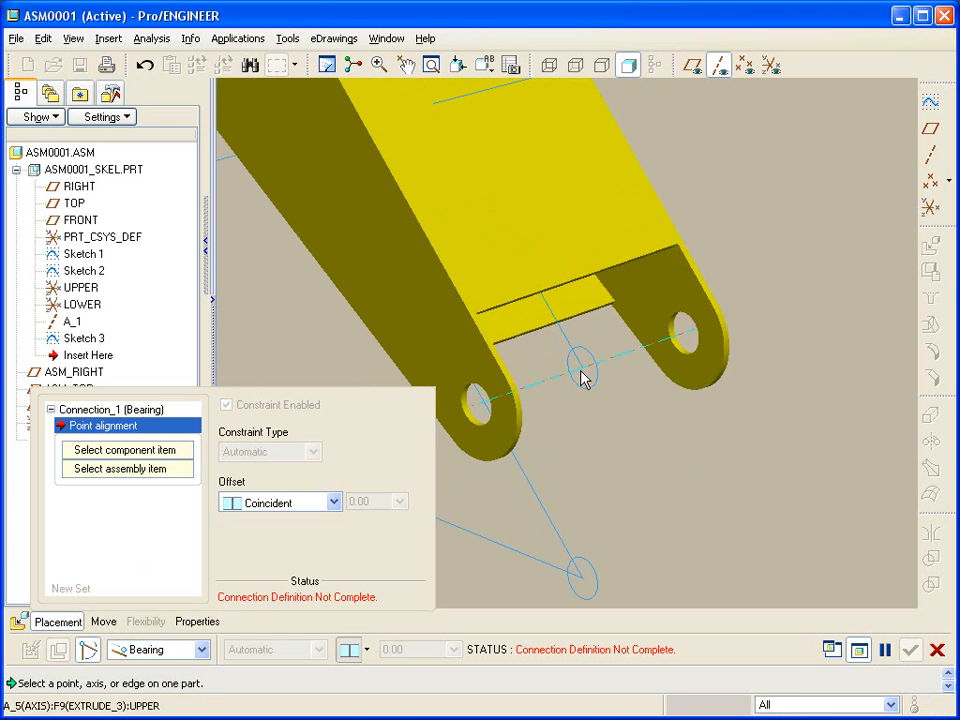
left_click(585, 378)
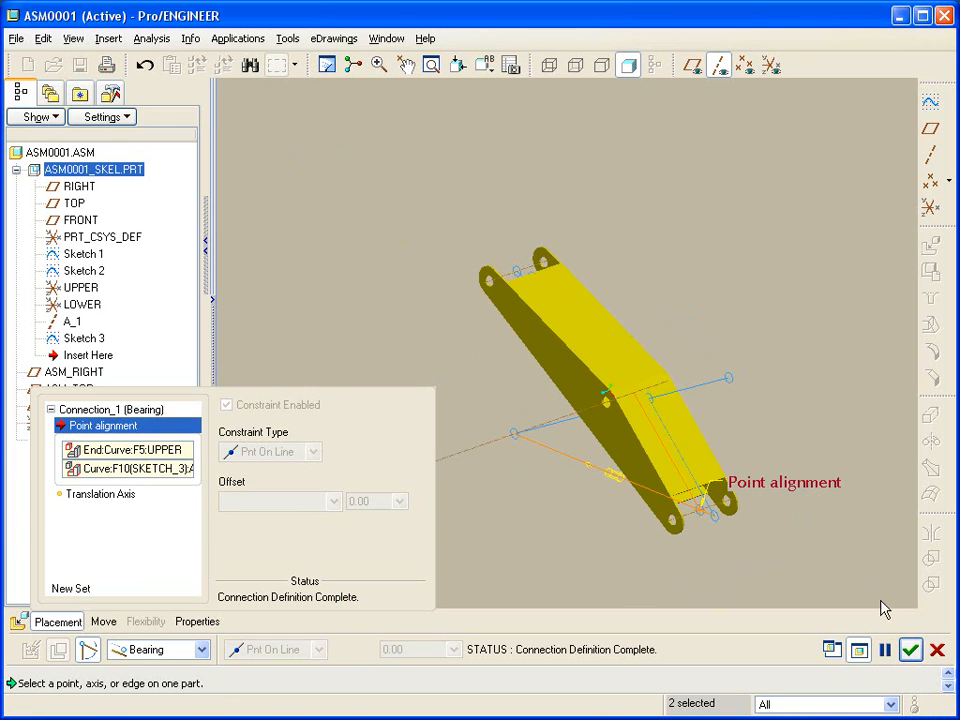
left_click(909, 650)
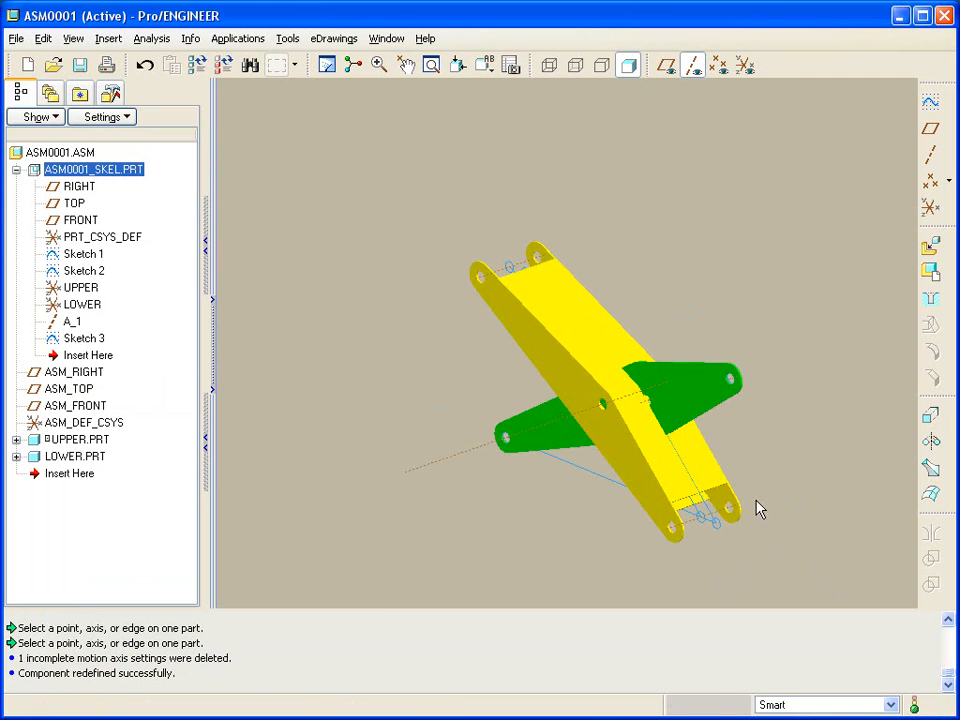
- Redefine LOWER.PRT with a Pin connection, FRONT planes offset by 6.00
right_click(75, 456)
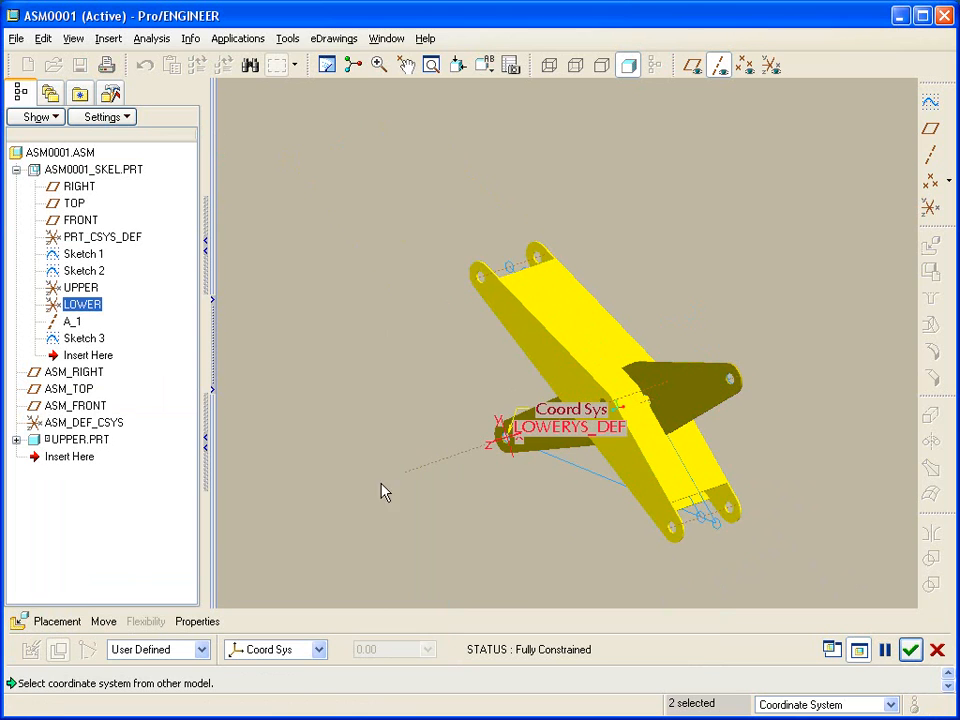
left_click(57, 621)
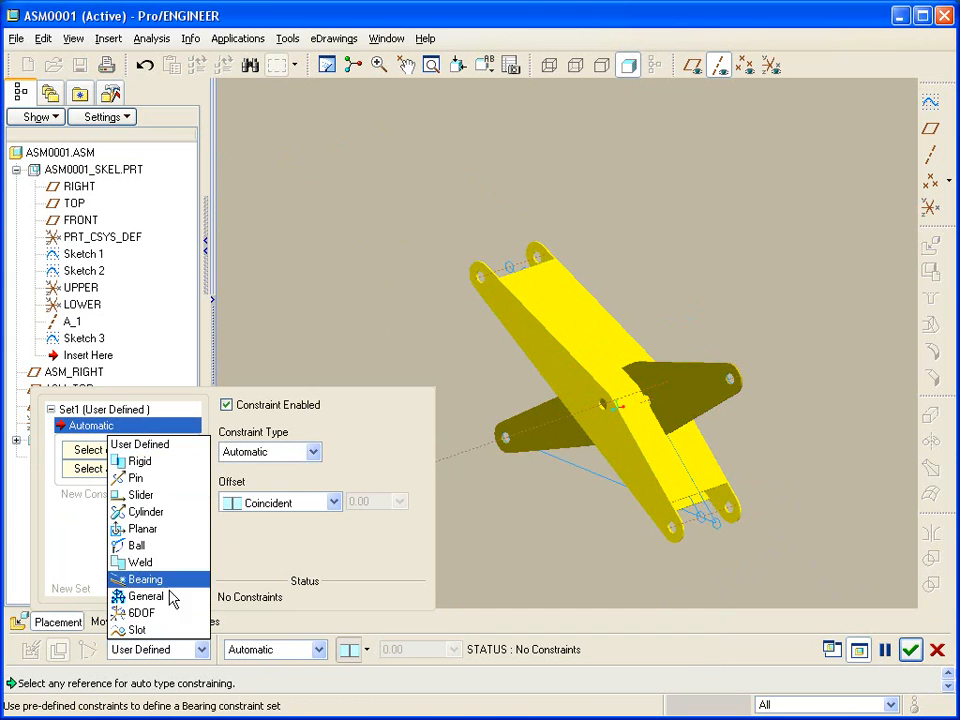
mouse_move(135, 477)
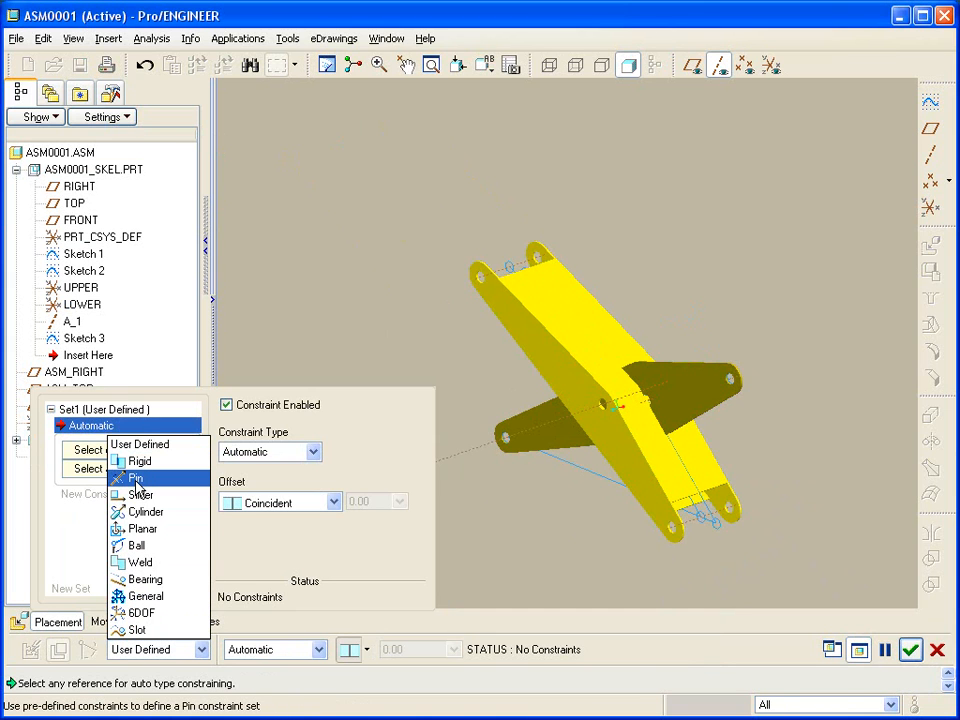
left_click(134, 477)
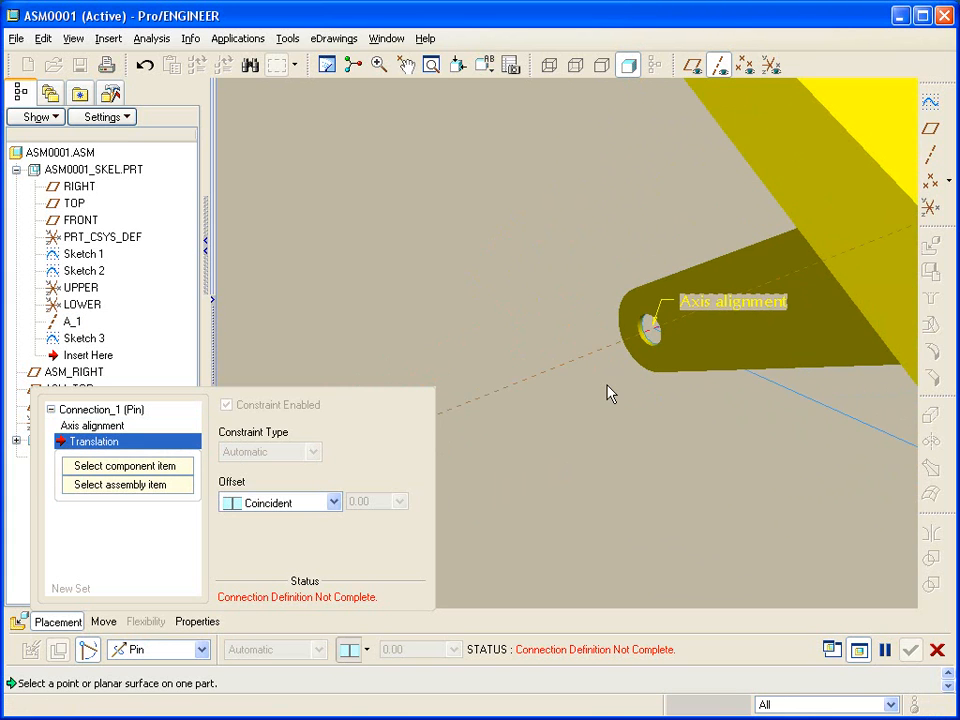
left_click_drag(612, 393, 483, 318)
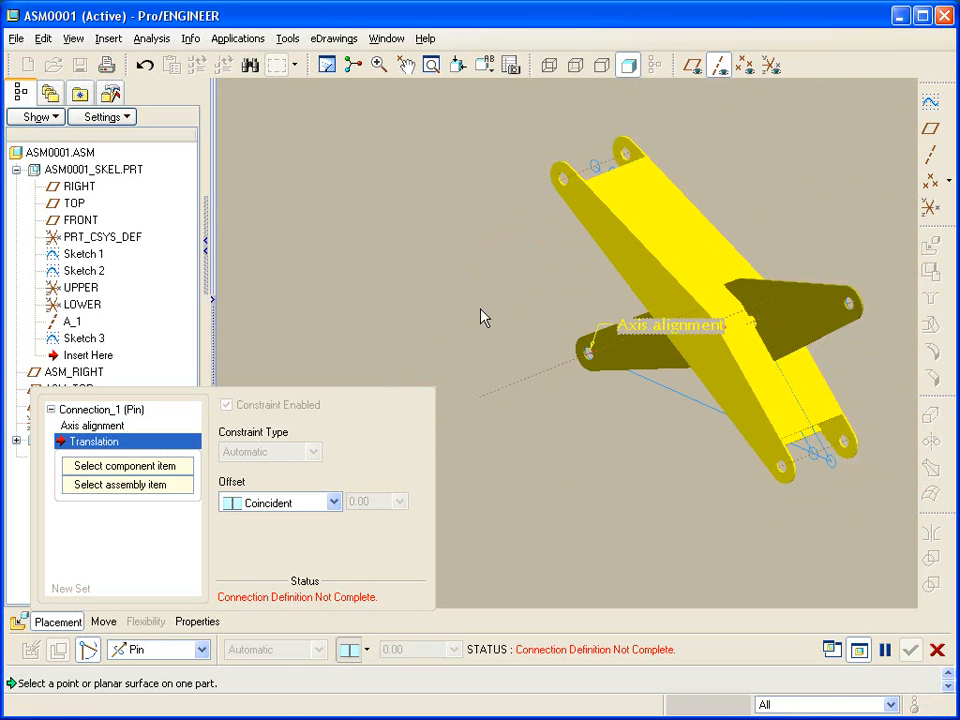
left_click(692, 64)
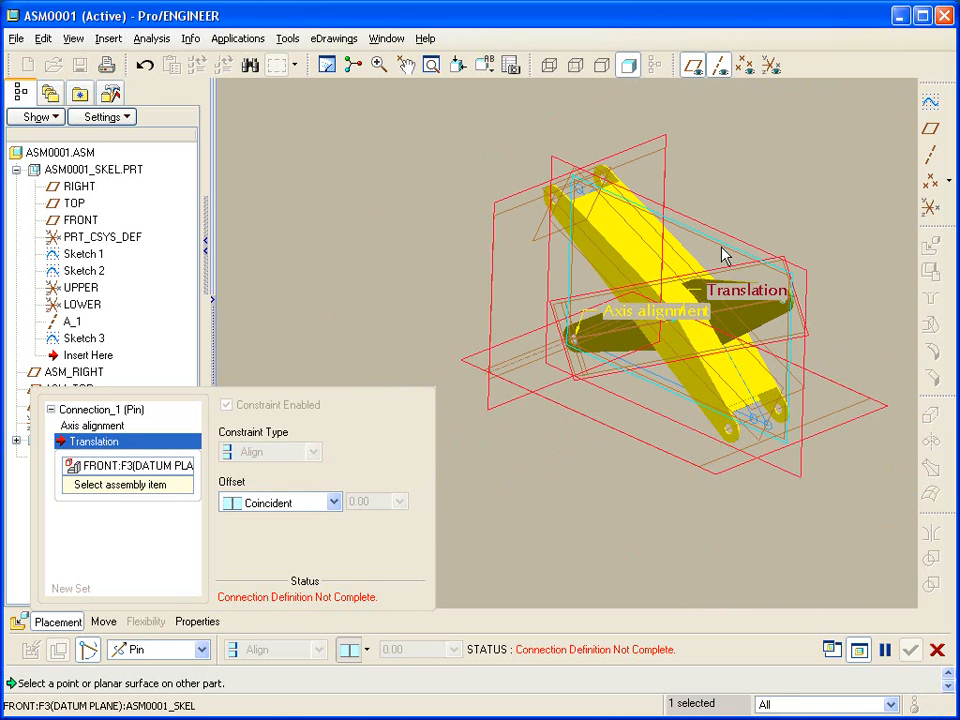
left_click(74, 219)
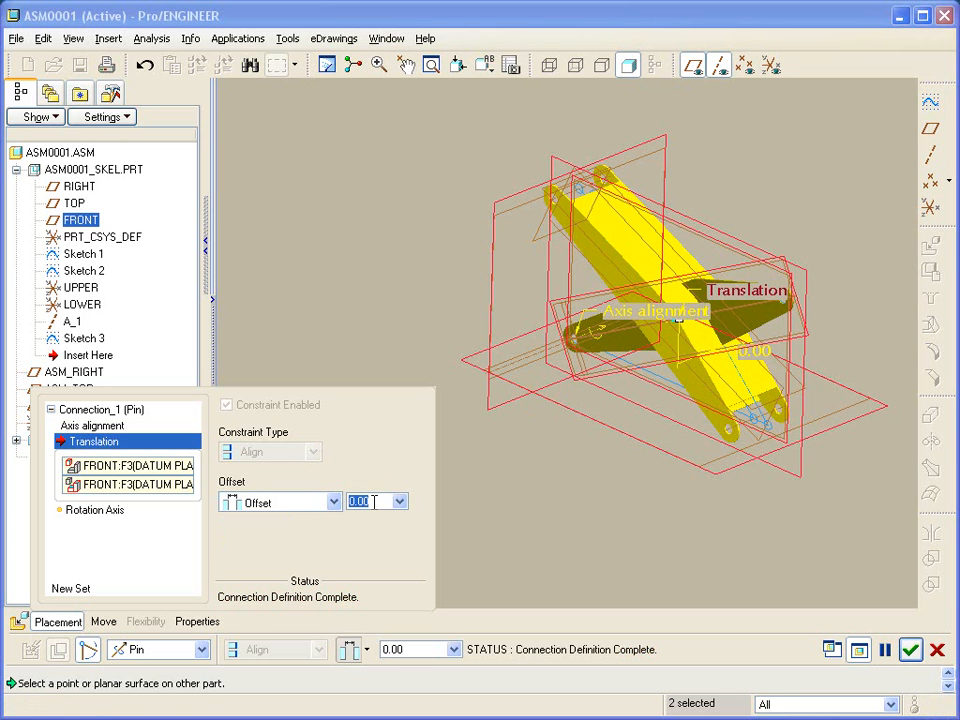
type("6.00")
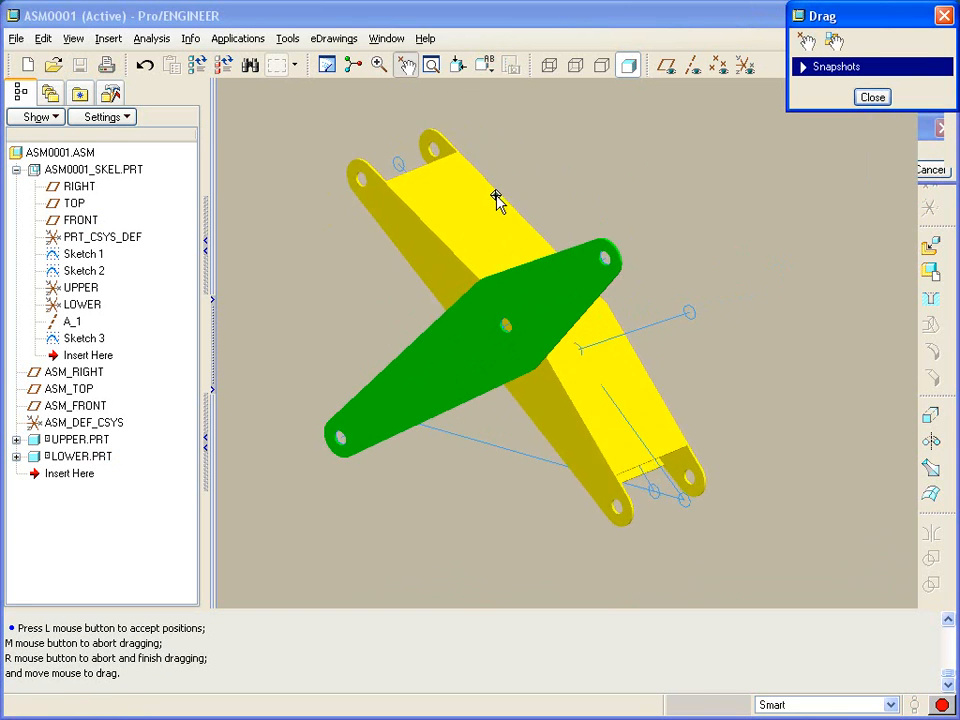
- Stop dragging and reopen LOWER.PRT's placement to review its Pin connection set
left_click(871, 97)
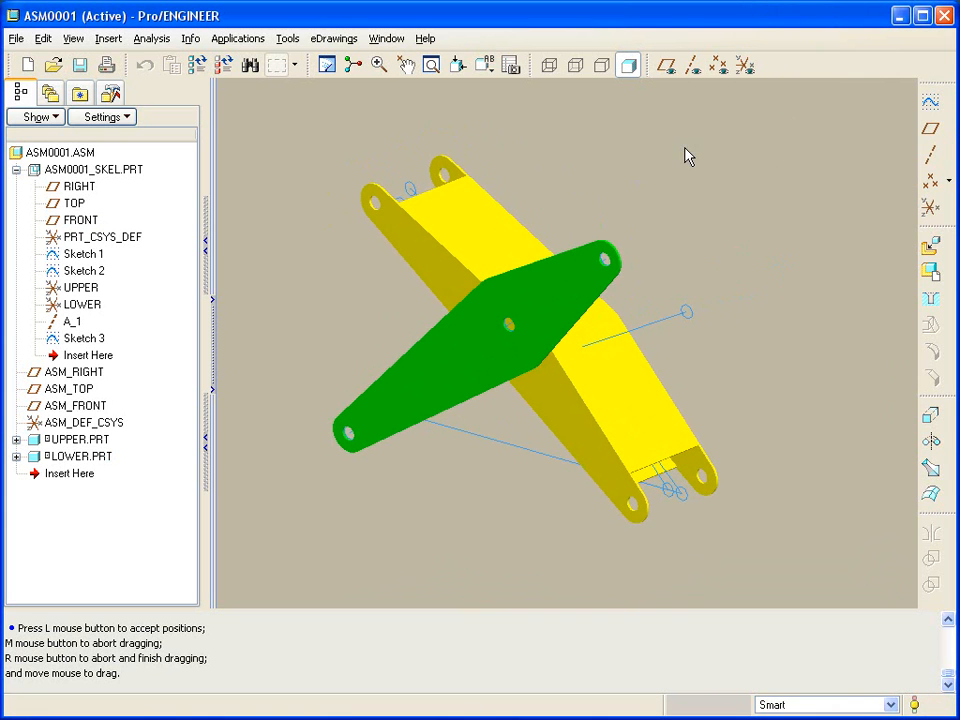
right_click(78, 455)
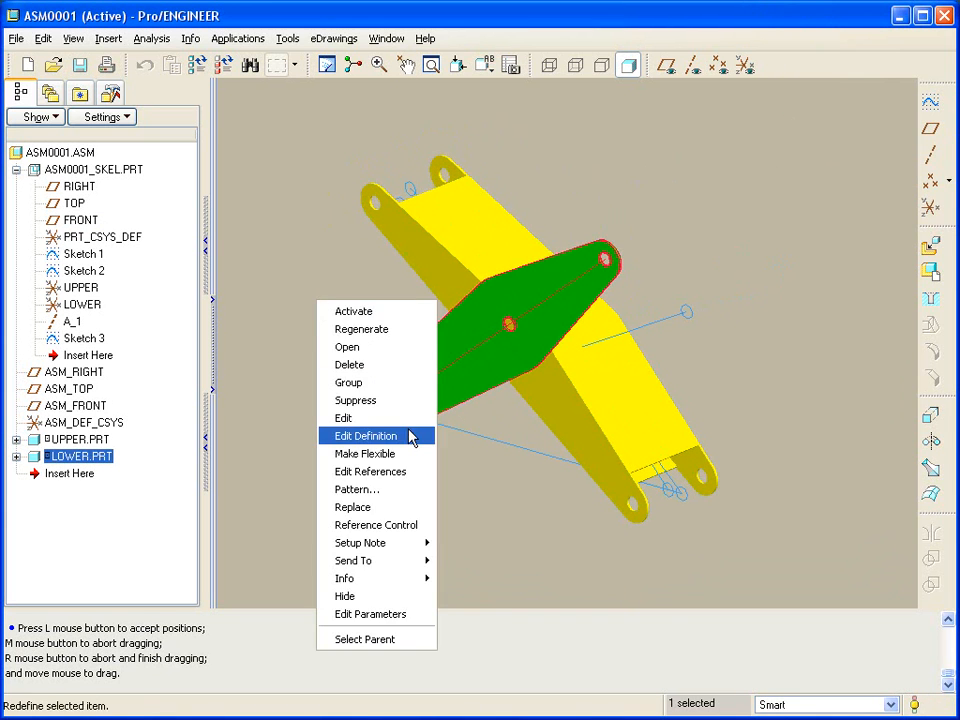
left_click(365, 435)
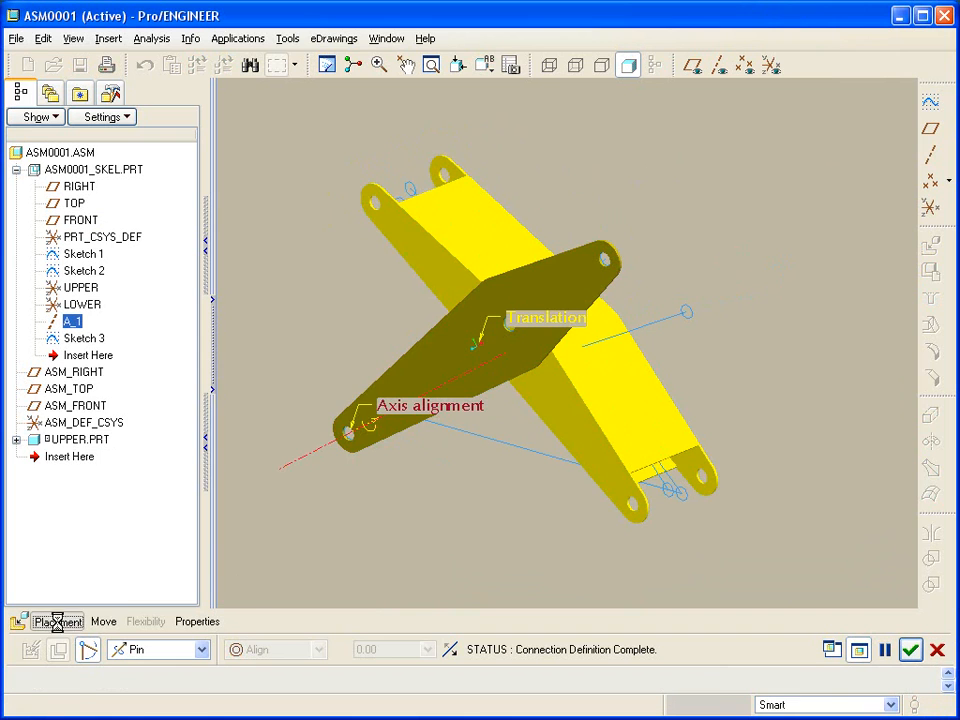
left_click(57, 621)
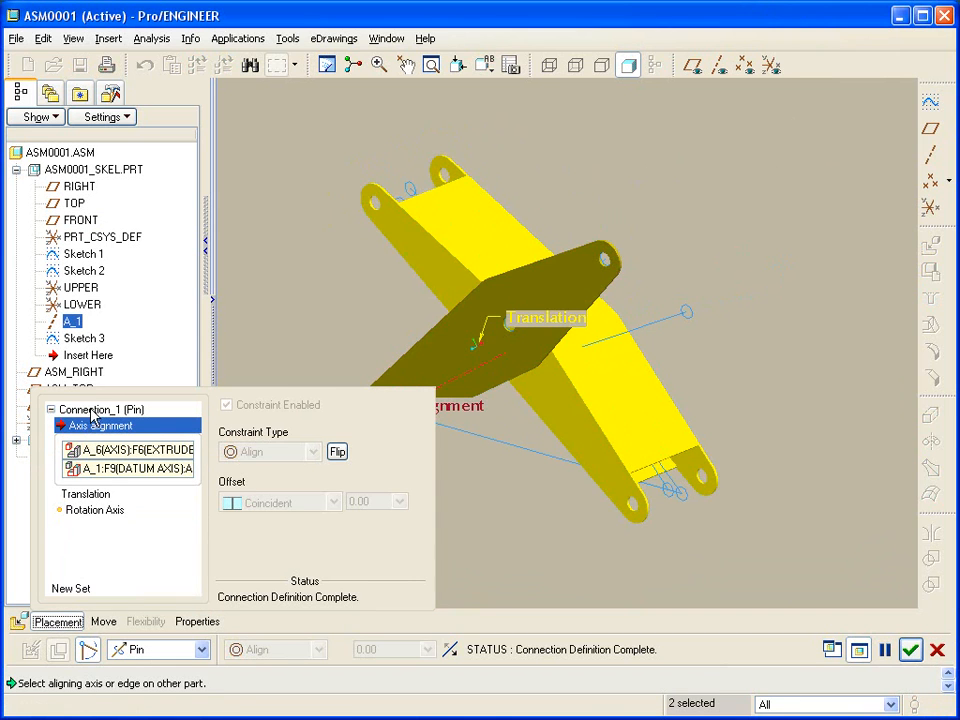
left_click(100, 409)
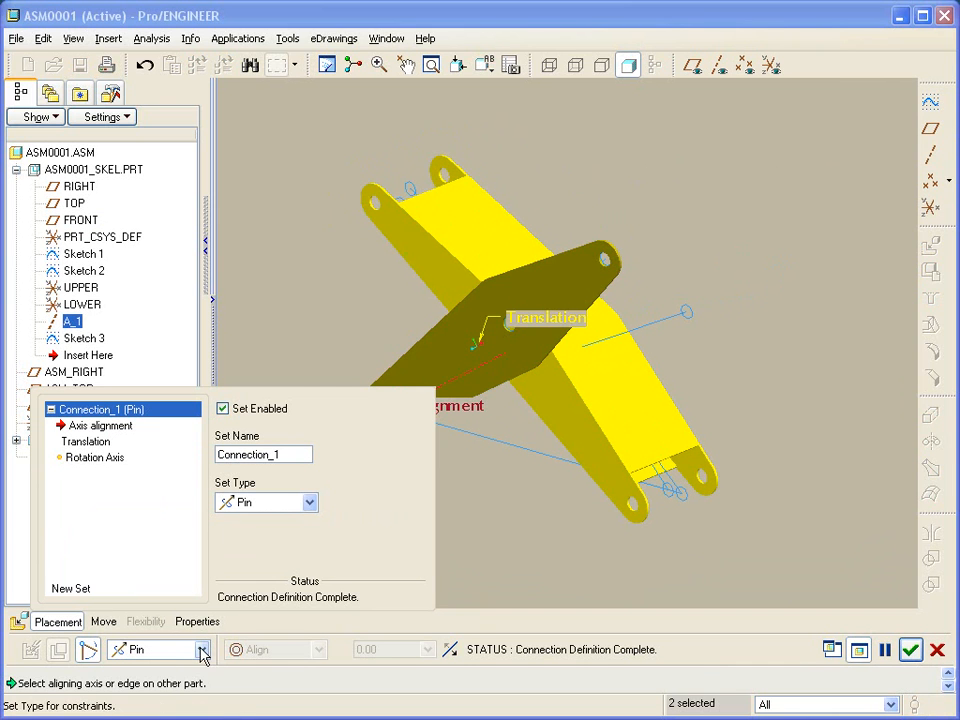
- Add a new connection set to LOWER and set its type to Cylinder
left_click(70, 588)
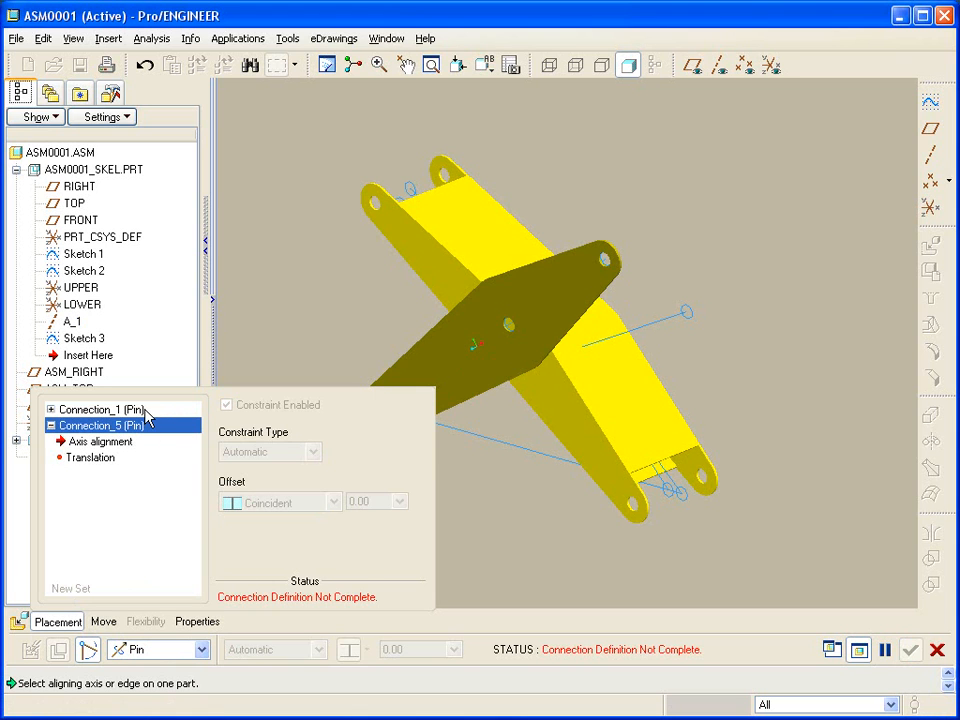
mouse_move(200, 587)
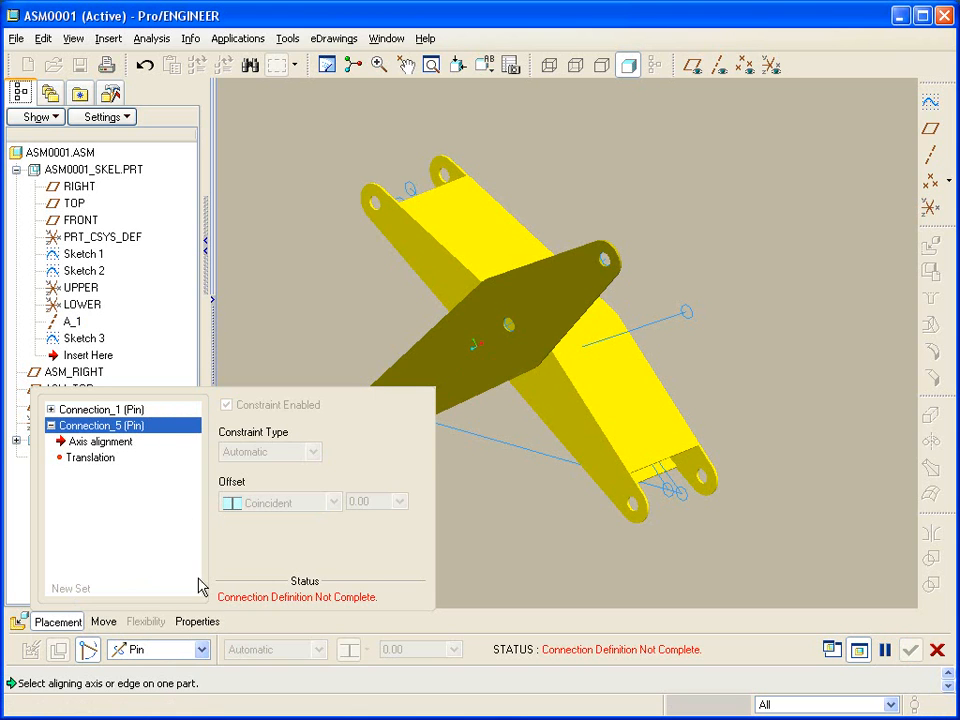
left_click(200, 649)
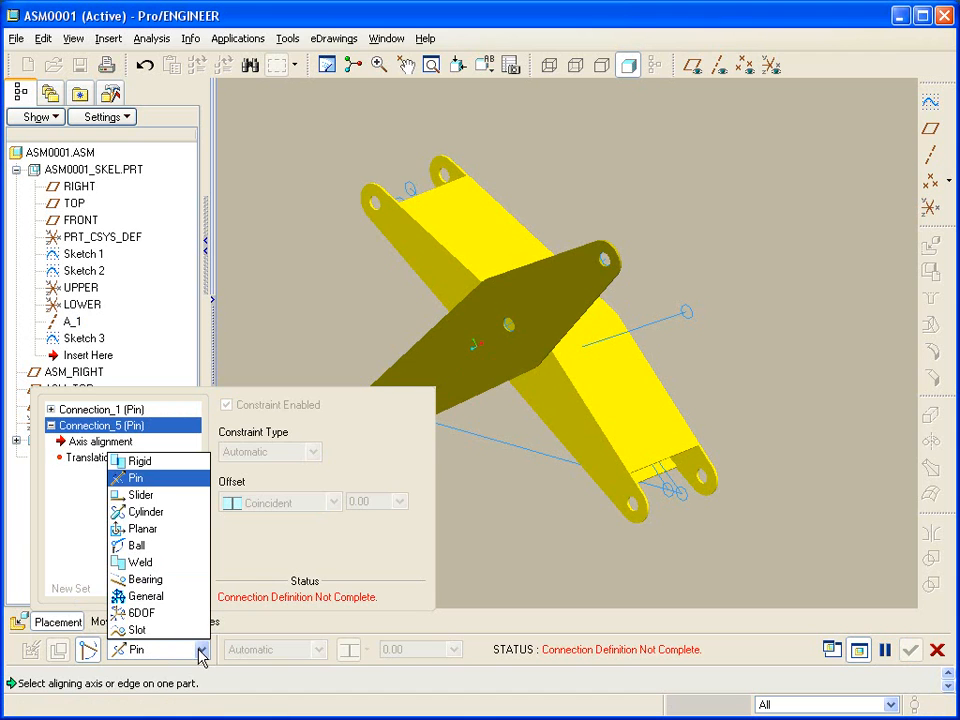
mouse_move(146, 511)
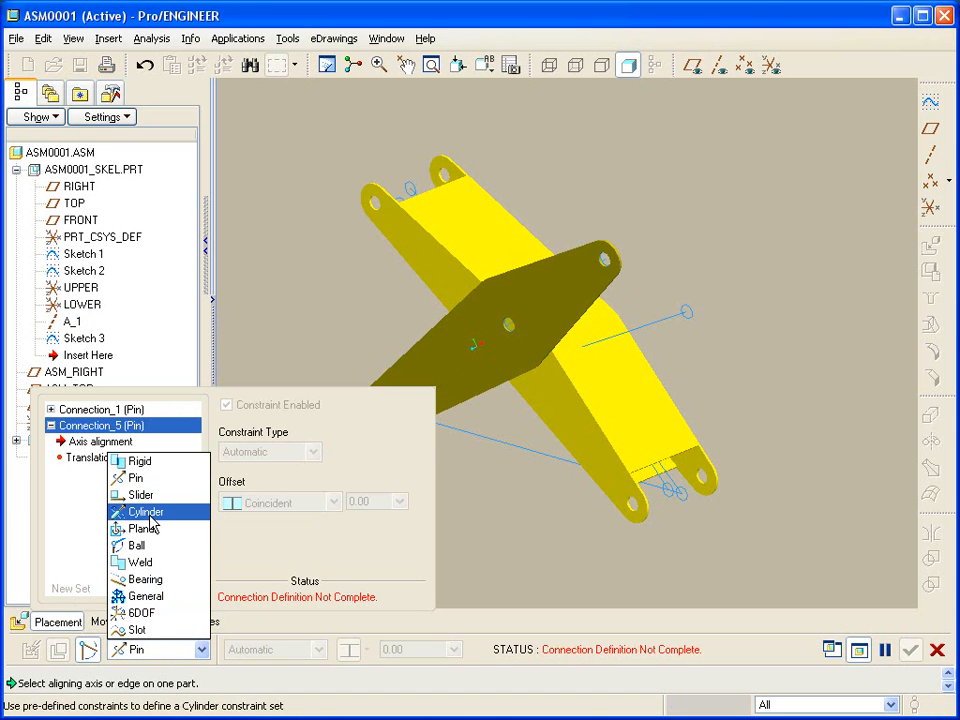
left_click(146, 511)
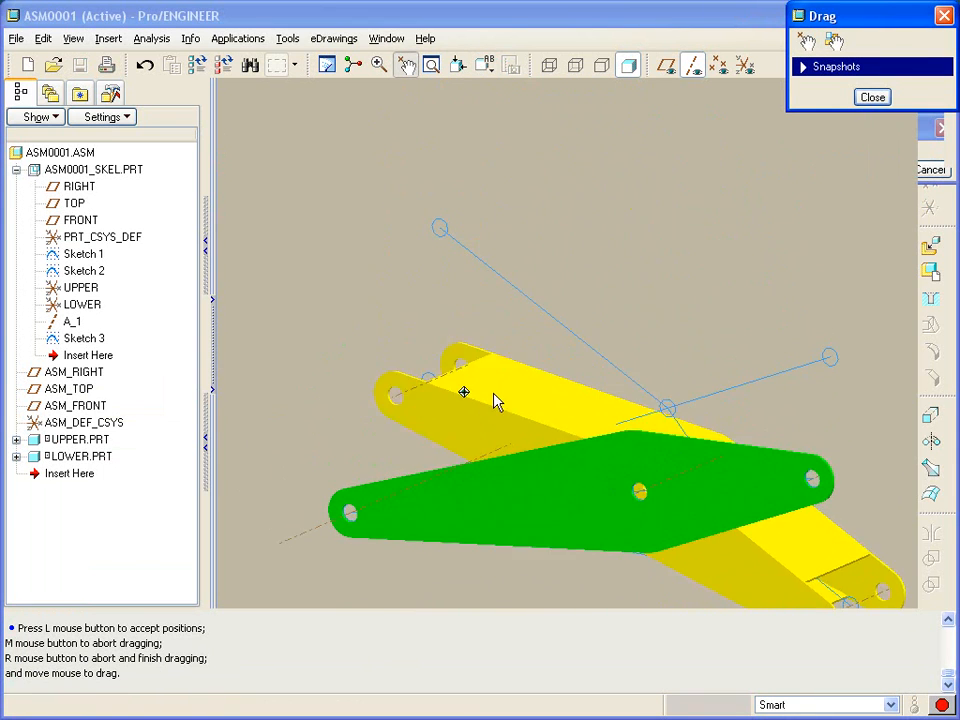
- Drag the linkage into a new pose and display the Sketch 1 and Sketch 2 dimensions
left_click_drag(465, 392, 745, 290)
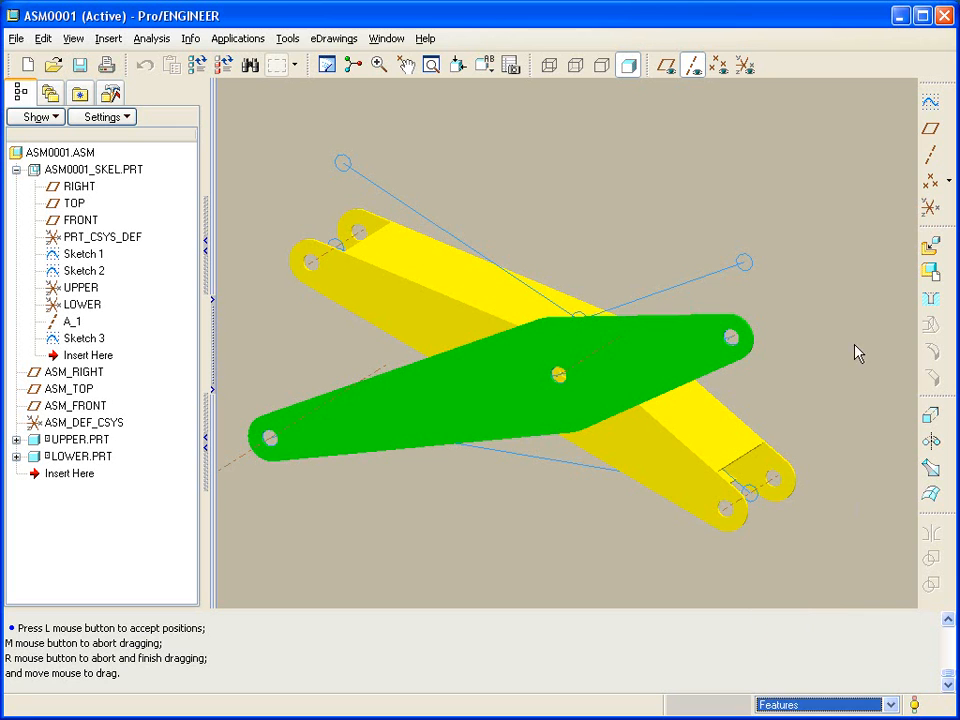
left_click(84, 253)
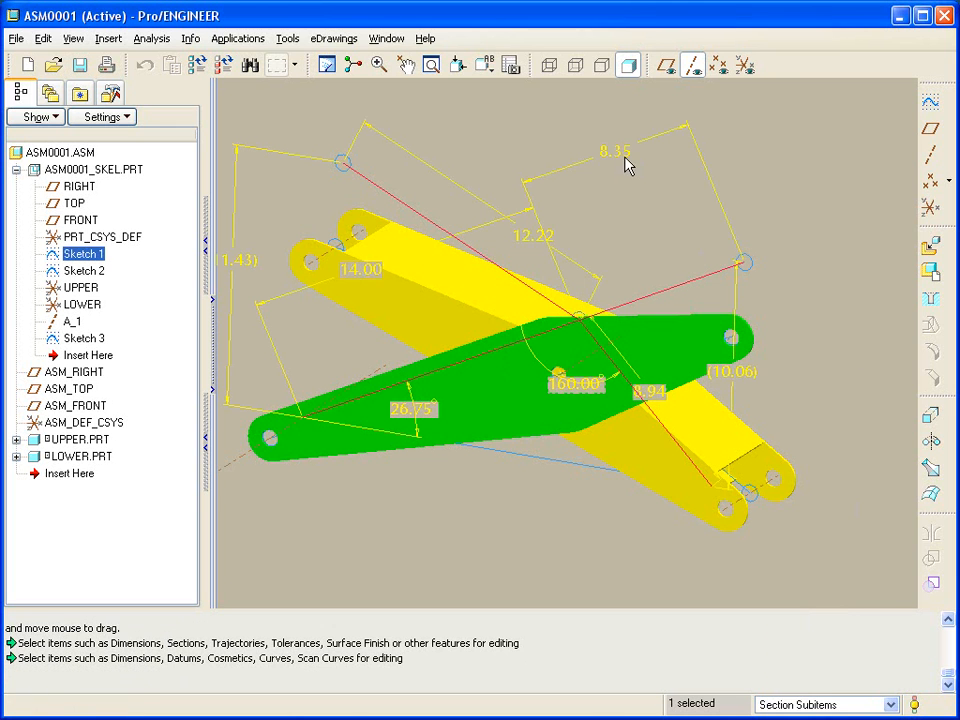
double_click(614, 151)
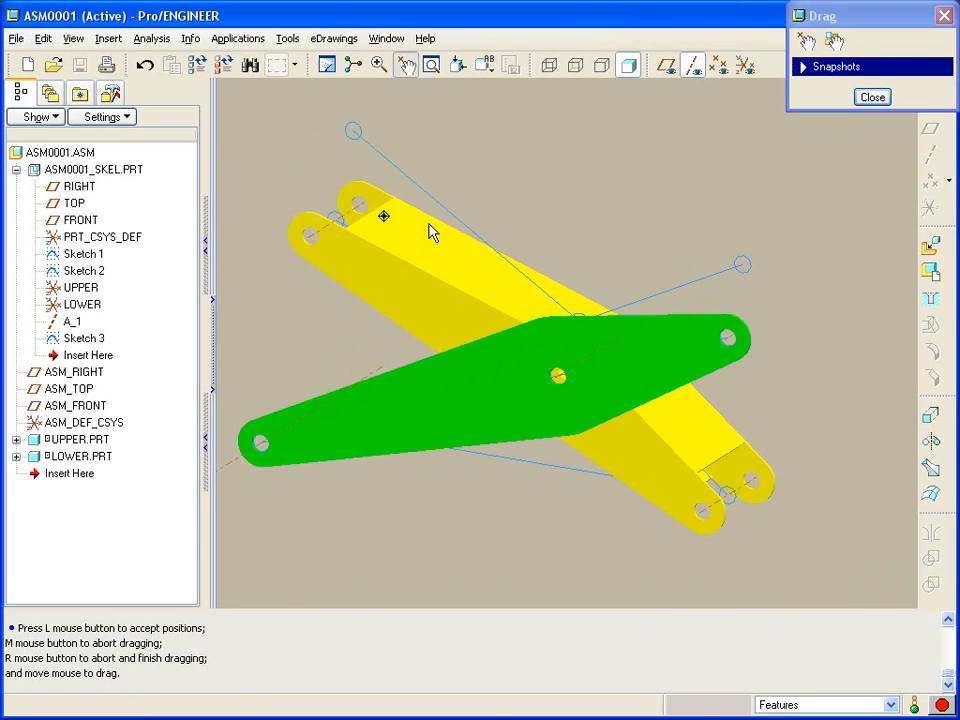
left_click(871, 97)
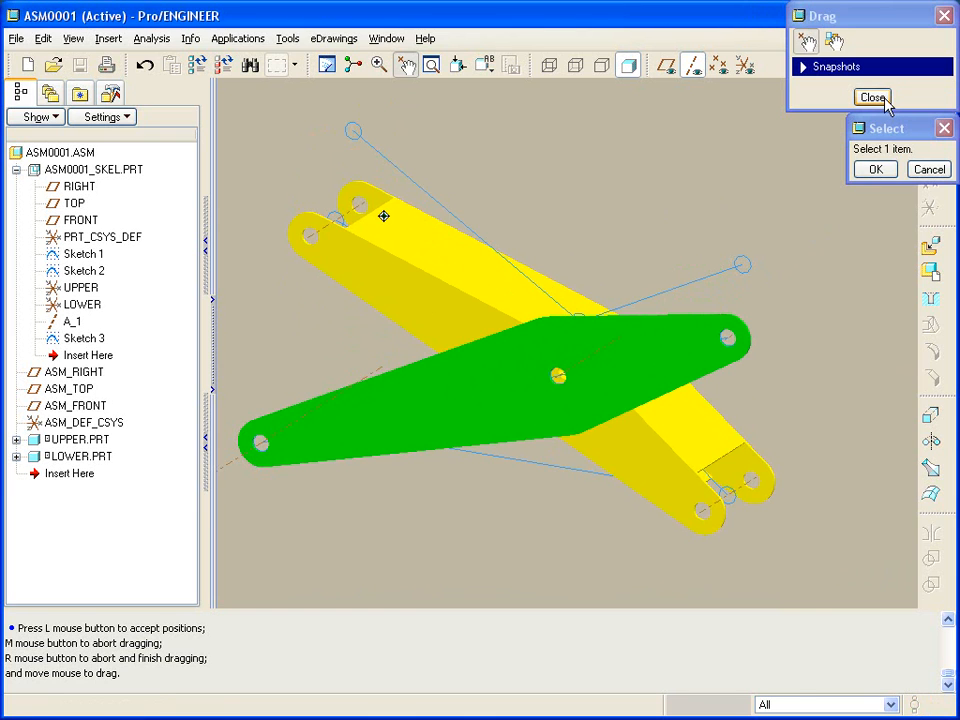
left_click(871, 97)
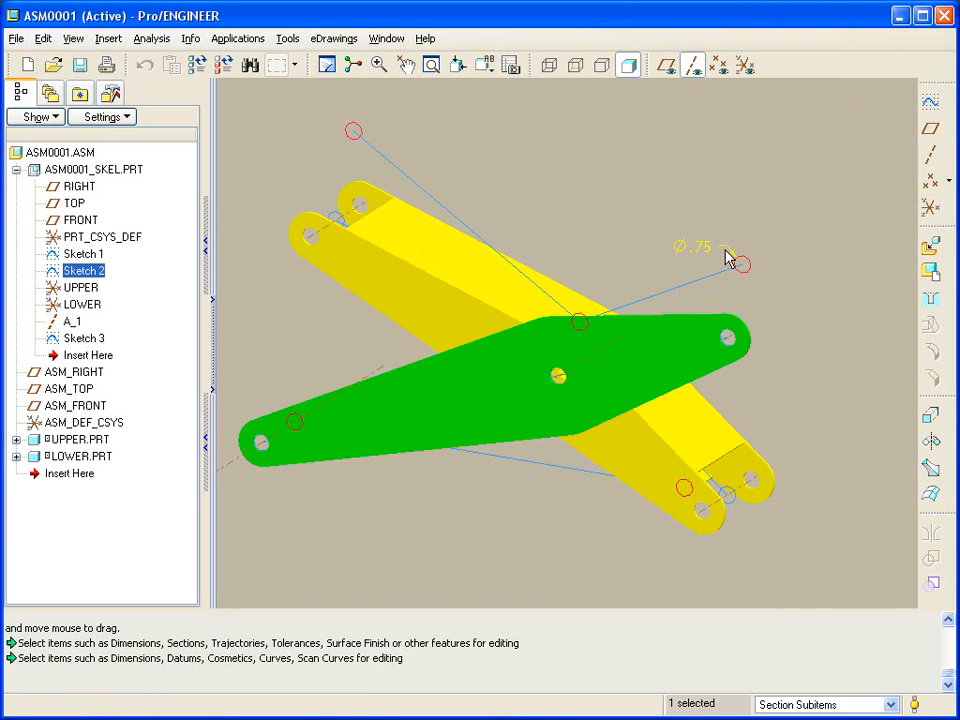
double_click(694, 247)
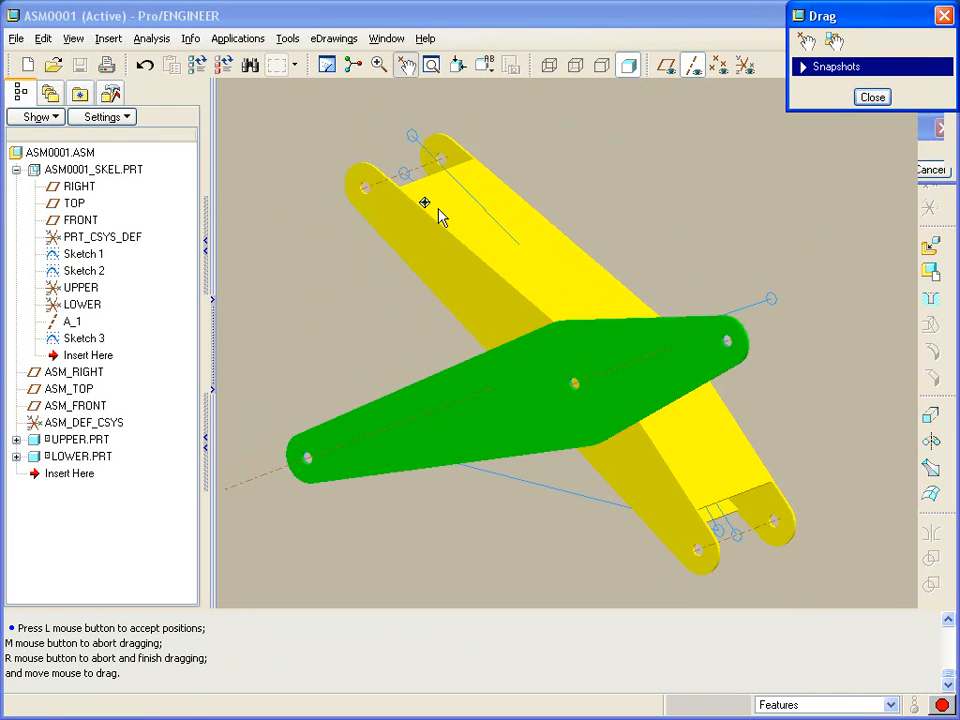
- Create datum plane DTM1 through the Sketch 1 curve, normal to FRONT, 22 by 3.5 outline
left_click_drag(443, 217, 415, 255)
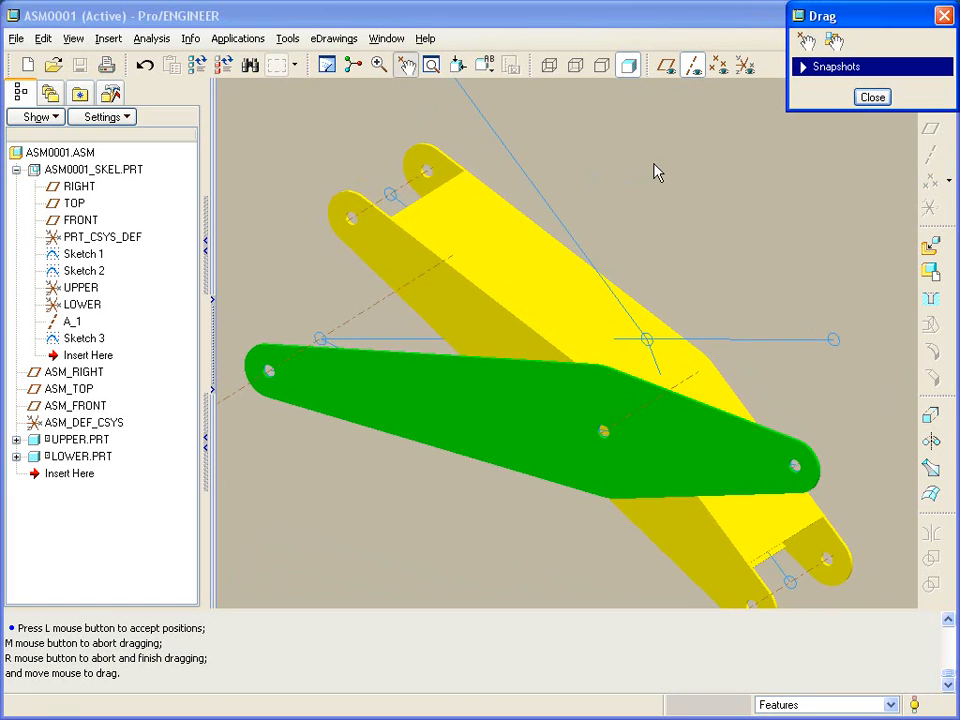
left_click(871, 97)
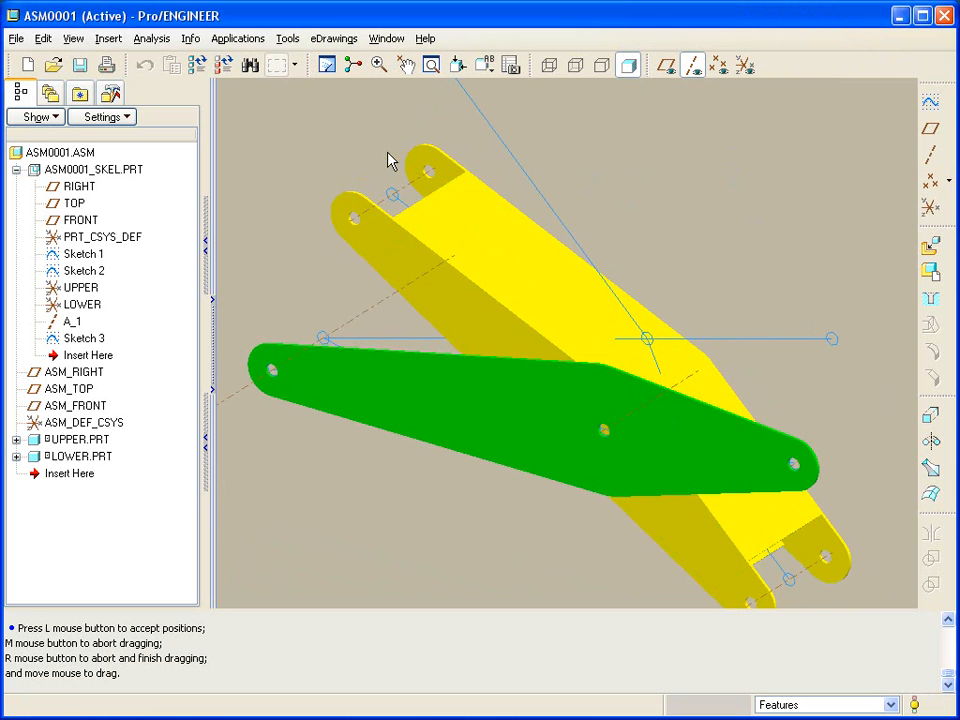
mouse_move(261, 187)
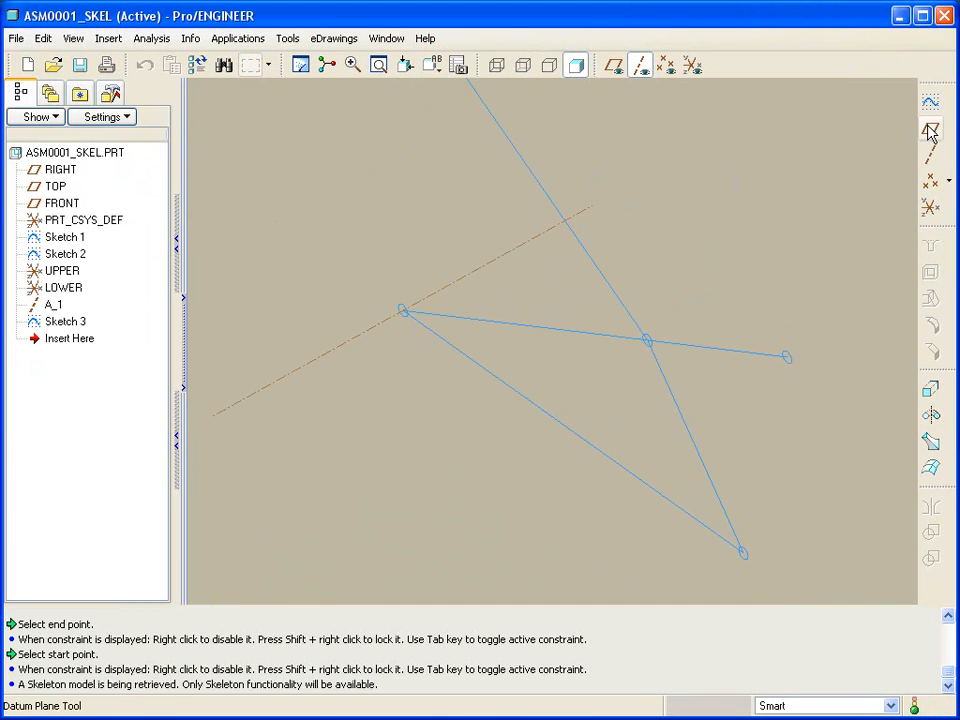
left_click(929, 131)
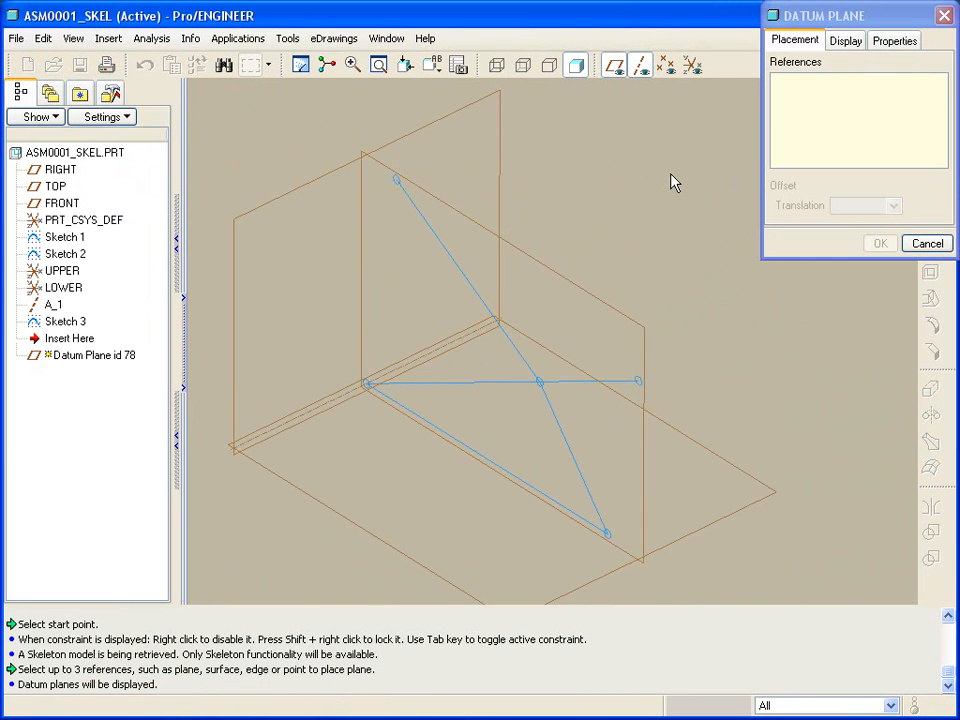
mouse_move(495, 383)
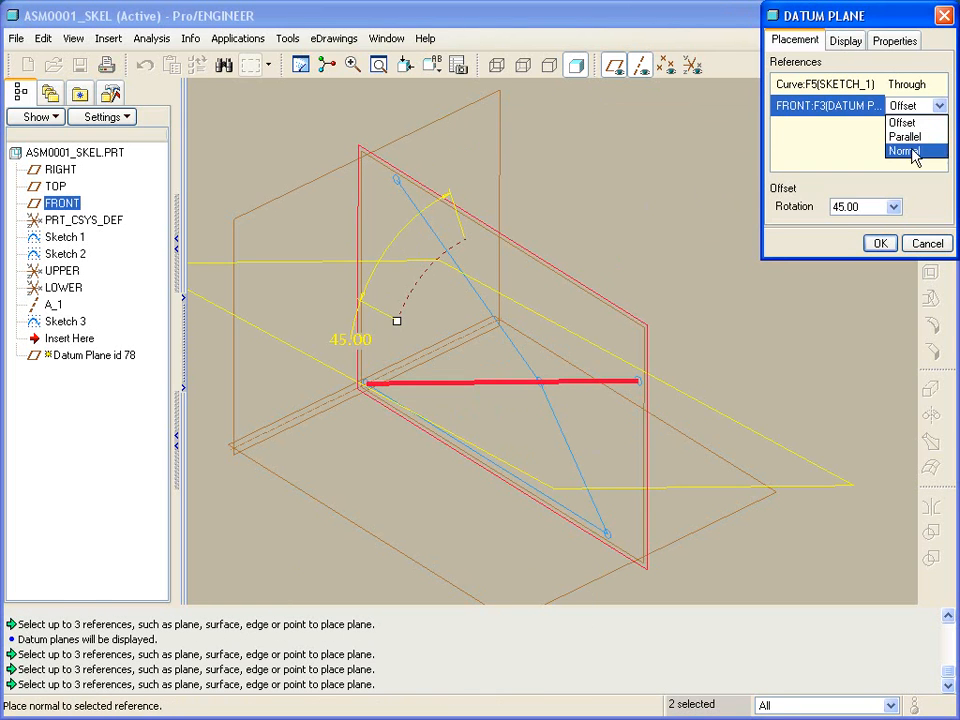
left_click(905, 150)
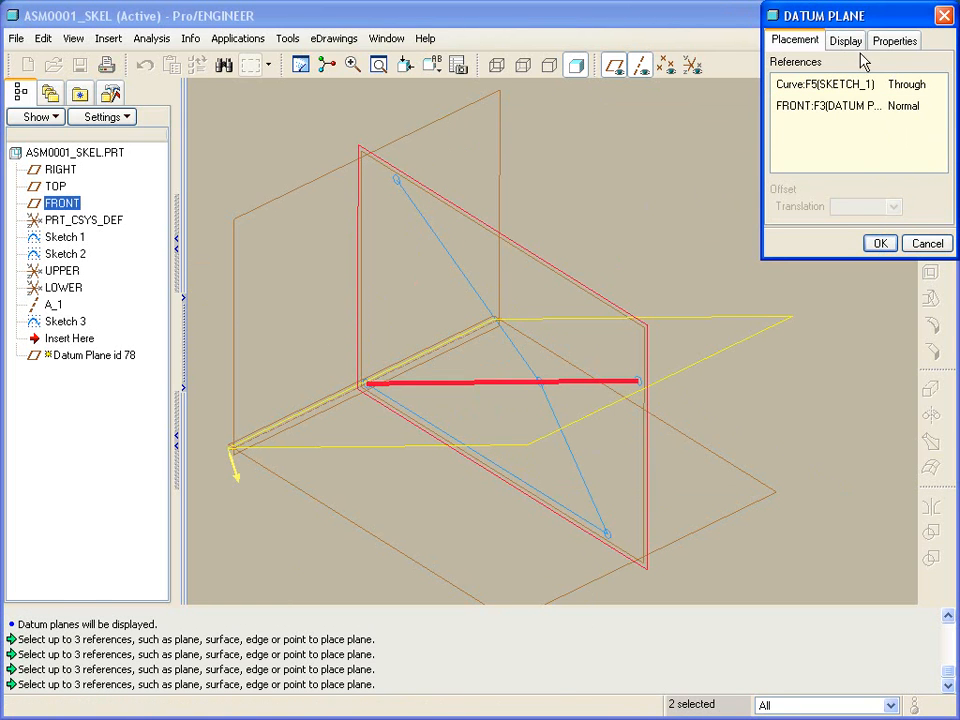
left_click(845, 40)
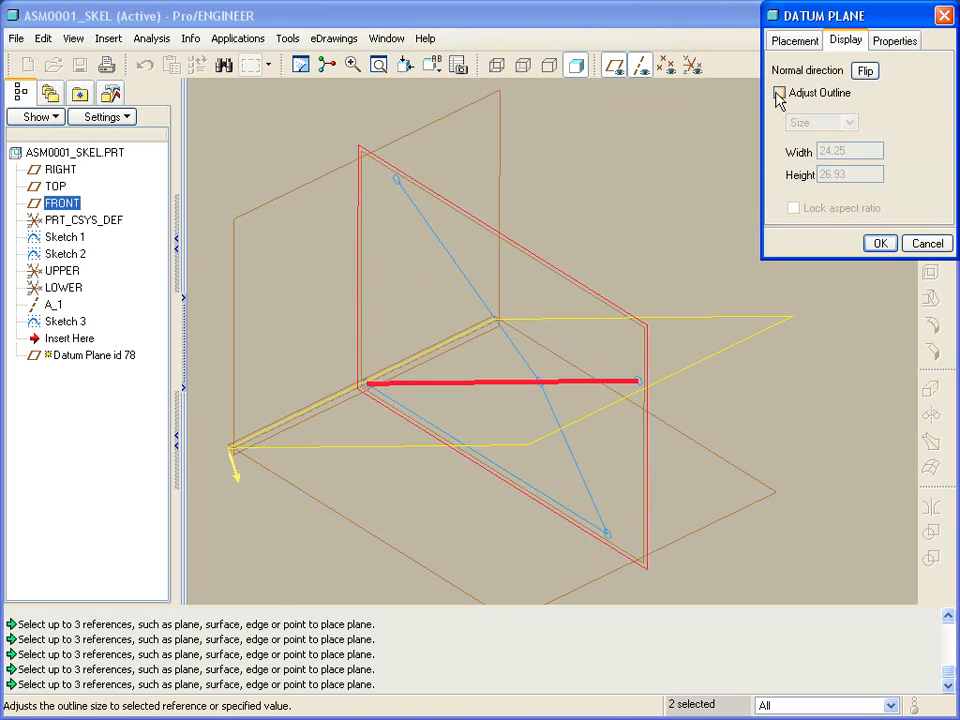
left_click(779, 92)
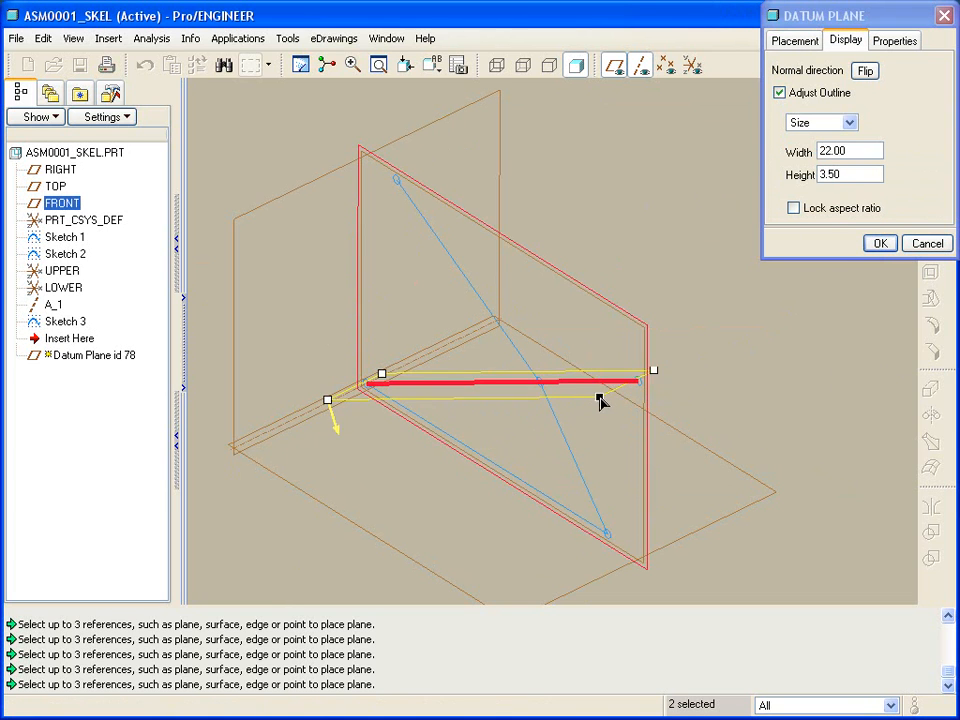
left_click(879, 243)
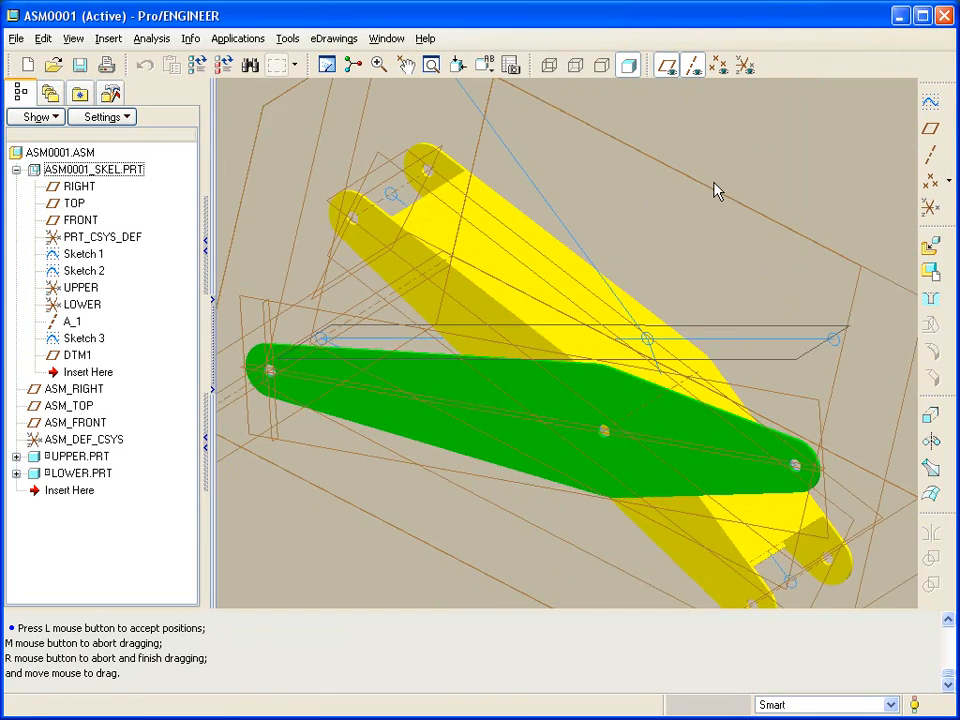
- Give LOWER's pin rotation axis references TOP and DTM1, with current position 0
left_click_drag(715, 190, 785, 290)
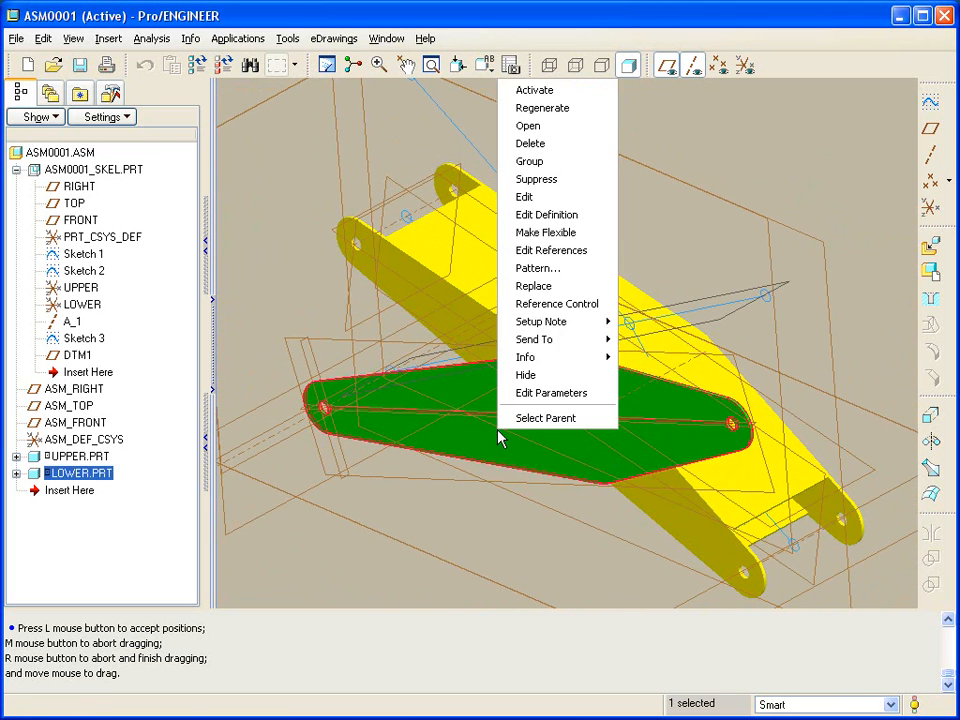
left_click(546, 214)
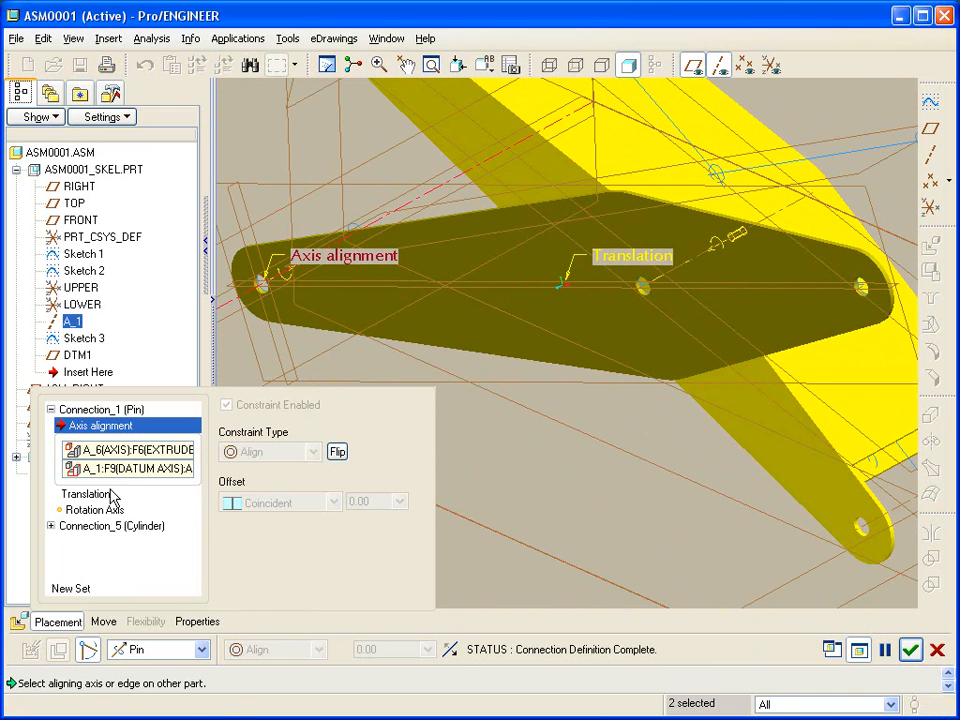
left_click(93, 441)
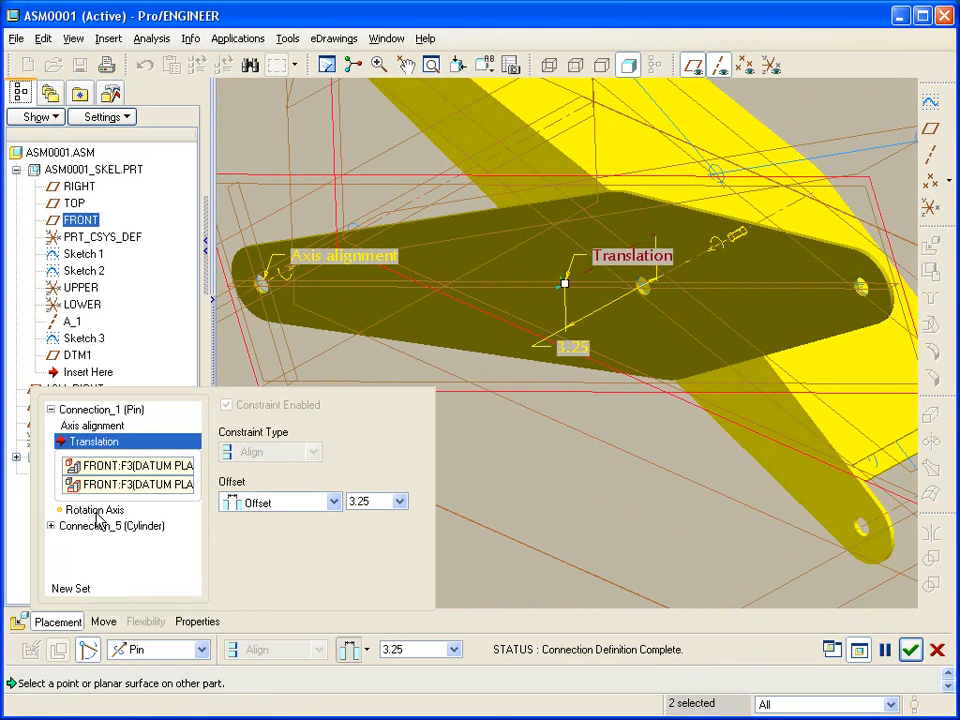
left_click(94, 457)
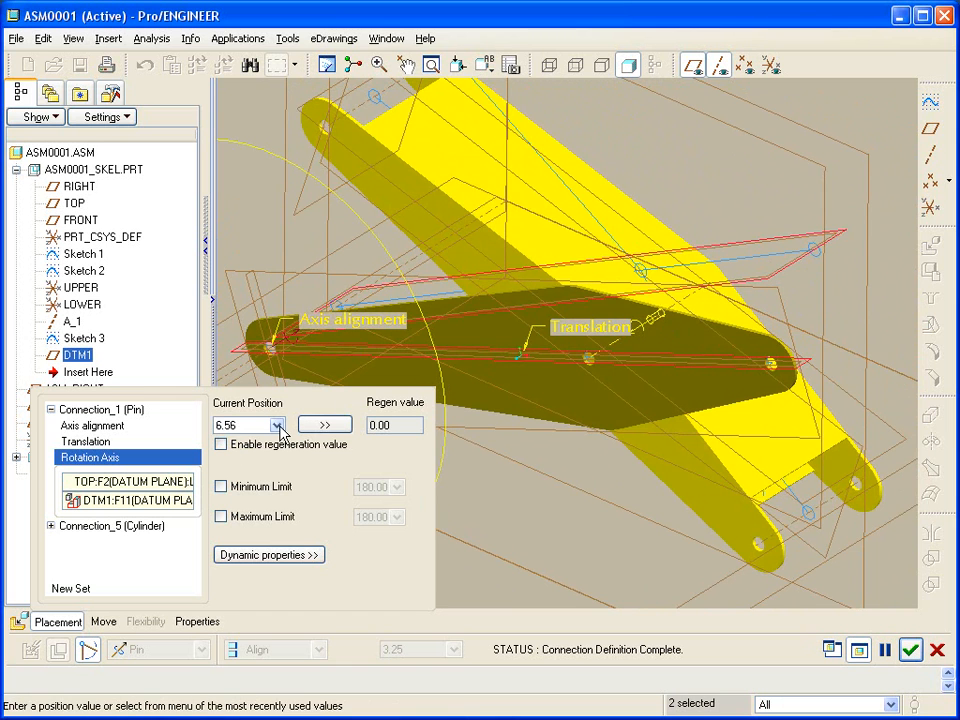
left_click(277, 425)
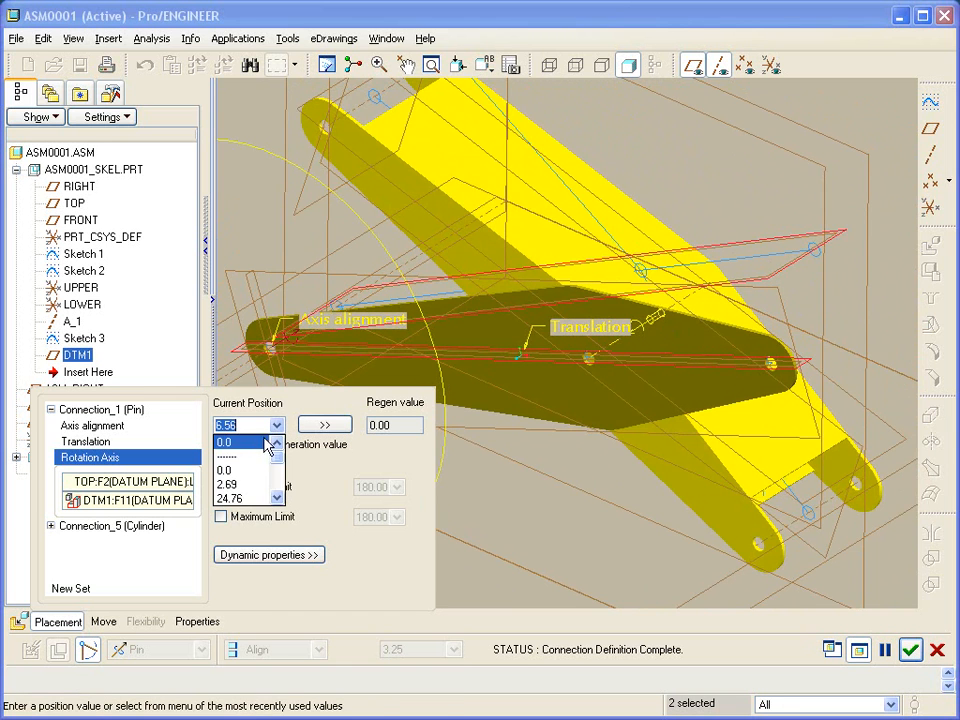
left_click(226, 457)
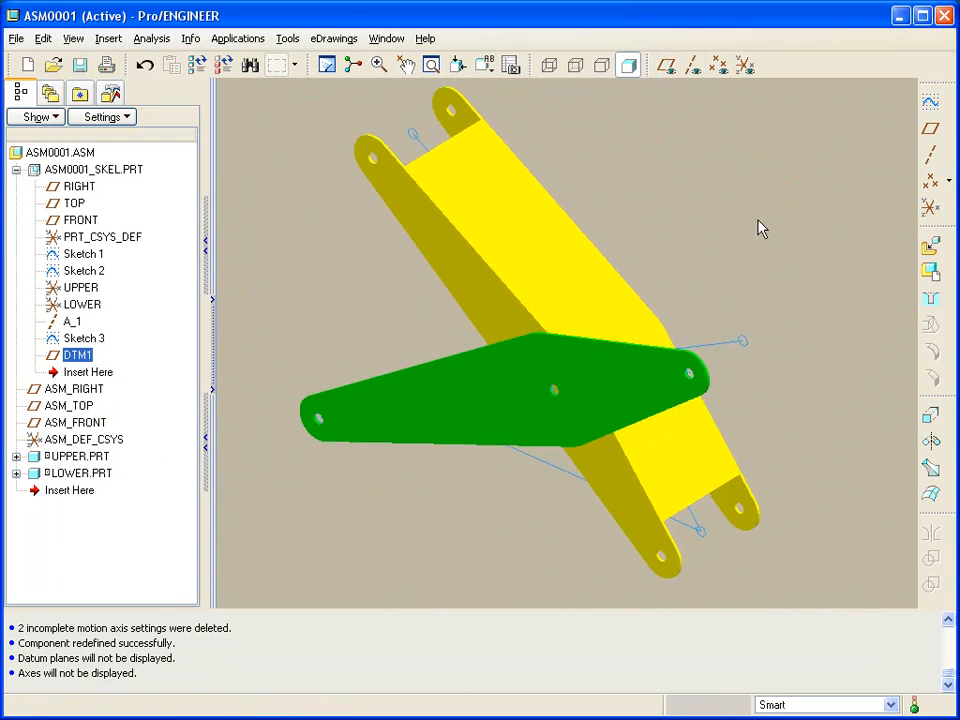
- Edit Sketch 1 dimensions to regenerate the linkage, then drag the mechanism to test motion
left_click(378, 64)
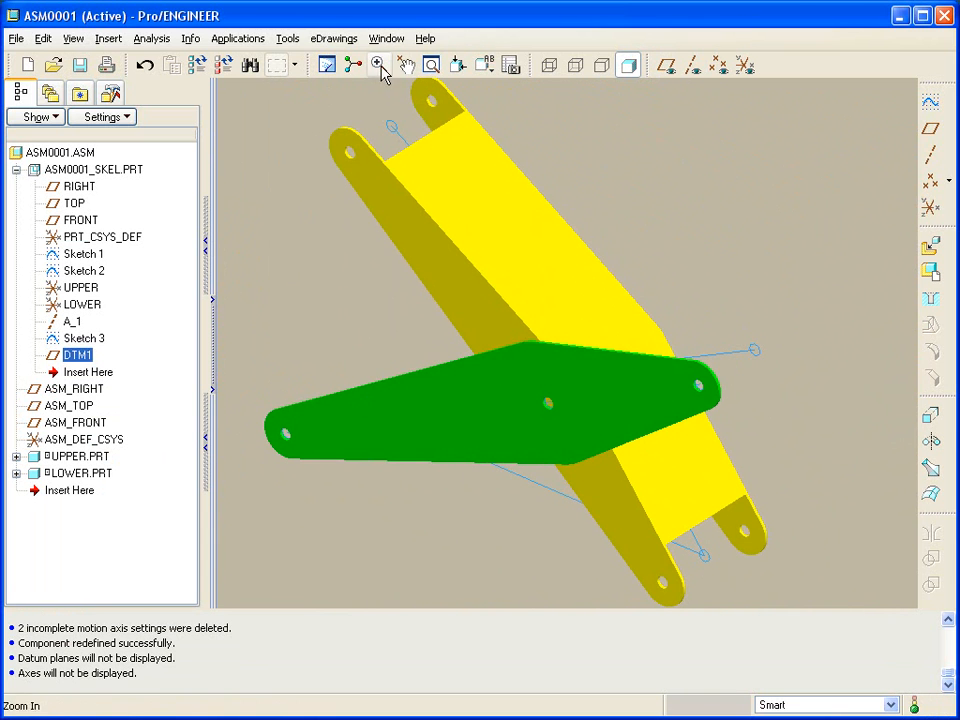
left_click(406, 64)
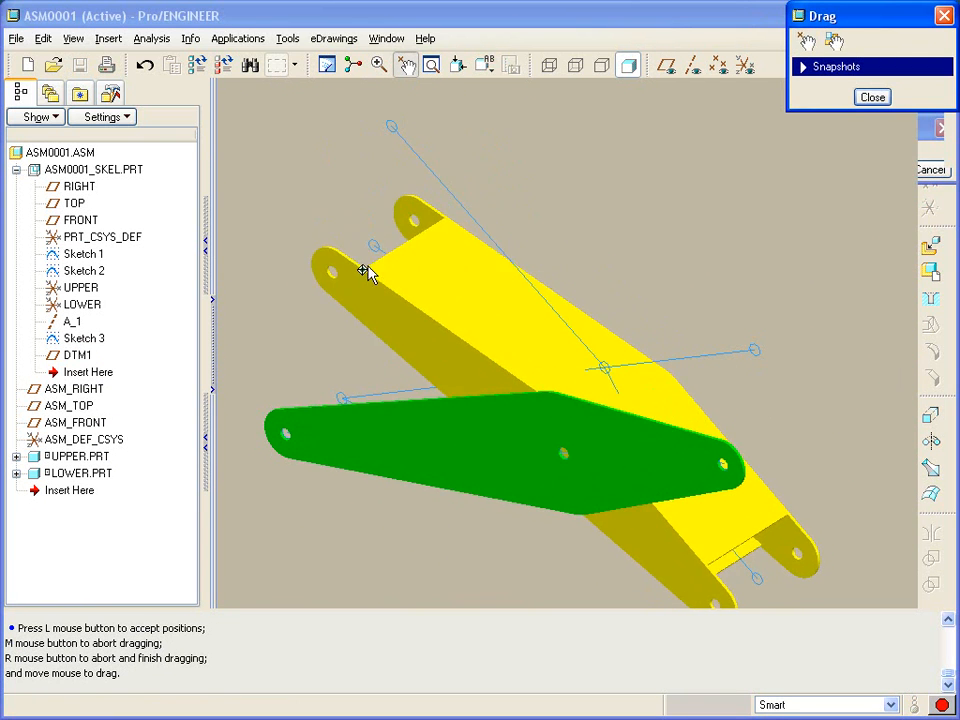
left_click_drag(365, 272, 365, 240)
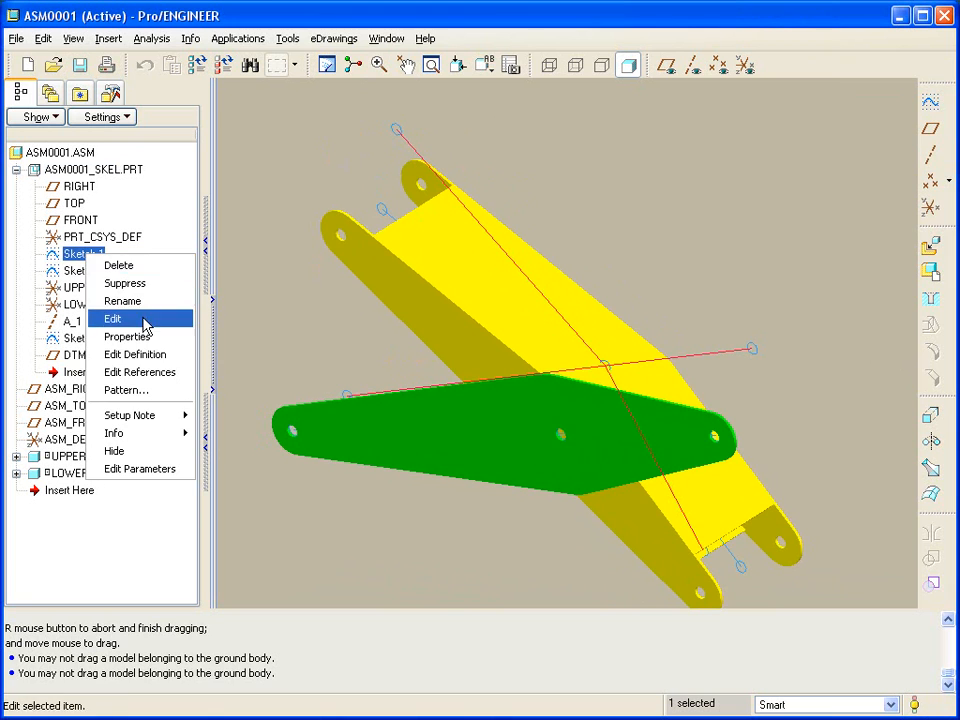
left_click(113, 318)
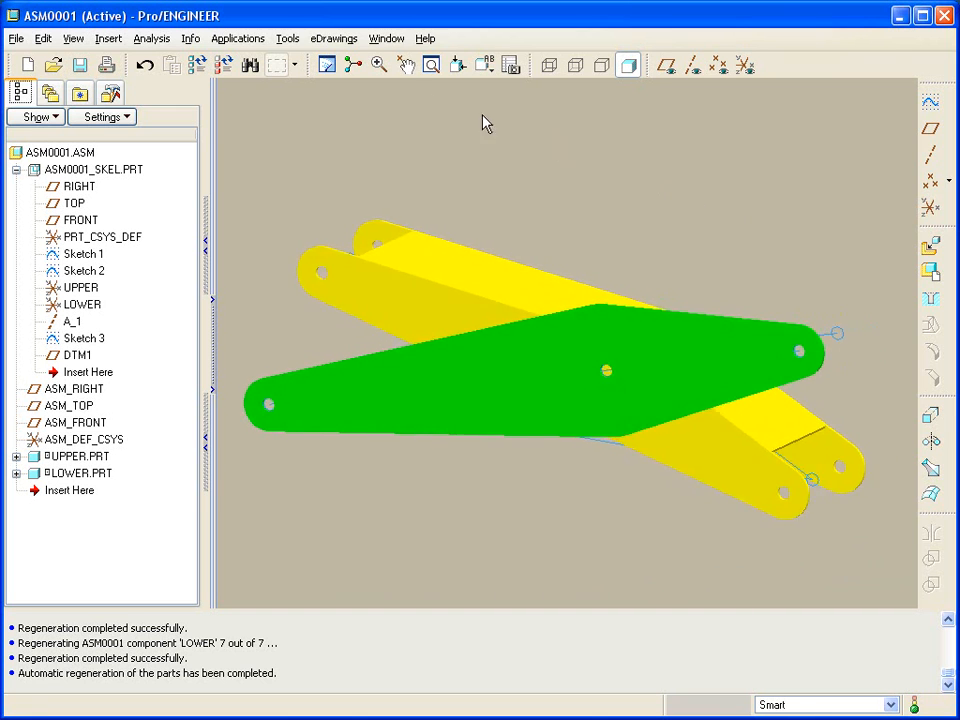
left_click(405, 64)
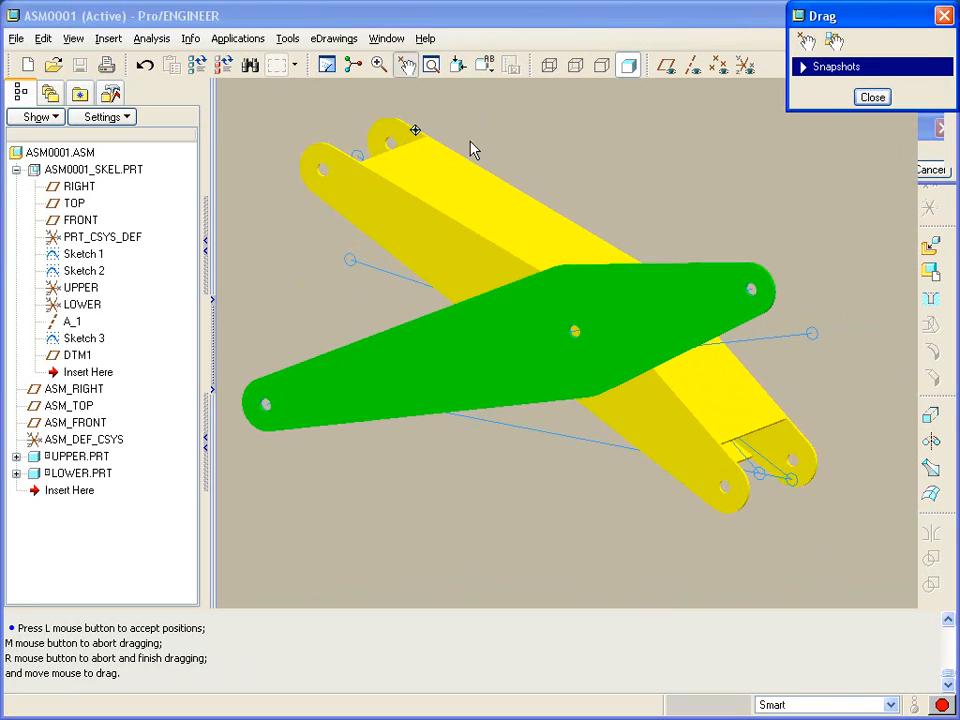
left_click(871, 97)
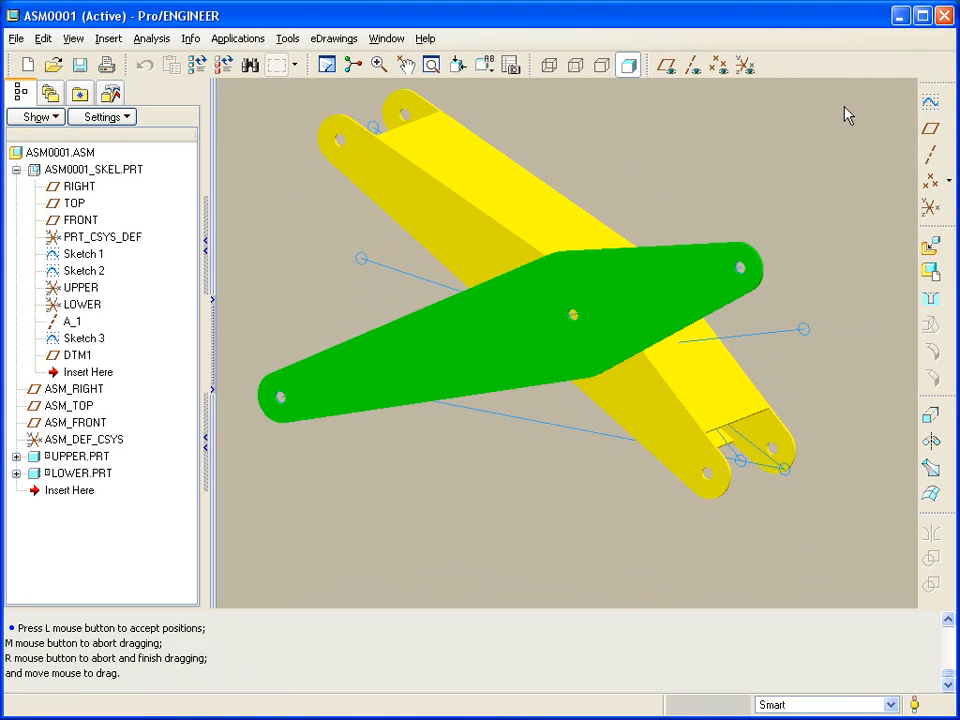
mouse_move(723, 154)
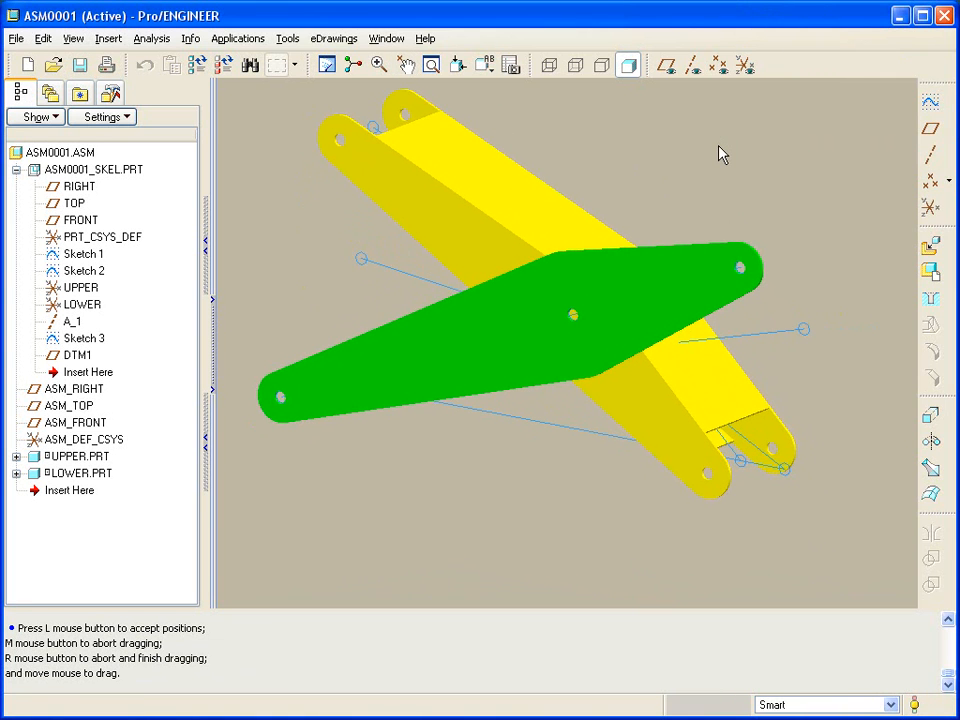